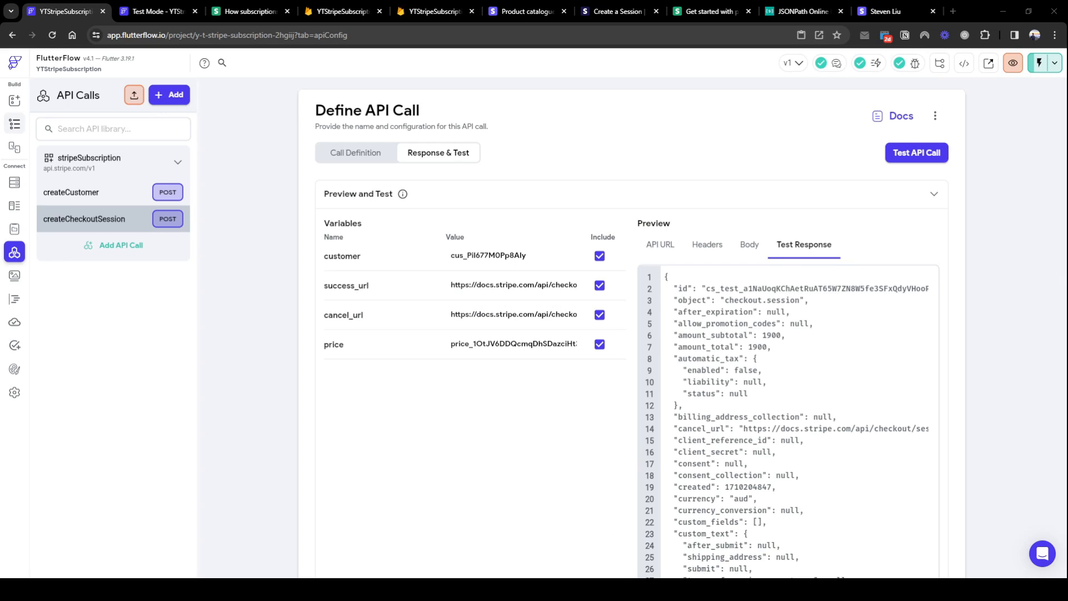
Review the Home and Login pages, then select the Create Customer button to view its actions.
{"action": "left_click", "coordinate": [15, 124]}
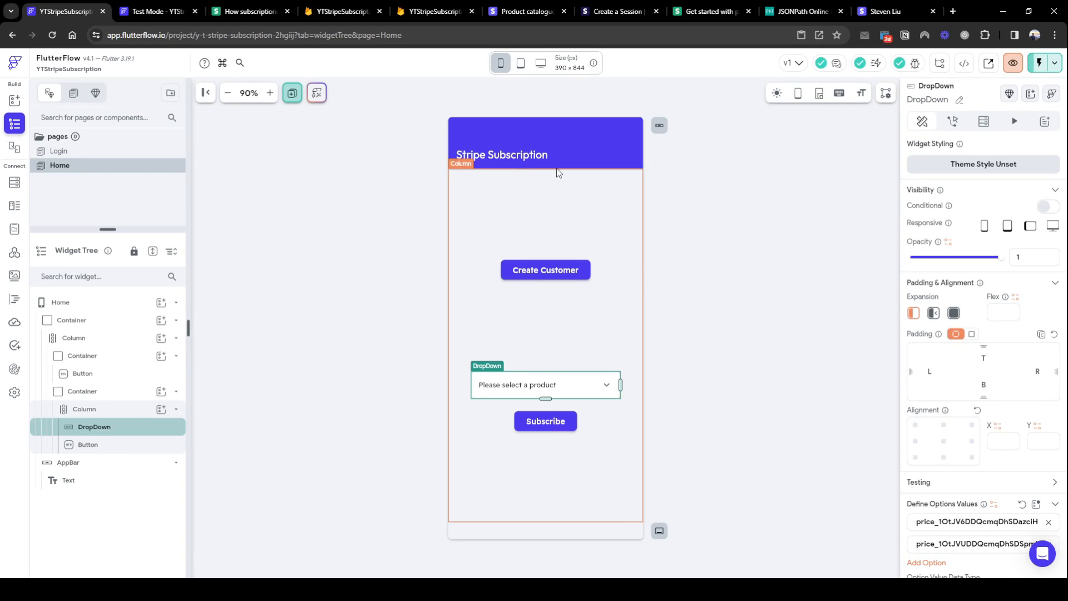
{"action": "left_click", "coordinate": [60, 302]}
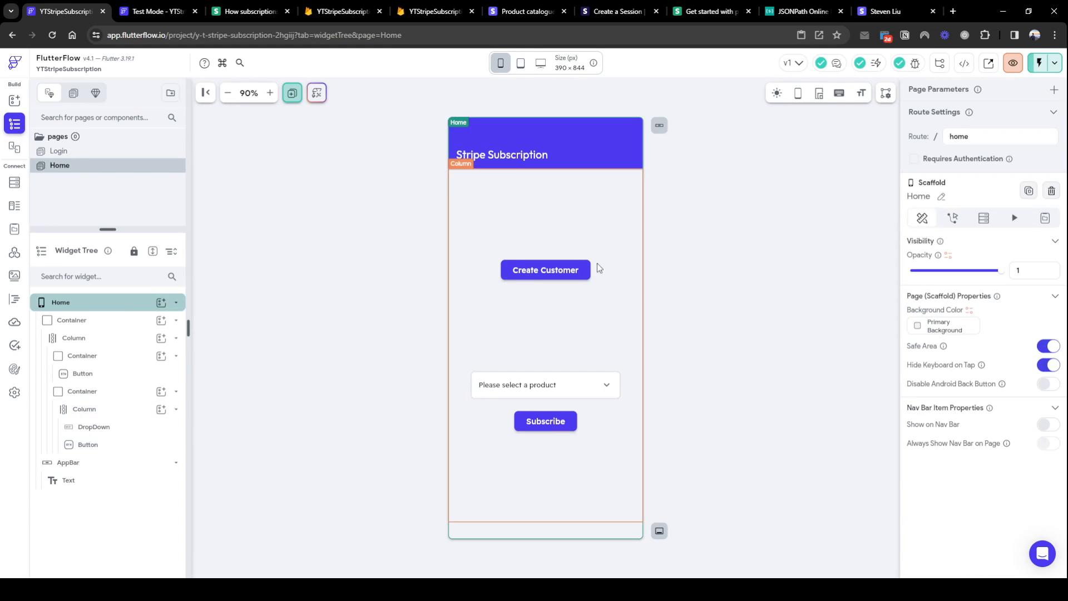
{"action": "left_click", "coordinate": [545, 269]}
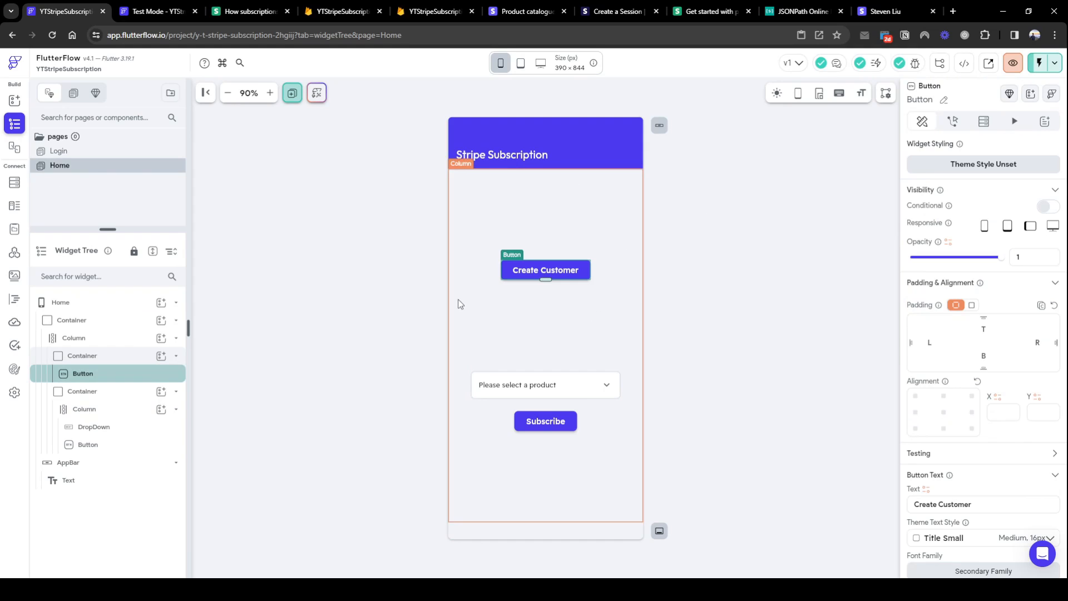
{"action": "left_click", "coordinate": [59, 151]}
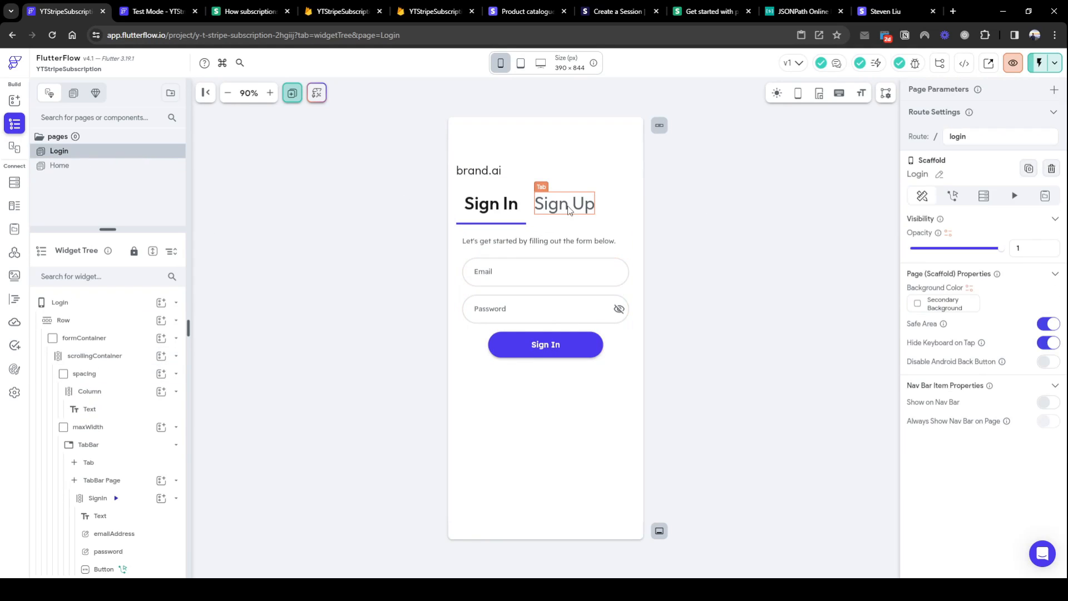
{"action": "left_click", "coordinate": [564, 203]}
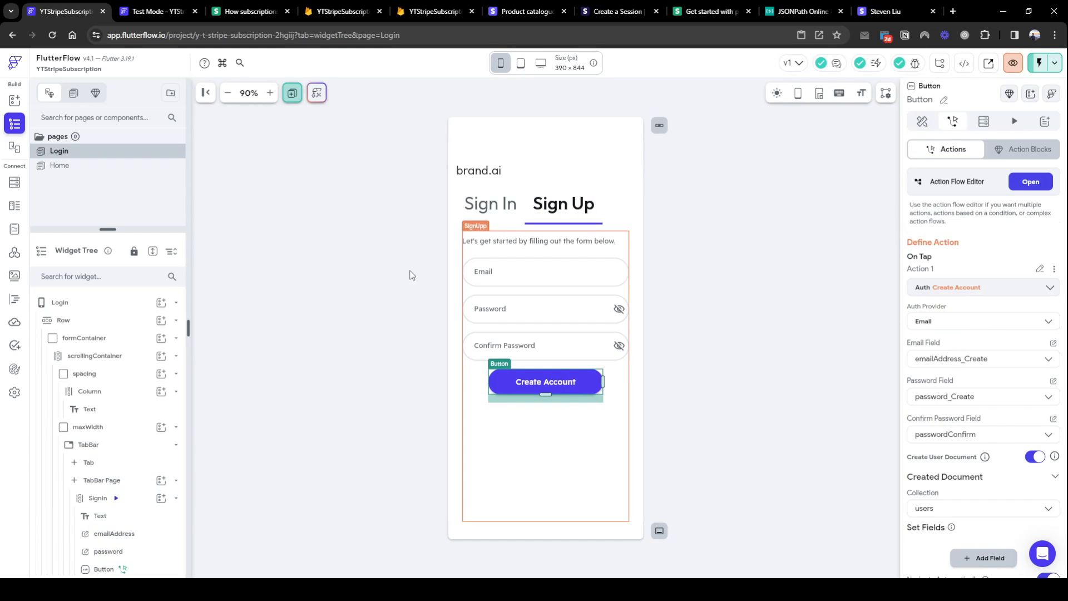
{"action": "left_click", "coordinate": [60, 165]}
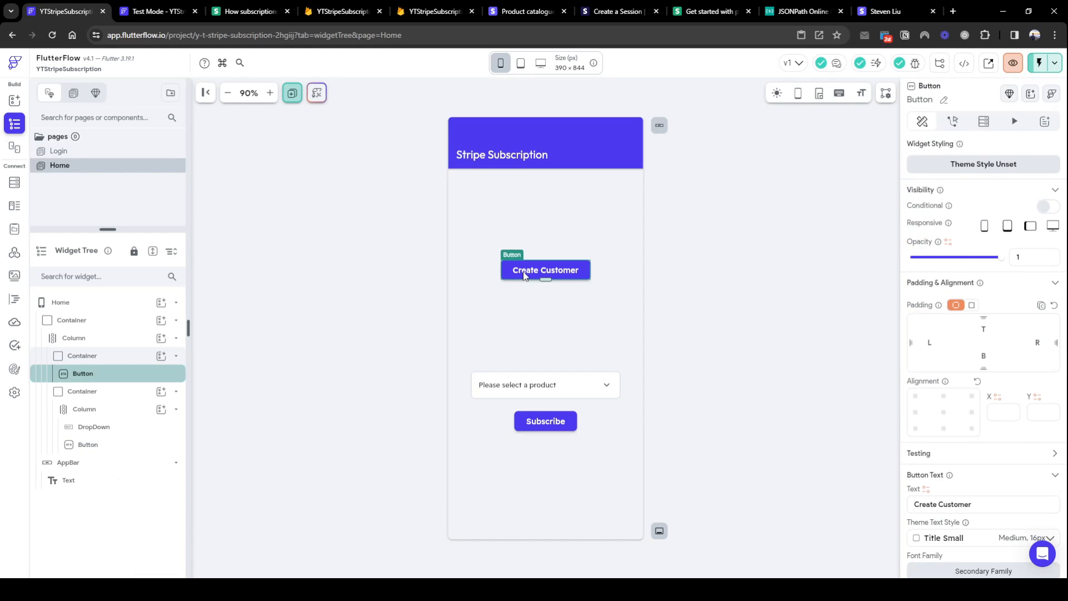
{"action": "mouse_move", "coordinate": [957, 134]}
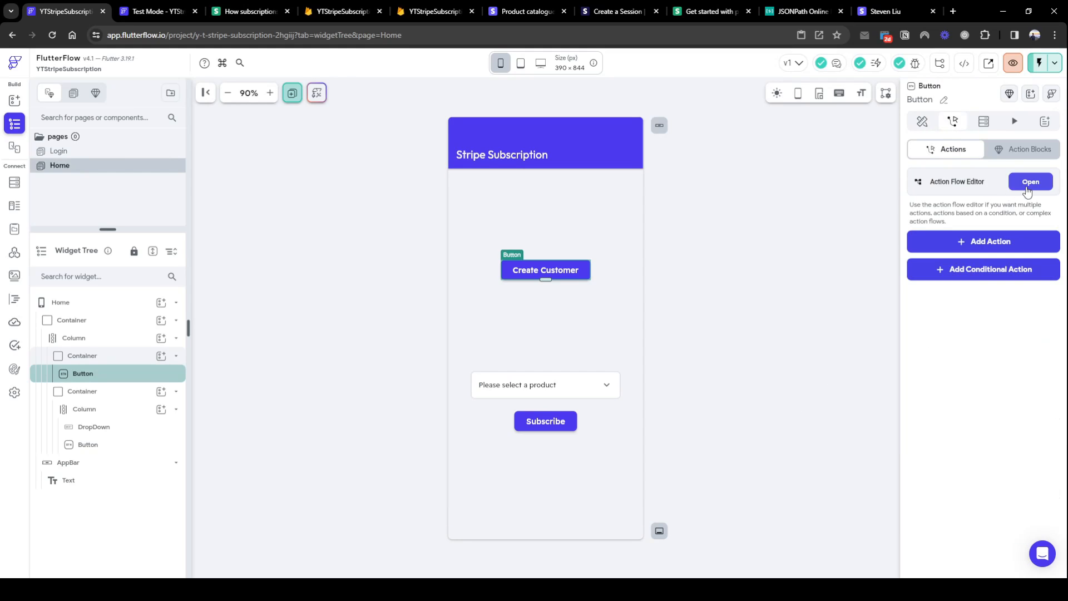
Add an on-tap API Call action using the stripeSubscription group's createCustomer.
{"action": "left_click", "coordinate": [1028, 181]}
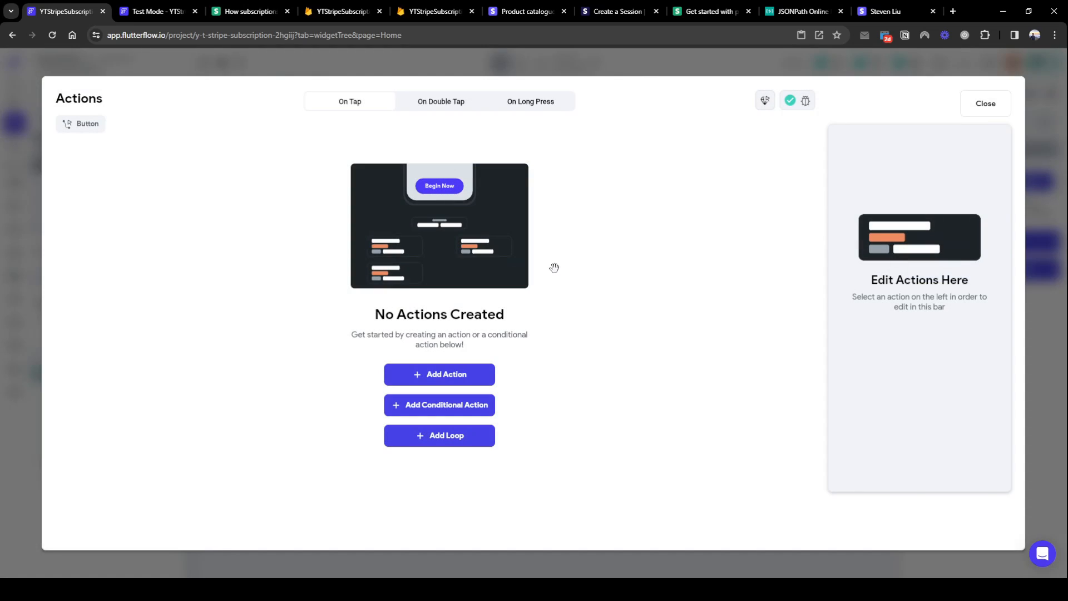
{"action": "left_click", "coordinate": [439, 374]}
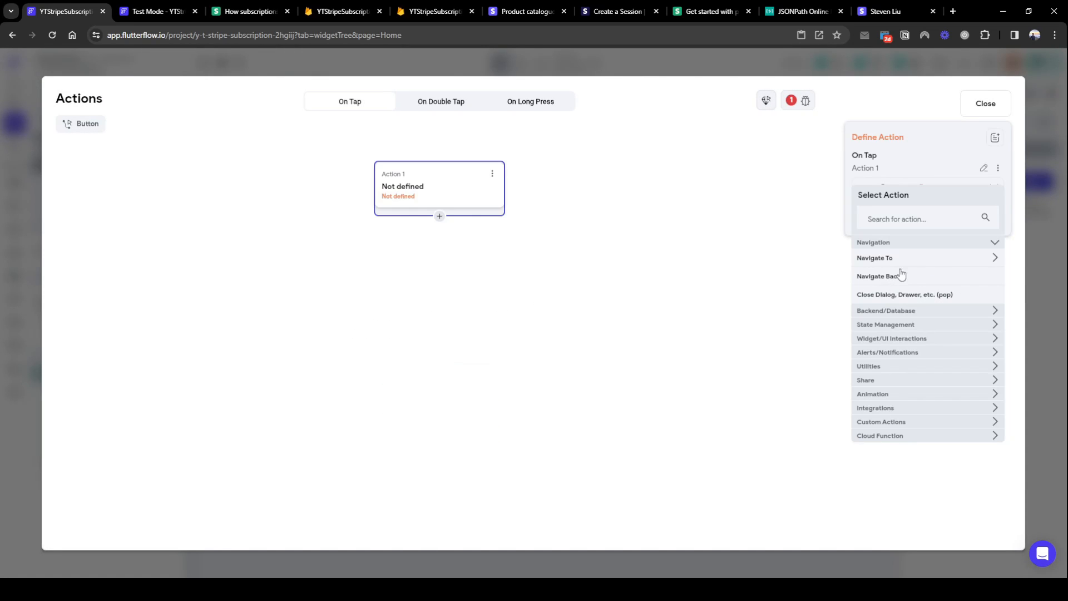
{"action": "left_click", "coordinate": [925, 218]}
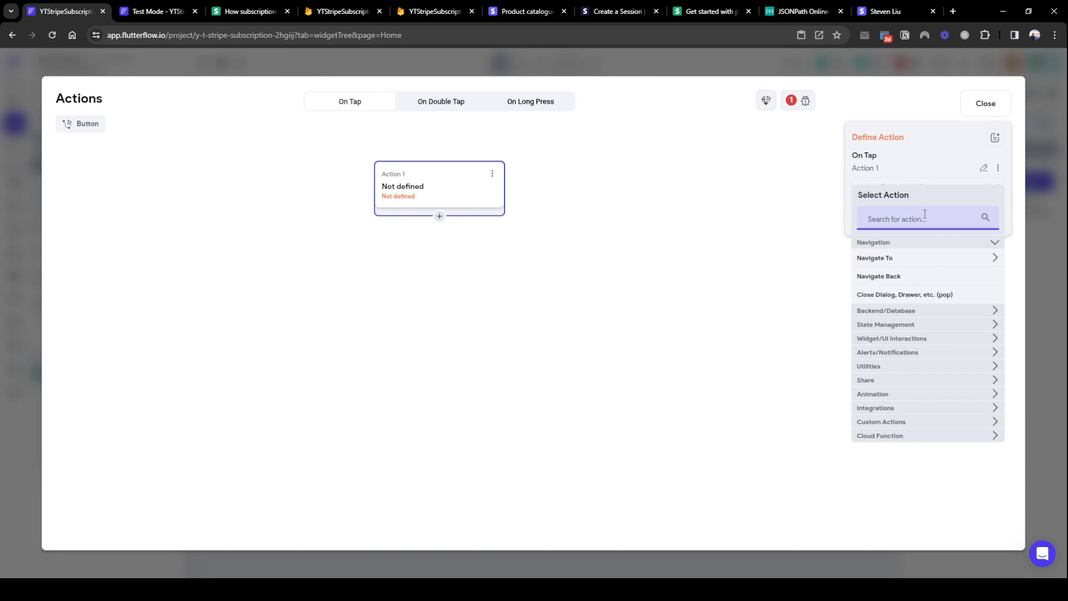
{"action": "type", "text": "api"}
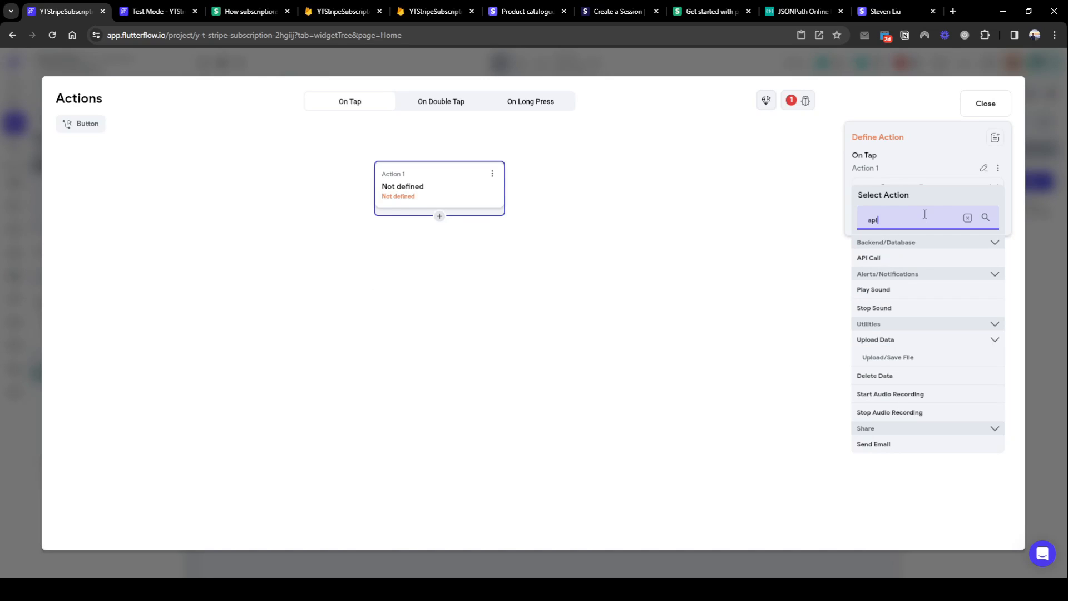
{"action": "left_click", "coordinate": [869, 258]}
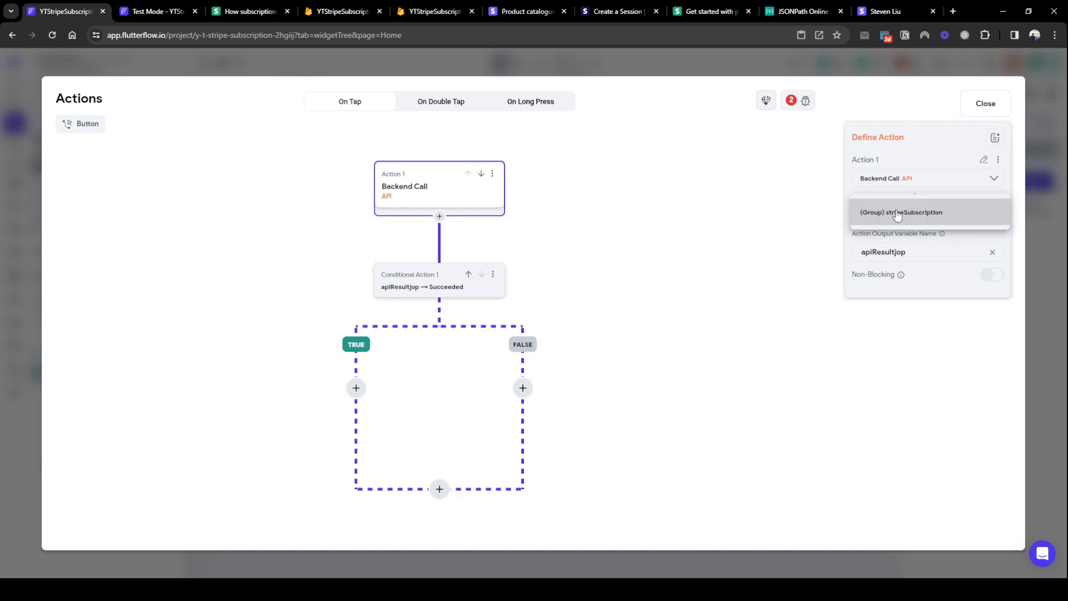
{"action": "left_click", "coordinate": [901, 211]}
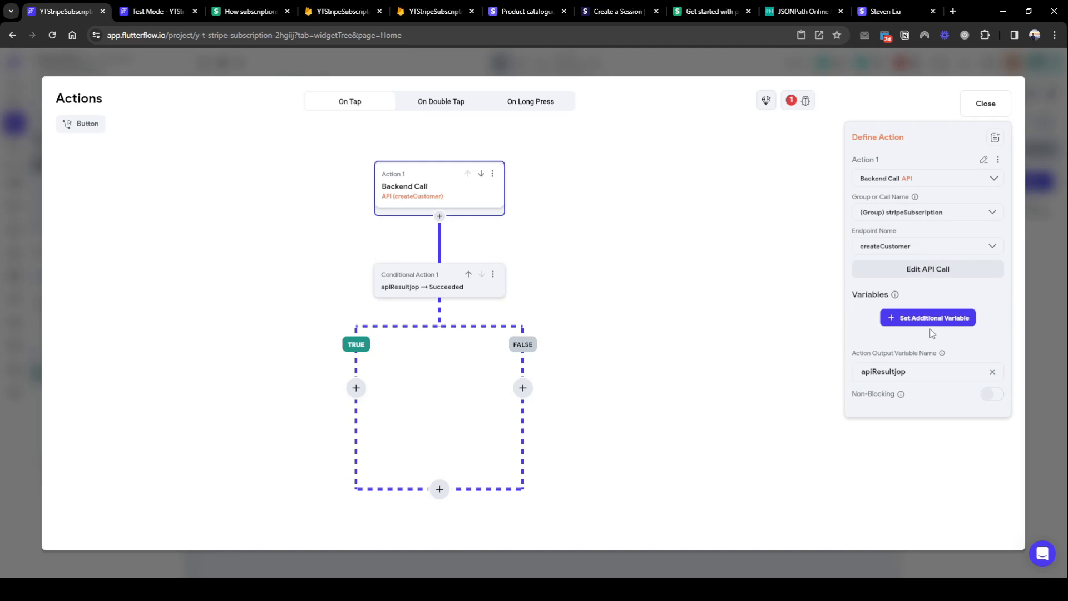
{"action": "left_click", "coordinate": [927, 317]}
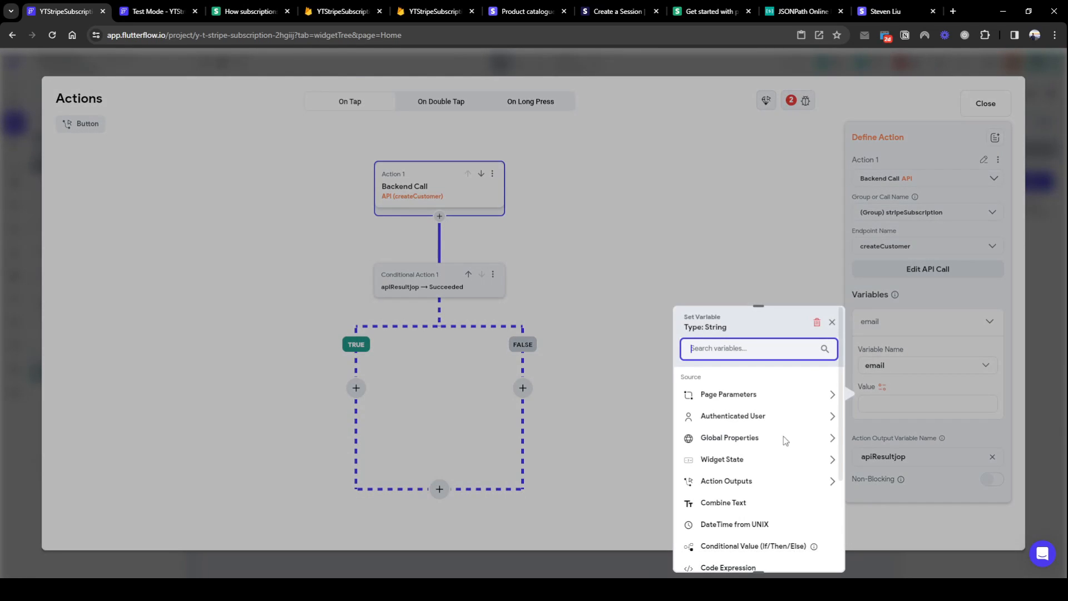
{"action": "left_click", "coordinate": [733, 416]}
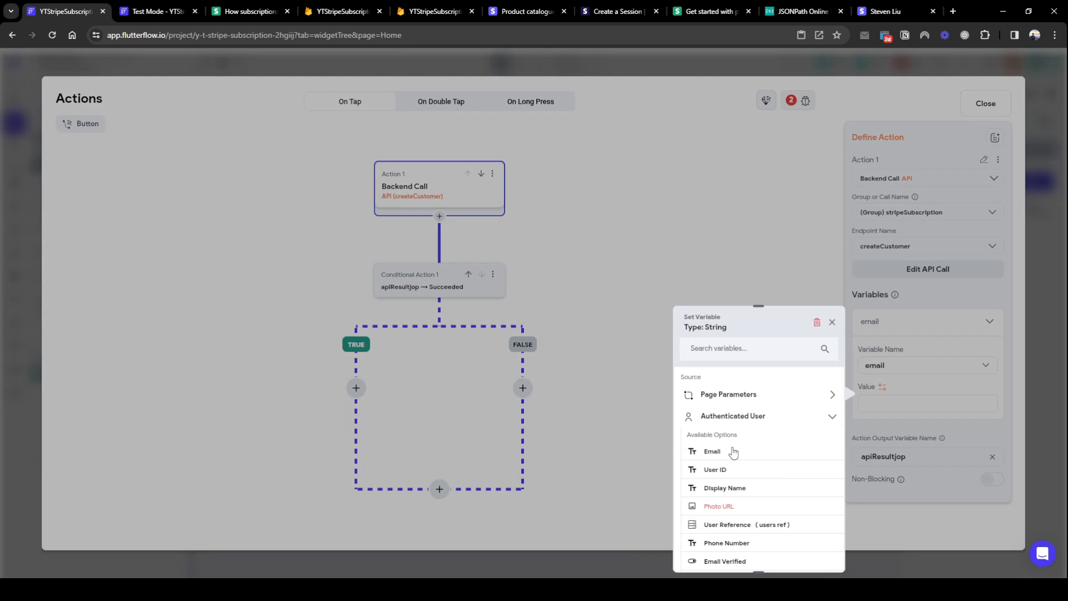
{"action": "left_click", "coordinate": [712, 451]}
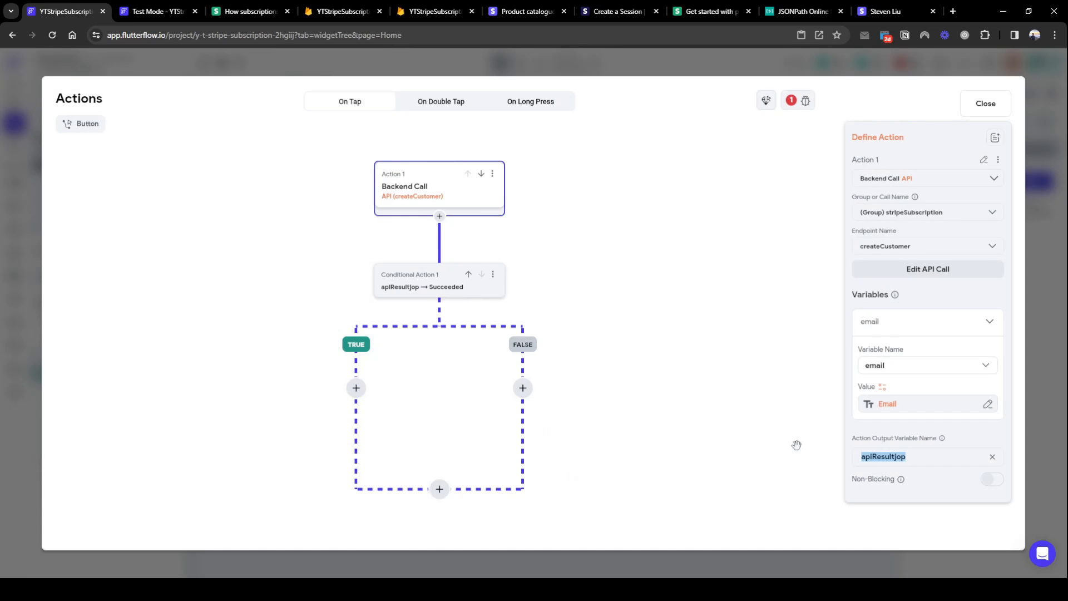
{"action": "type", "text": "createCUstomerResponse"}
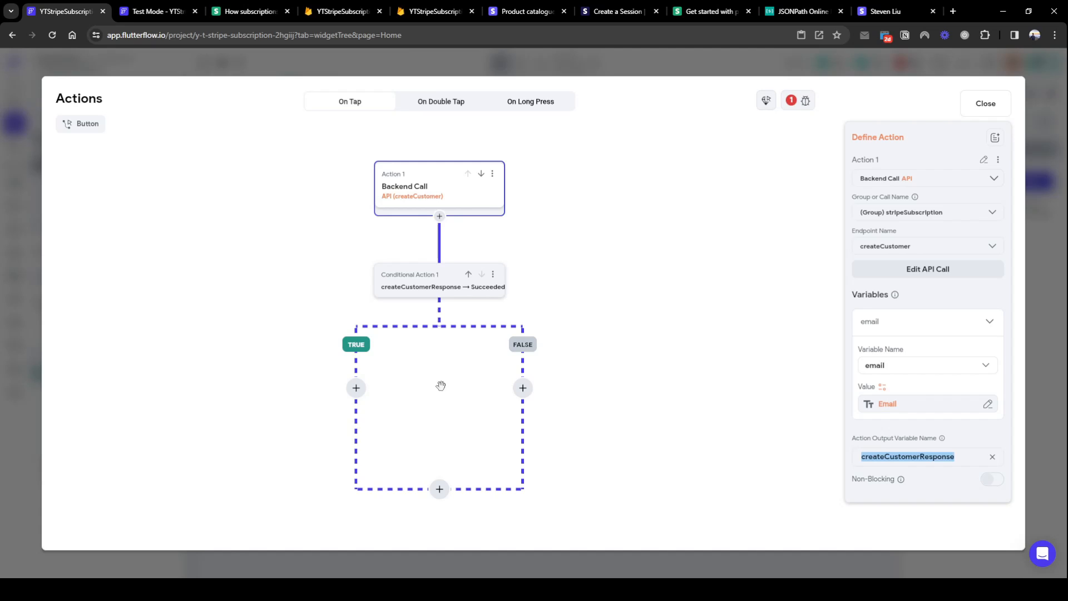
Under the success branch, add an Update Document action on the signed-in user's record.
{"action": "left_click", "coordinate": [356, 388]}
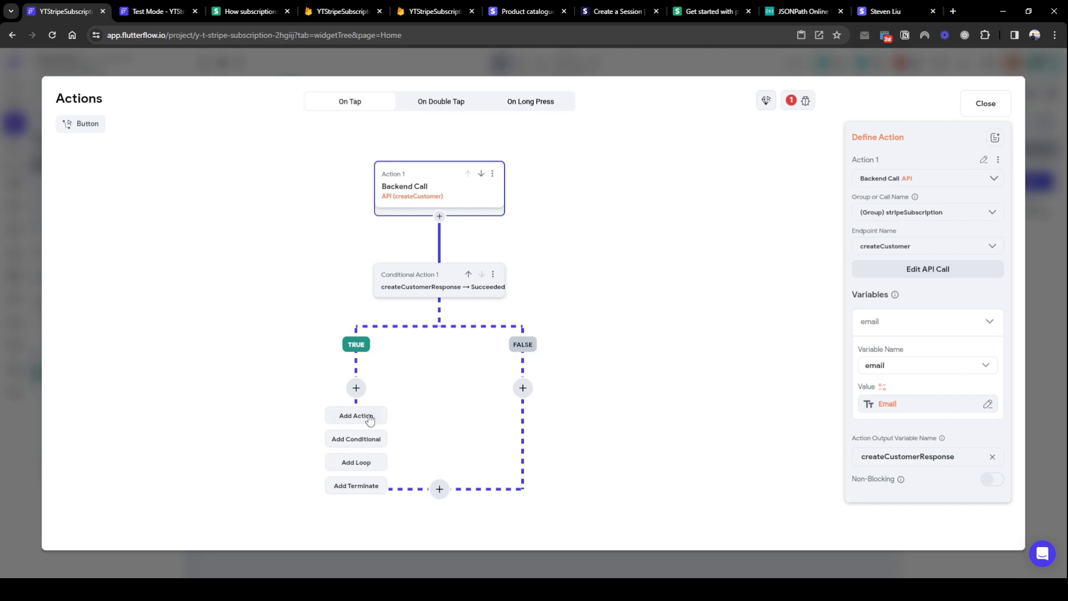
{"action": "left_click", "coordinate": [355, 416]}
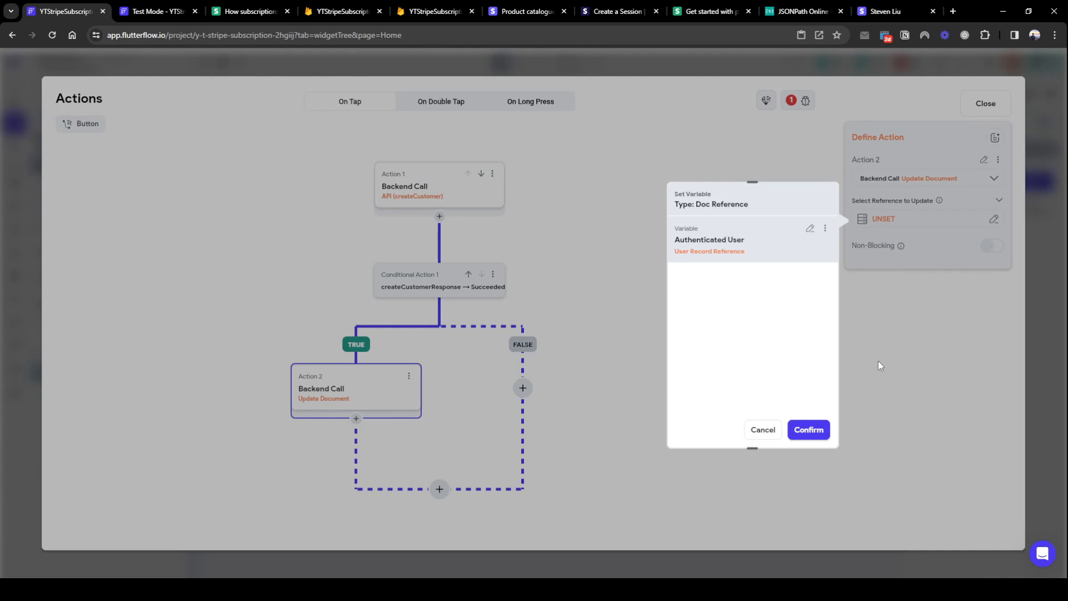
{"action": "left_click", "coordinate": [807, 428]}
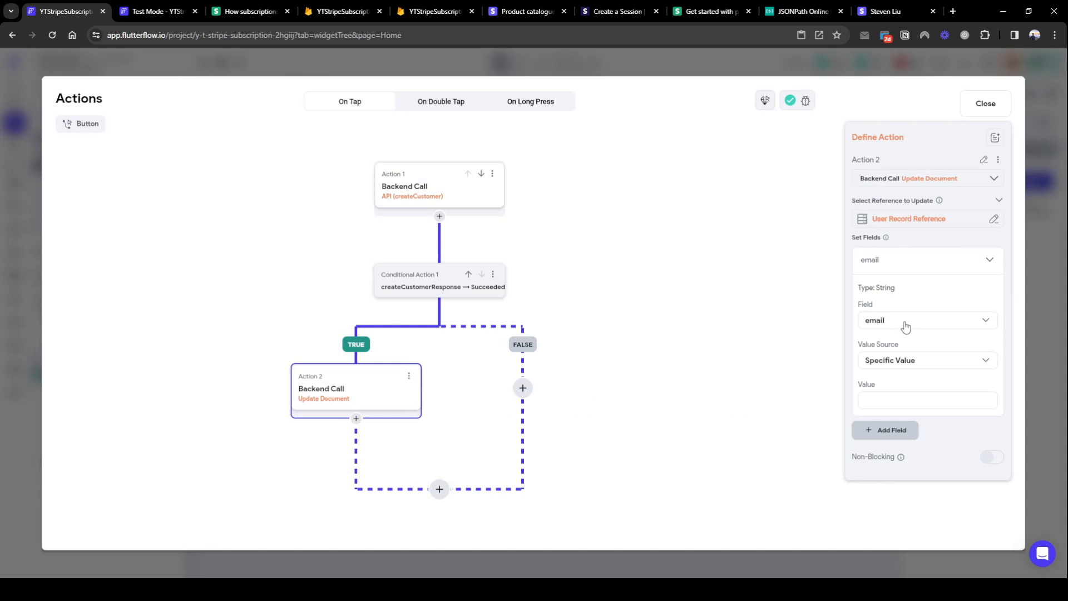
{"action": "left_click", "coordinate": [926, 321]}
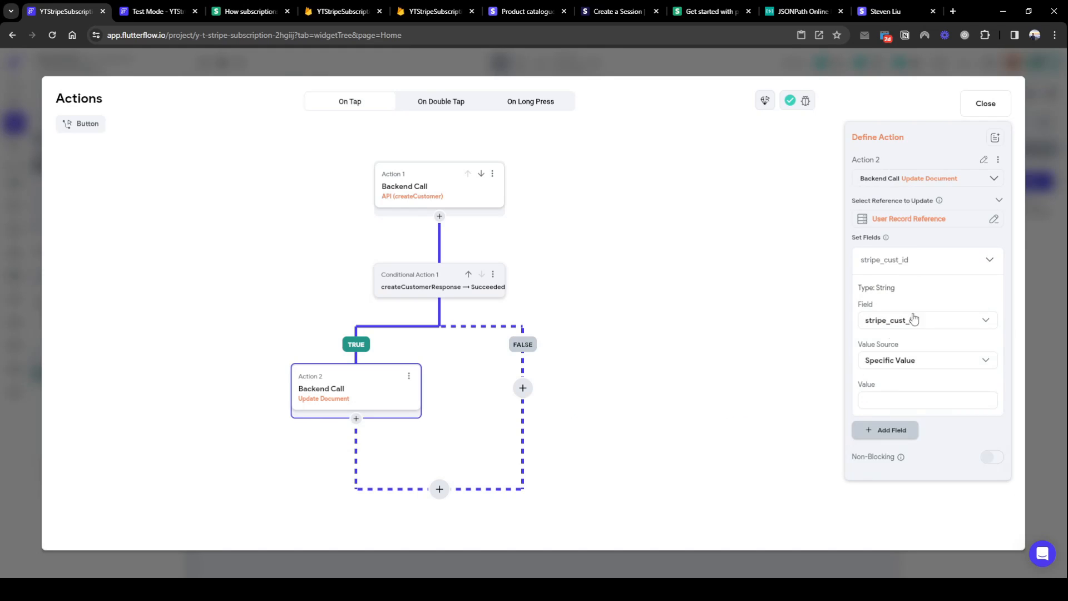
Set stripe_cust_id from createCustomerResponse's stripeCustid path.
{"action": "left_click", "coordinate": [925, 360]}
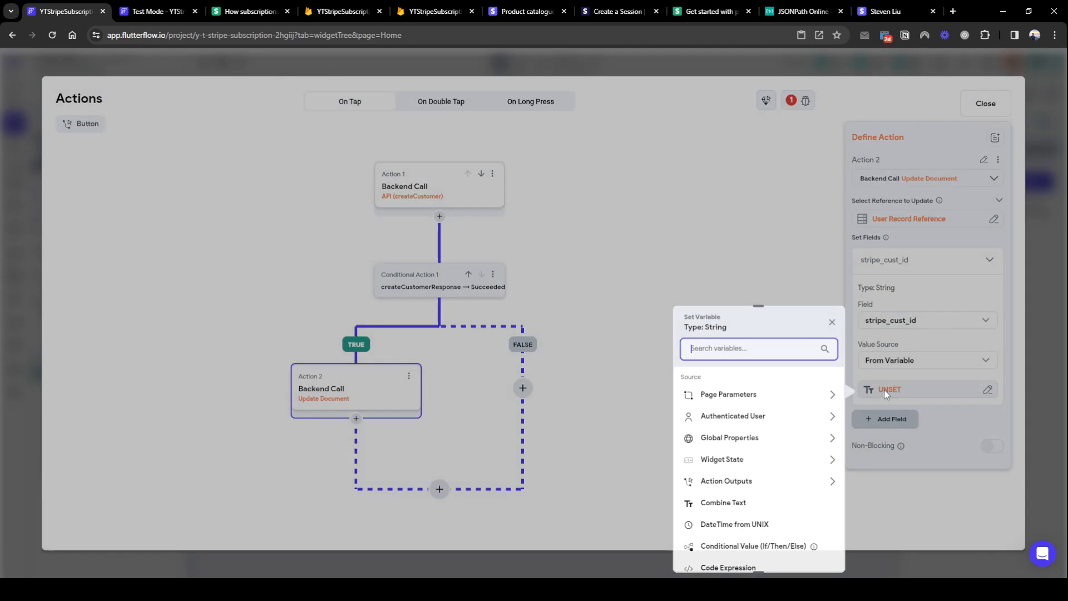
{"action": "type", "text": "ap"}
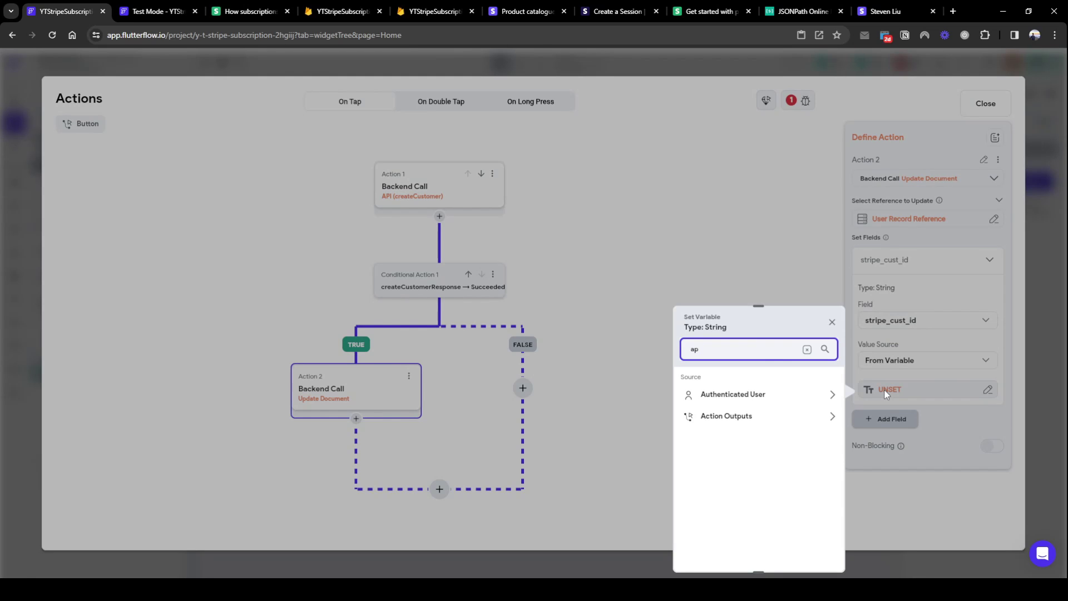
{"action": "left_click", "coordinate": [725, 415]}
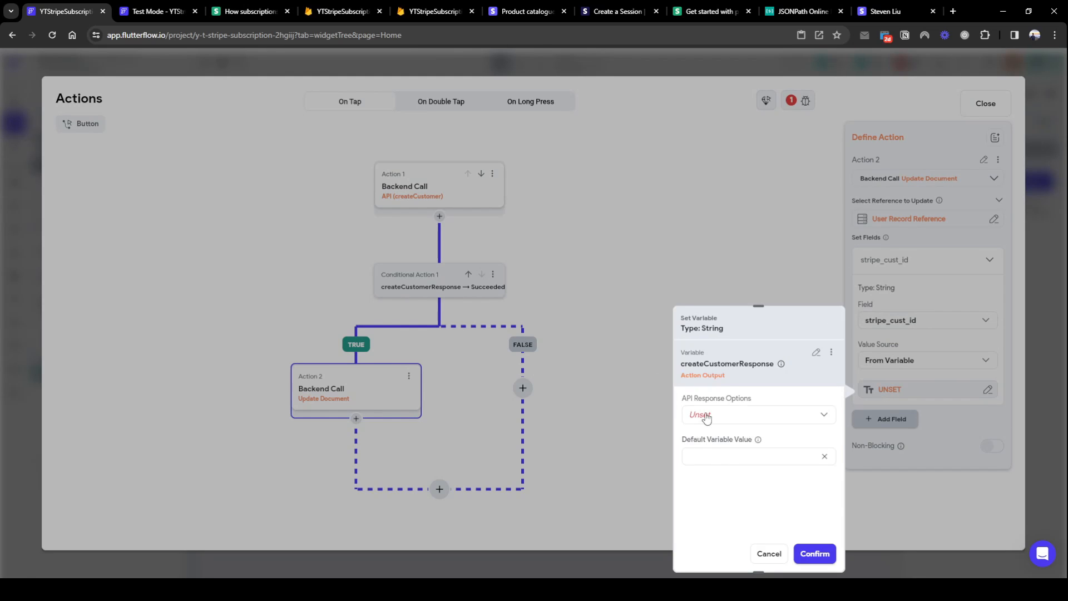
{"action": "left_click", "coordinate": [757, 415]}
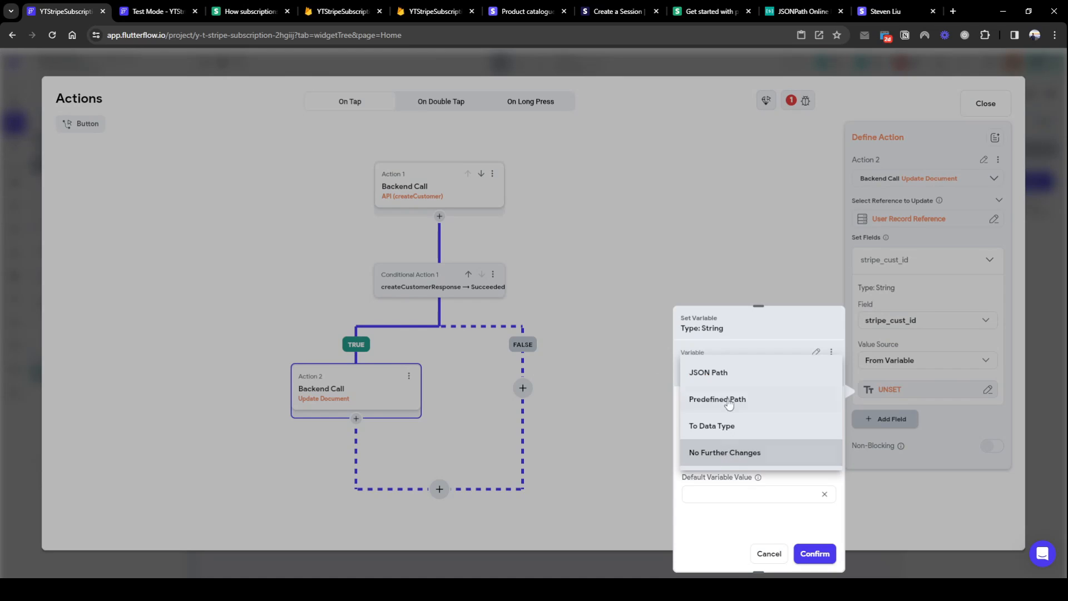
{"action": "left_click", "coordinate": [716, 398]}
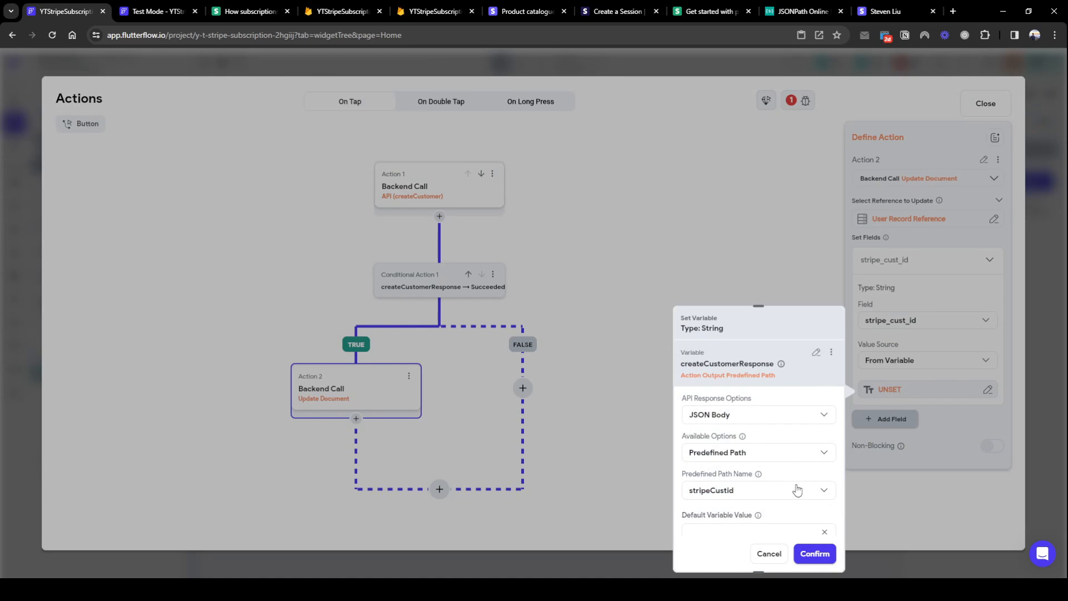
{"action": "left_click", "coordinate": [812, 553]}
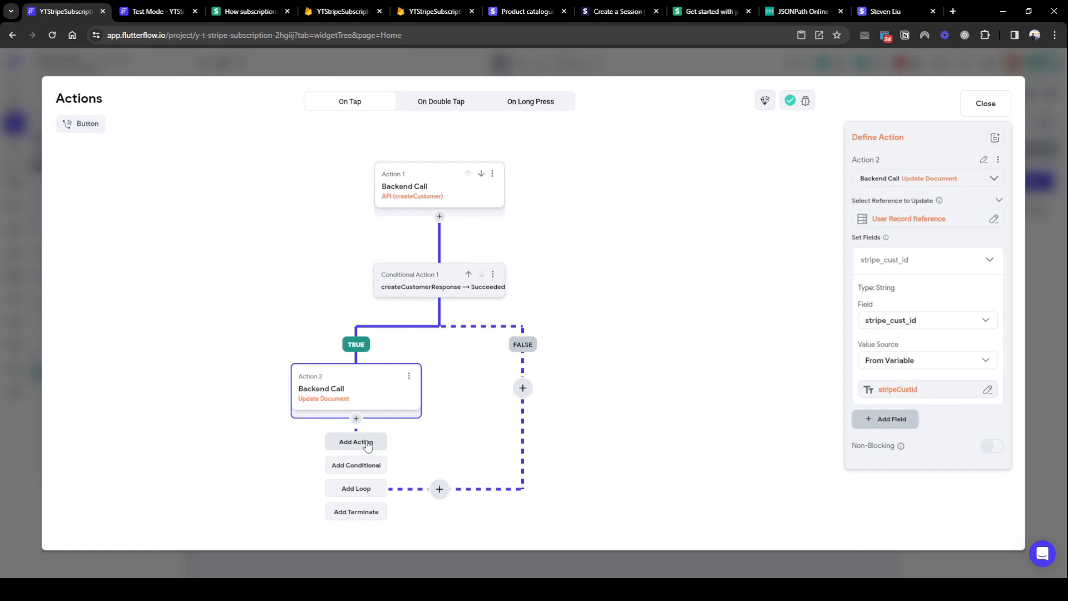
Add a Show Snack Bar action confirming the Stripe customer key was created and linked, then close the editor.
{"action": "left_click", "coordinate": [355, 441]}
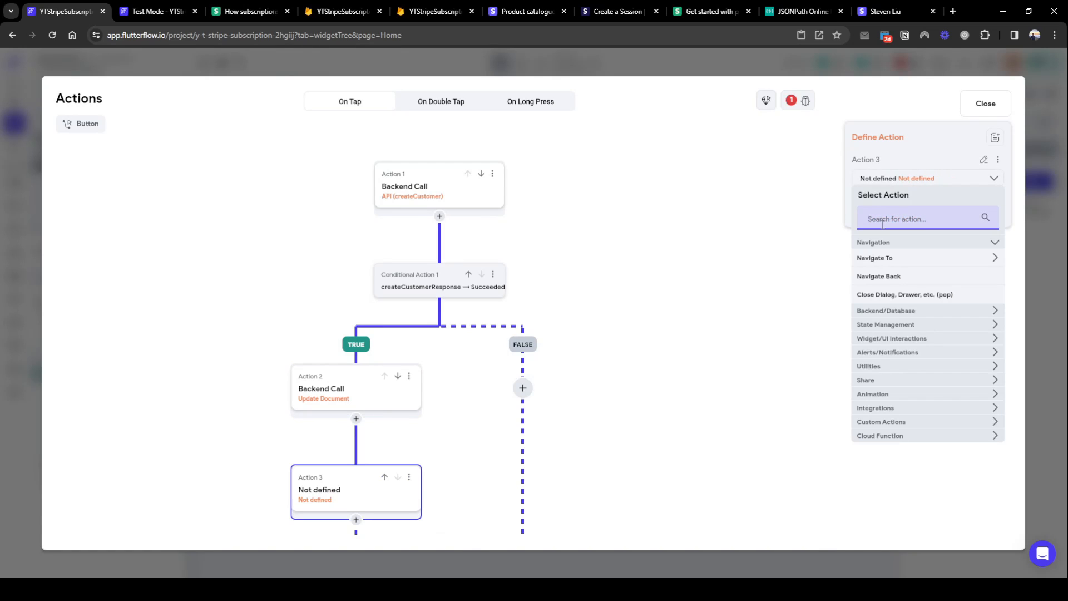
{"action": "type", "text": "snack"}
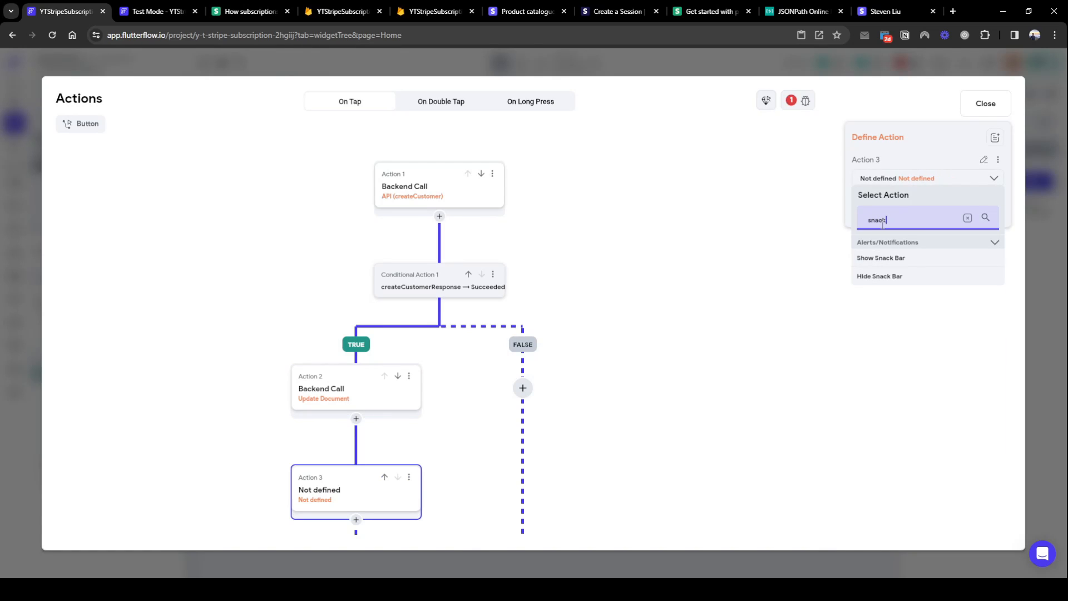
{"action": "left_click", "coordinate": [880, 258]}
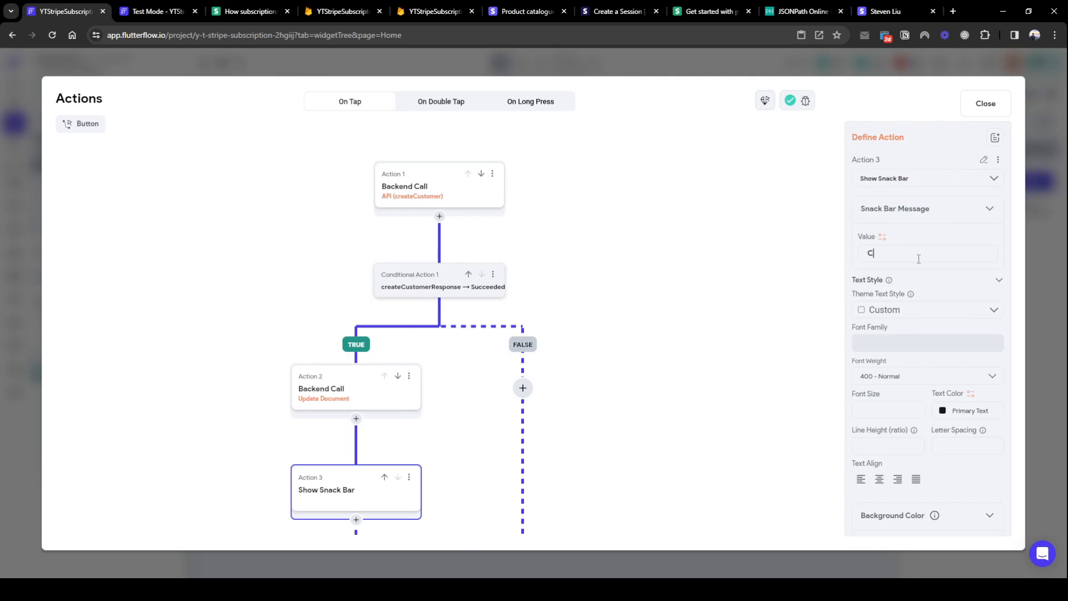
{"action": "type", "text": "Stripe cu"}
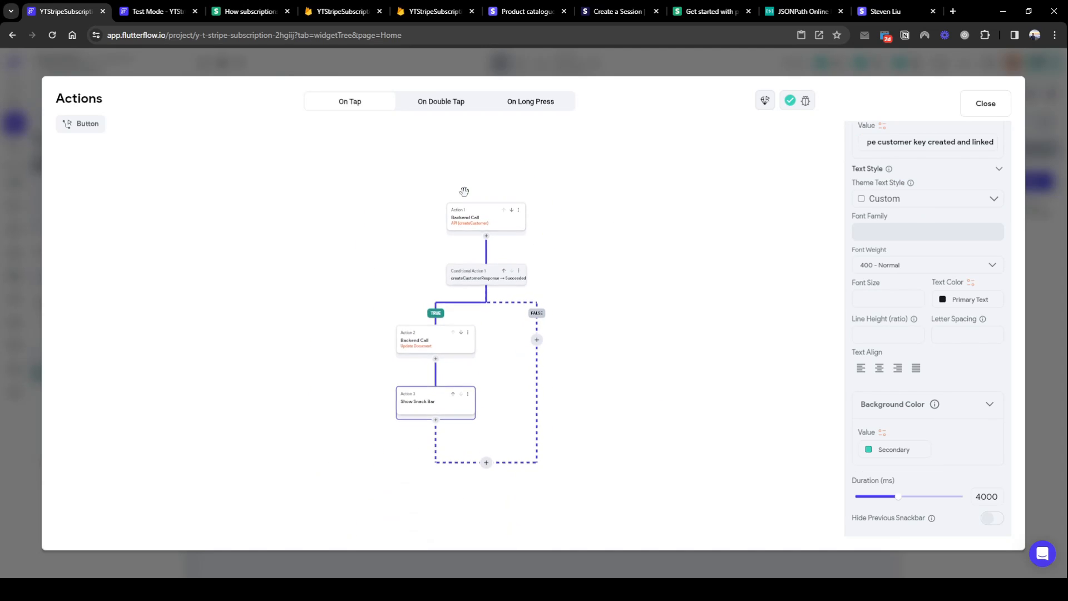
{"action": "left_click", "coordinate": [984, 103]}
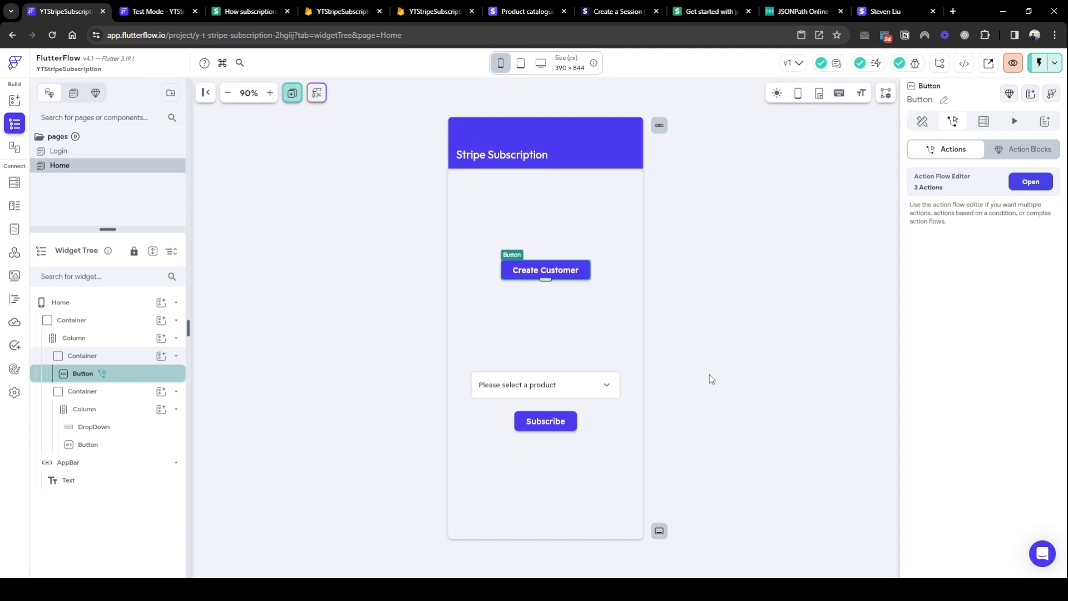
{"action": "mouse_move", "coordinate": [430, 87]}
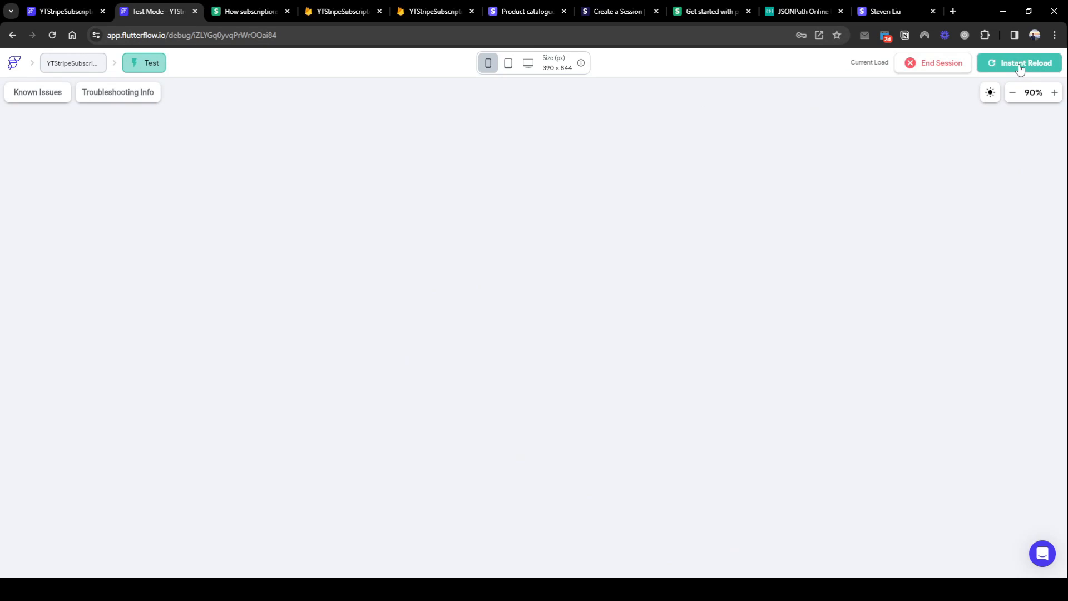
Instant Reload the Test Mode session and return to the editor.
{"action": "left_click", "coordinate": [1020, 63]}
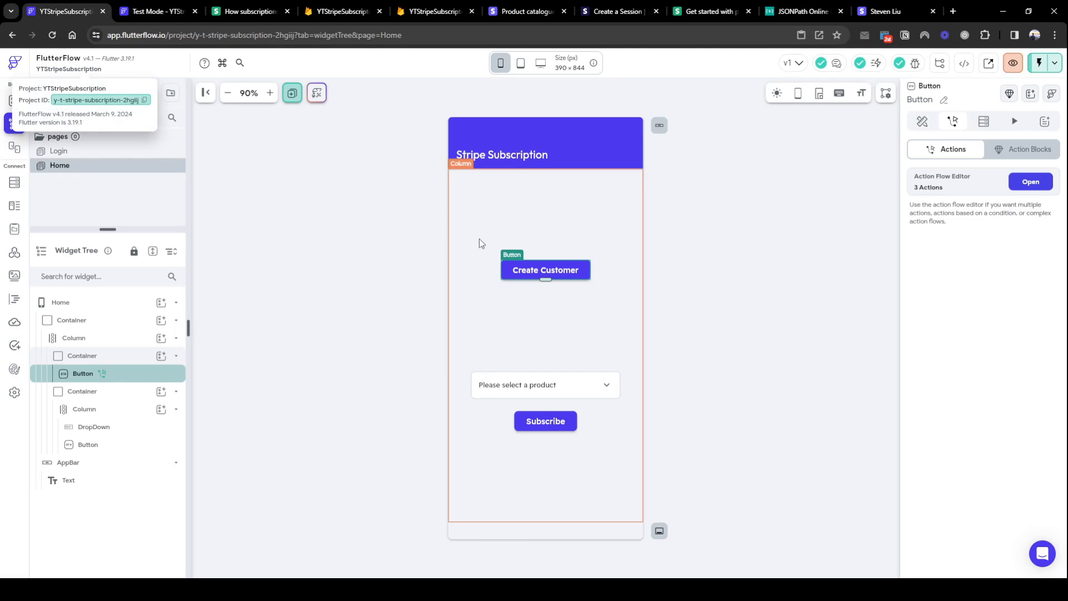
{"action": "left_click", "coordinate": [161, 355]}
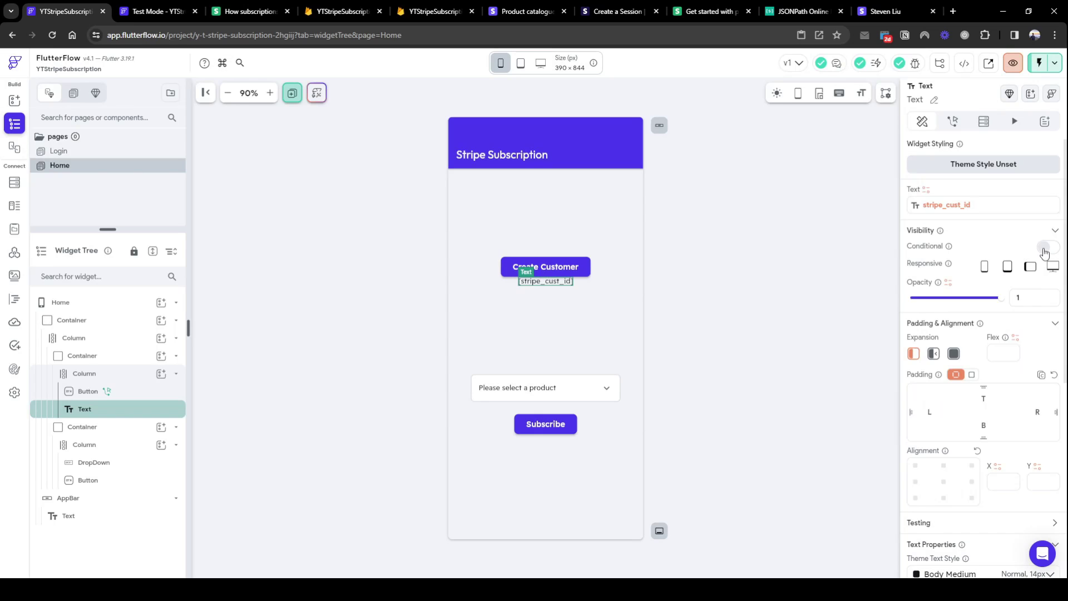
Make the stripe_cust_id text visible only when the user's stripe_cust_id is set and not empty.
{"action": "left_click", "coordinate": [1046, 246]}
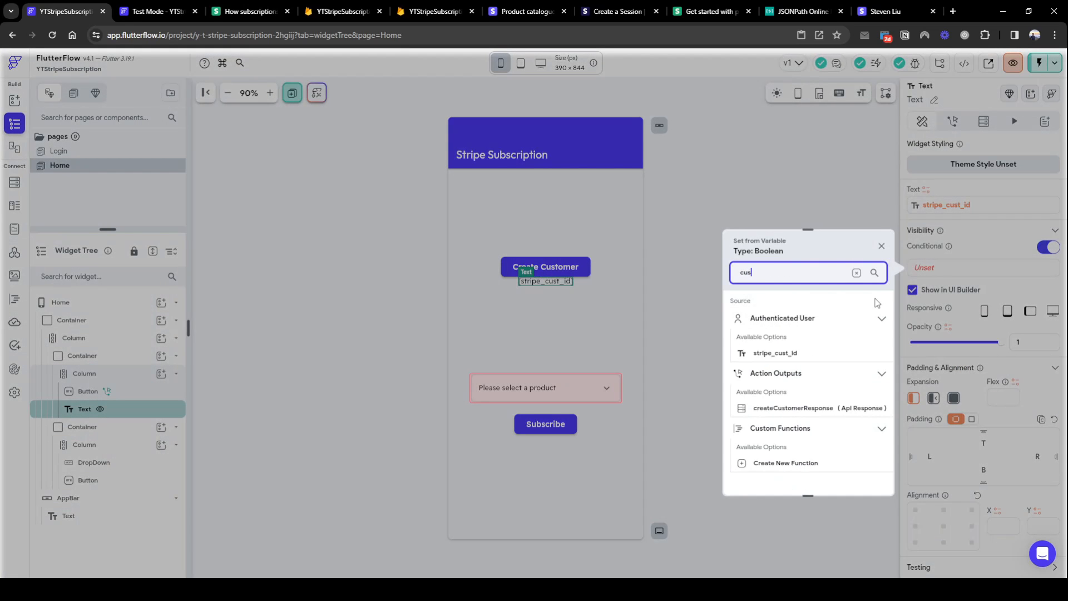
{"action": "mouse_move", "coordinate": [811, 365]}
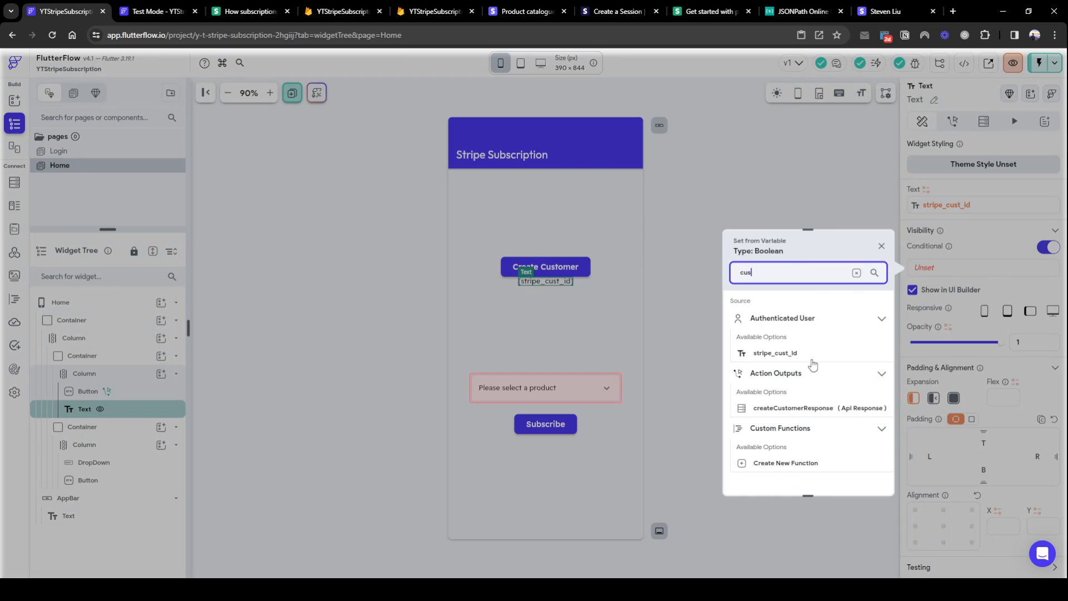
{"action": "left_click", "coordinate": [774, 352]}
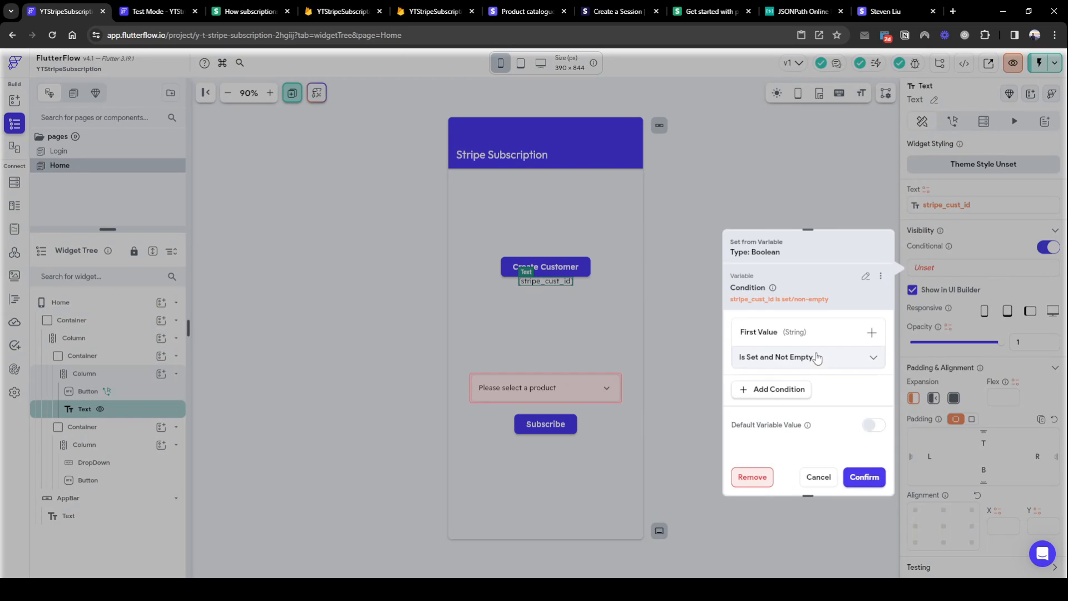
{"action": "left_click", "coordinate": [816, 477]}
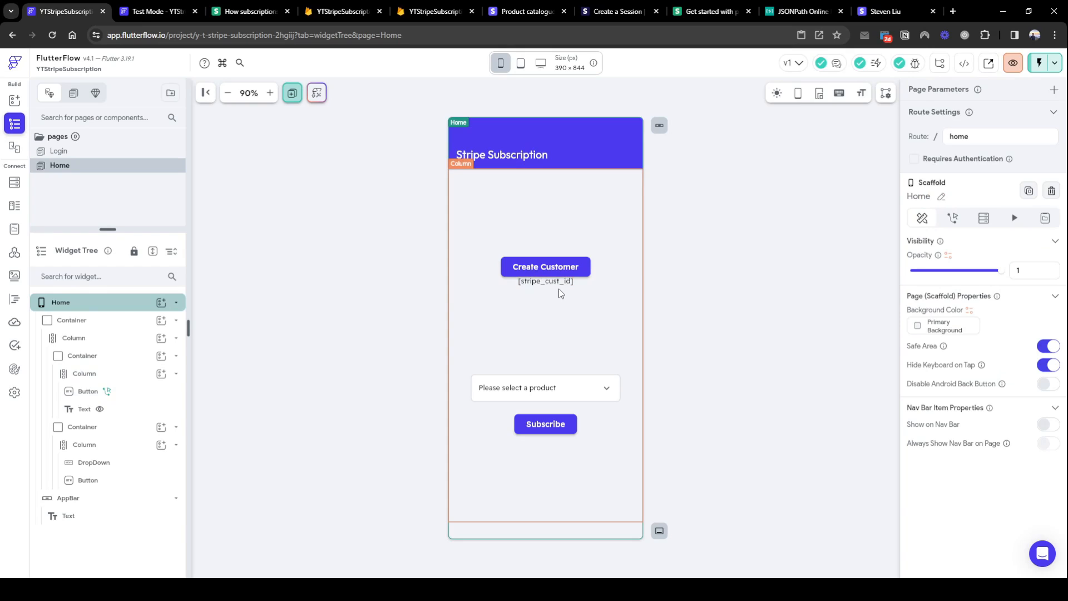
{"action": "mouse_move", "coordinate": [625, 359]}
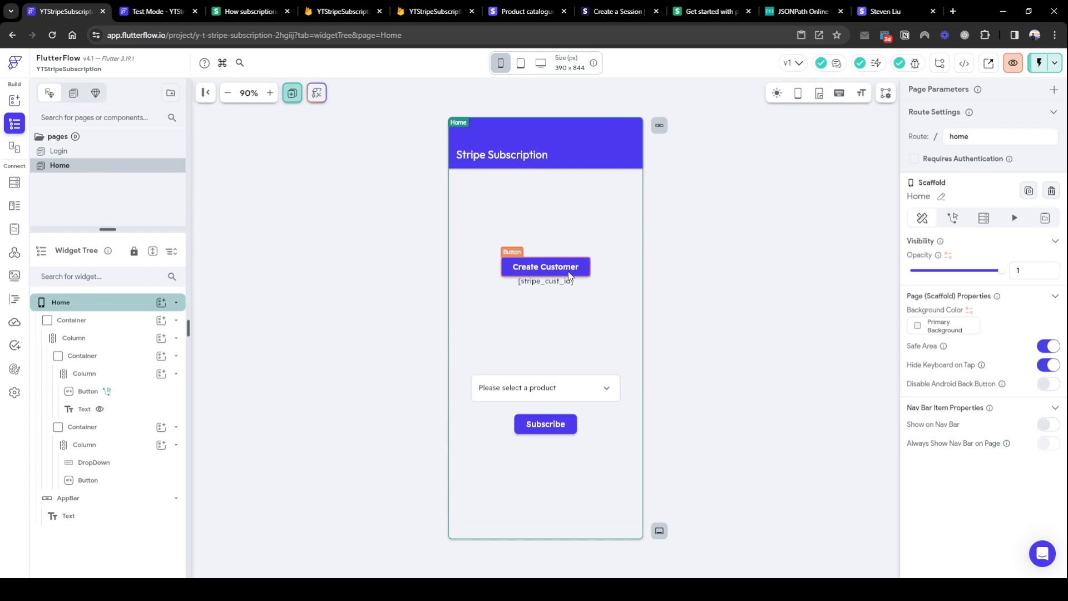
{"action": "left_click", "coordinate": [545, 267]}
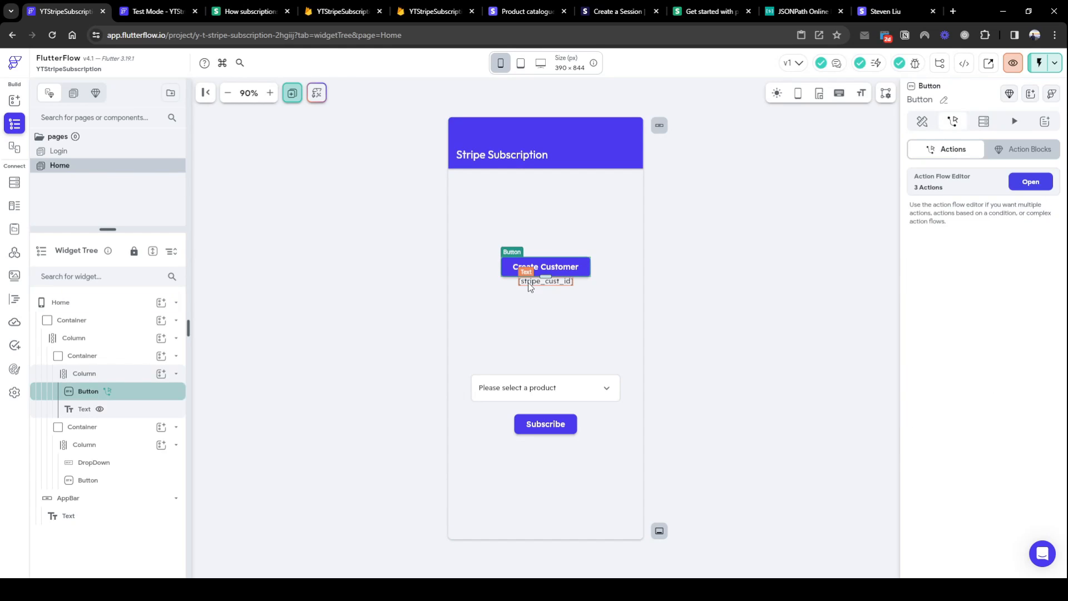
{"action": "mouse_move", "coordinate": [158, 11]}
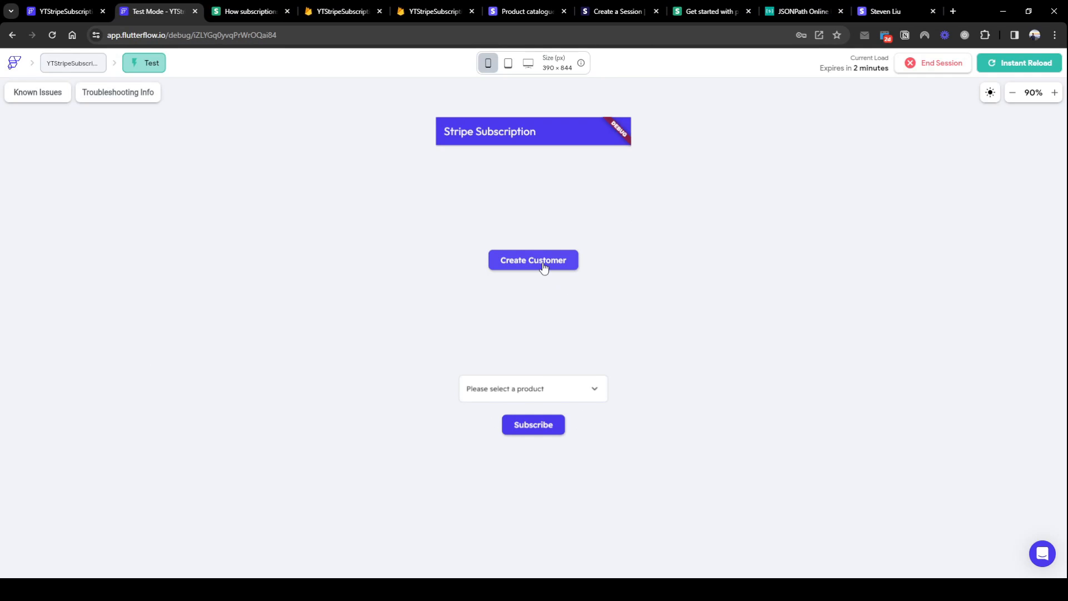
Tap Create Customer in the test app and return to the editor.
{"action": "left_click", "coordinate": [533, 260]}
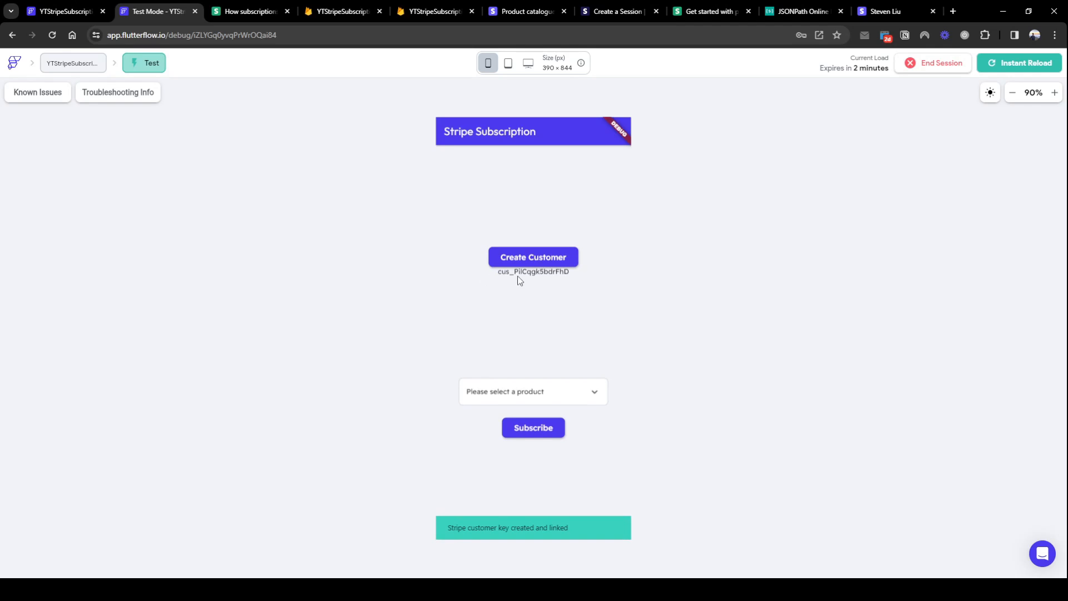
{"action": "mouse_move", "coordinate": [500, 281]}
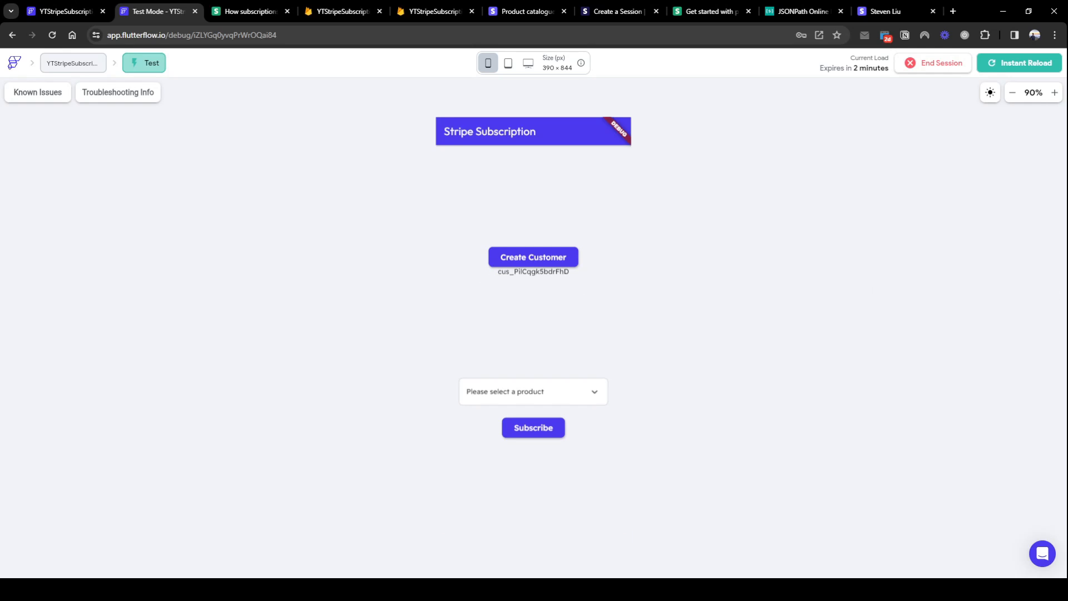
{"action": "left_click", "coordinate": [64, 12]}
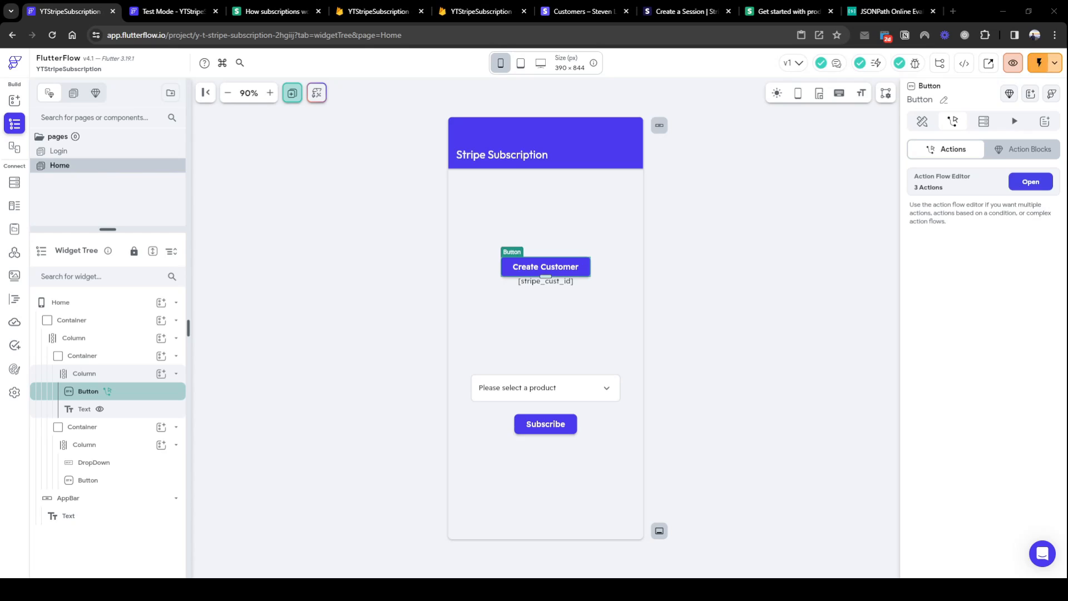
View the user's Firestore document in Firebase Console showing the new stripe_cust_id.
{"action": "left_click", "coordinate": [379, 11]}
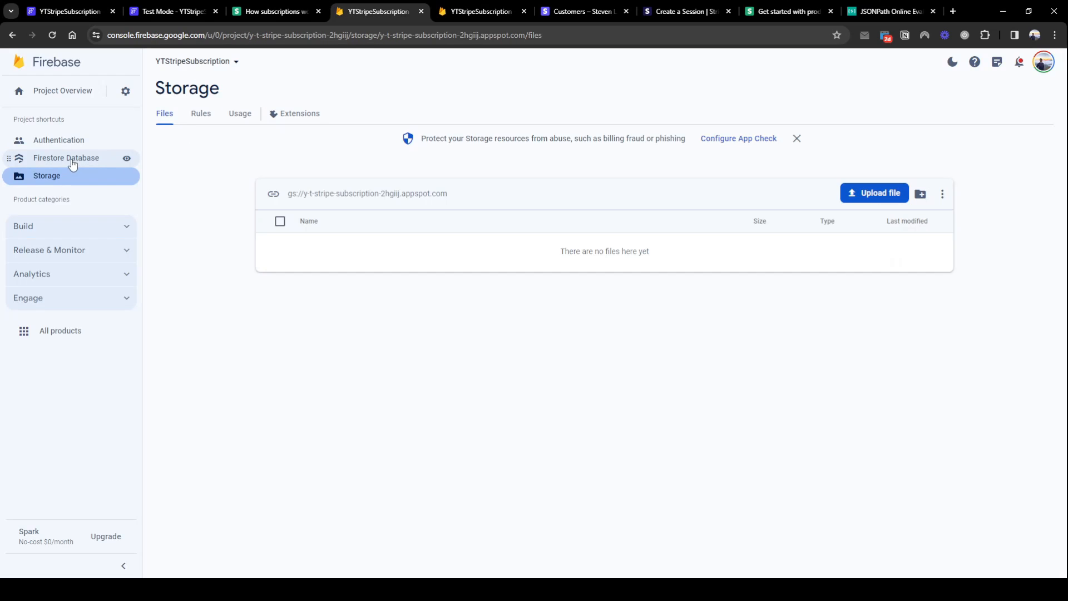
{"action": "left_click", "coordinate": [66, 157]}
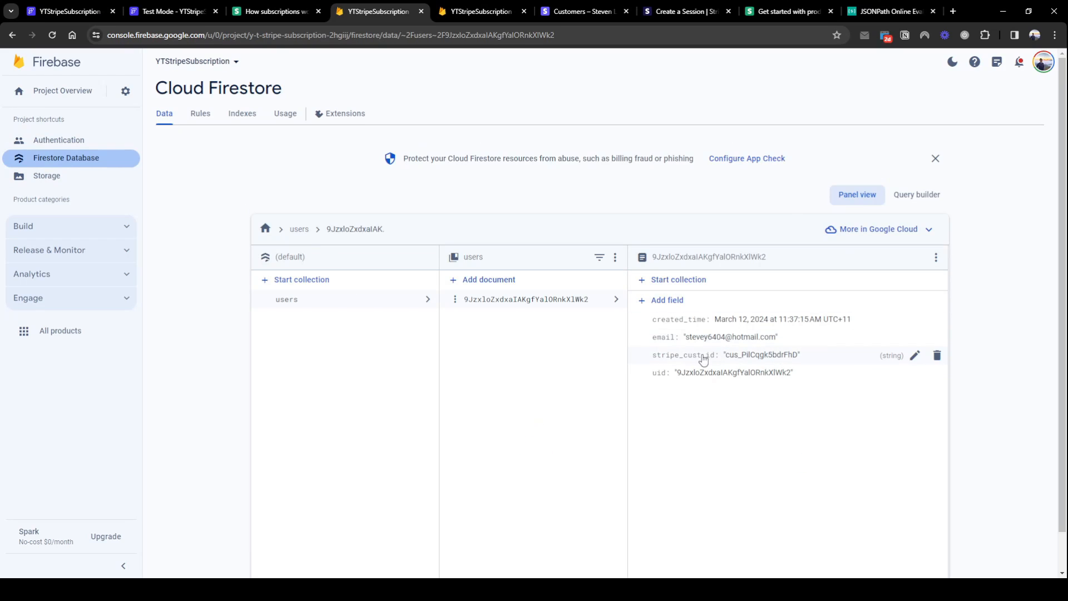
{"action": "mouse_move", "coordinate": [651, 316]}
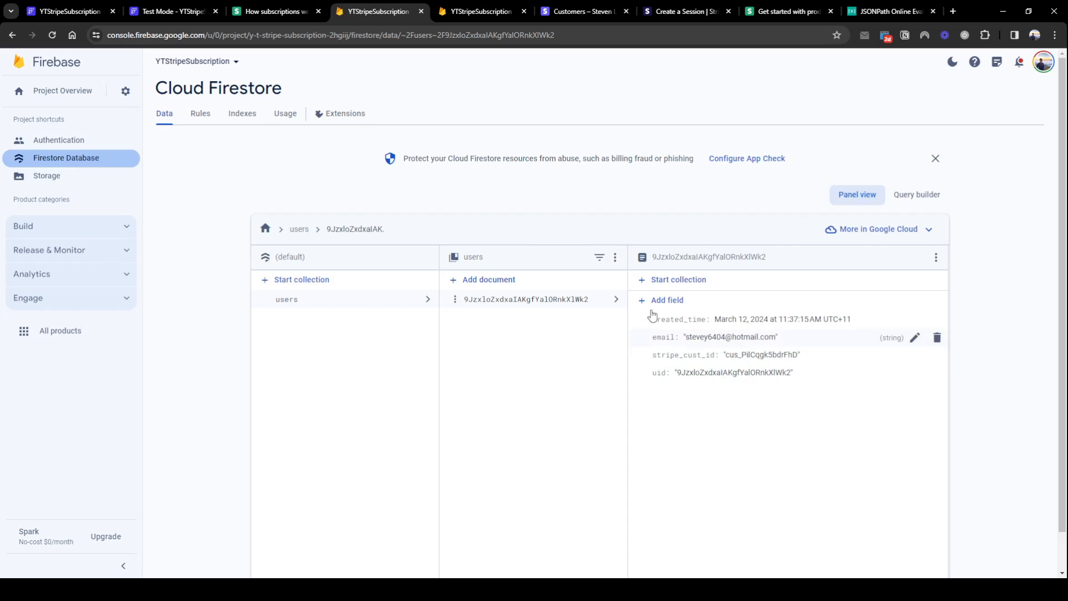
{"action": "mouse_move", "coordinate": [728, 343]}
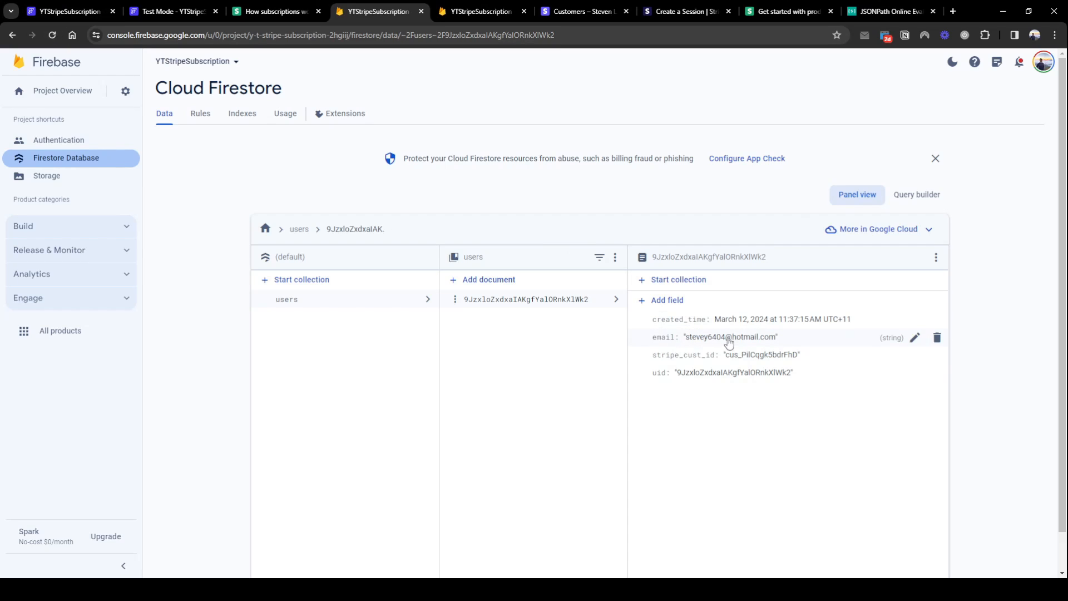
{"action": "left_click", "coordinate": [583, 11]}
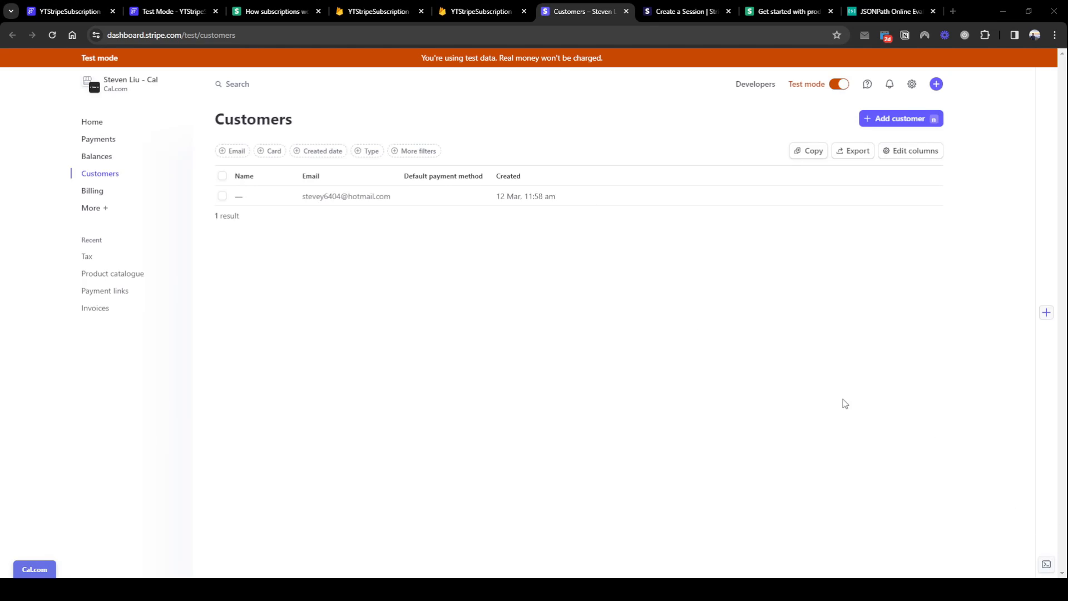
{"action": "mouse_move", "coordinate": [463, 206]}
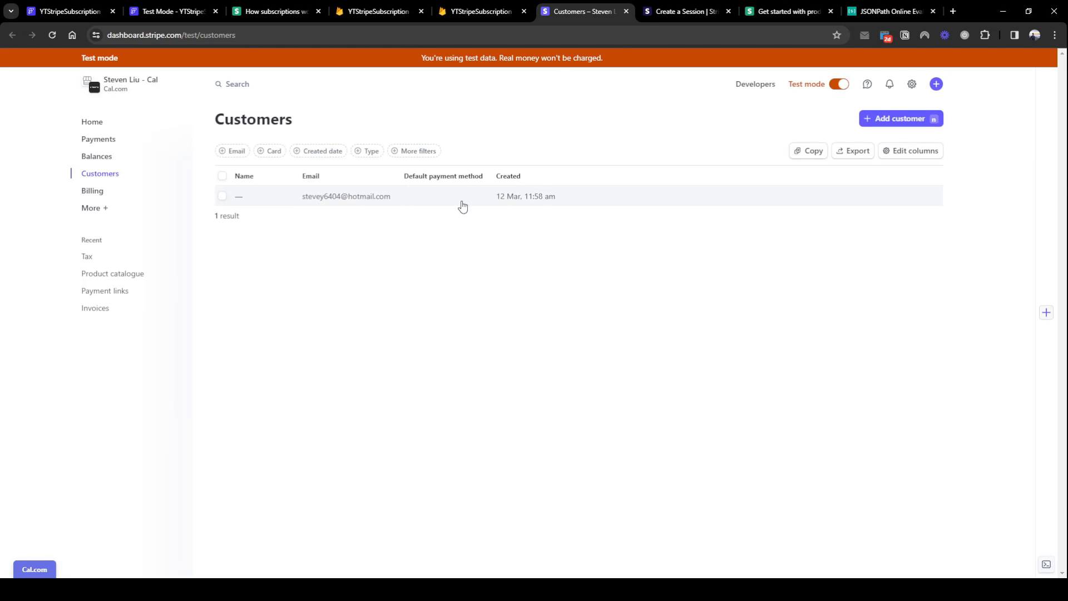
View the Stripe test-mode Customers list with the new customer.
{"action": "left_click", "coordinate": [346, 196]}
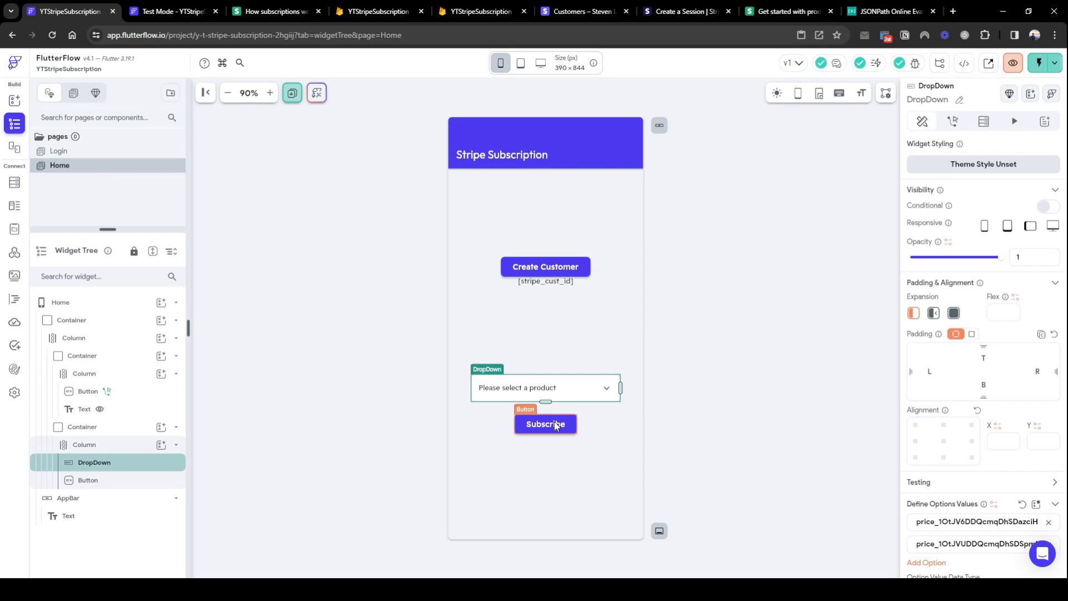
{"action": "mouse_move", "coordinate": [898, 424]}
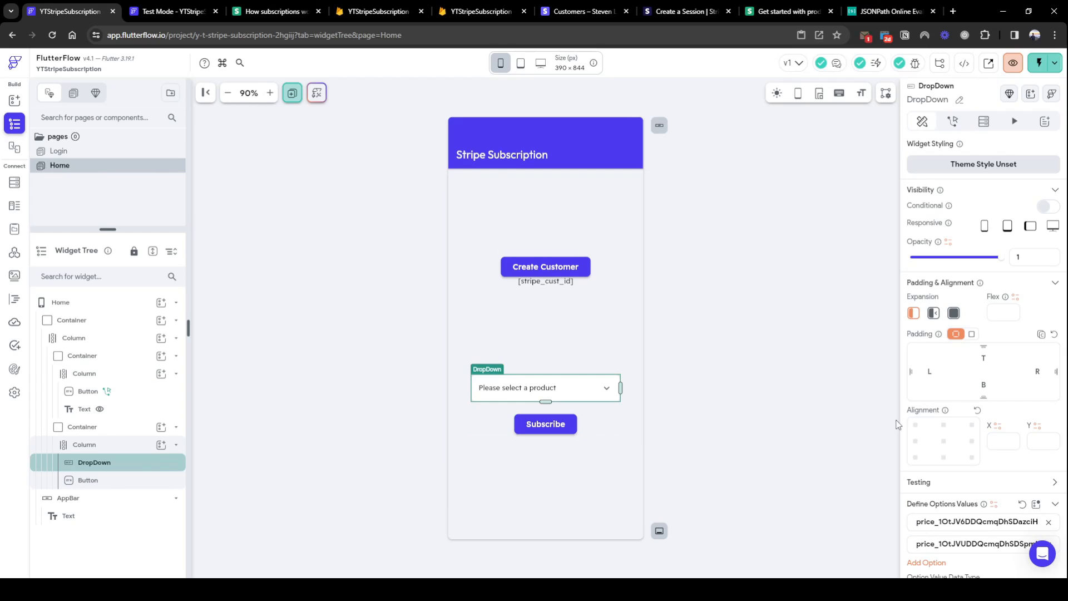
{"action": "mouse_move", "coordinate": [973, 555]}
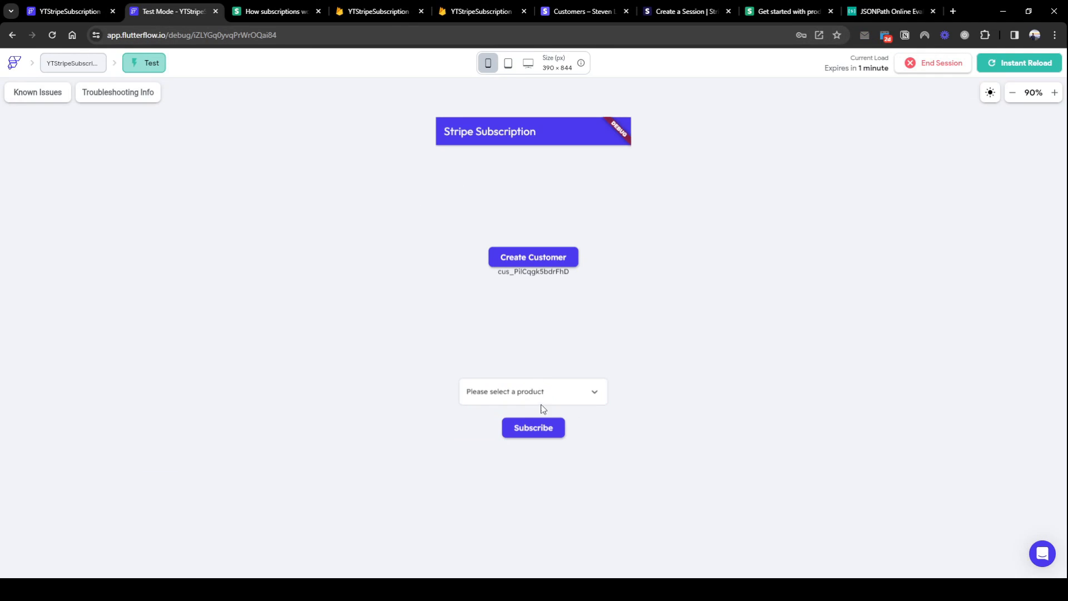
Choose Basic $19/month in the test app's product dropdown and return to the editor.
{"action": "left_click", "coordinate": [532, 391]}
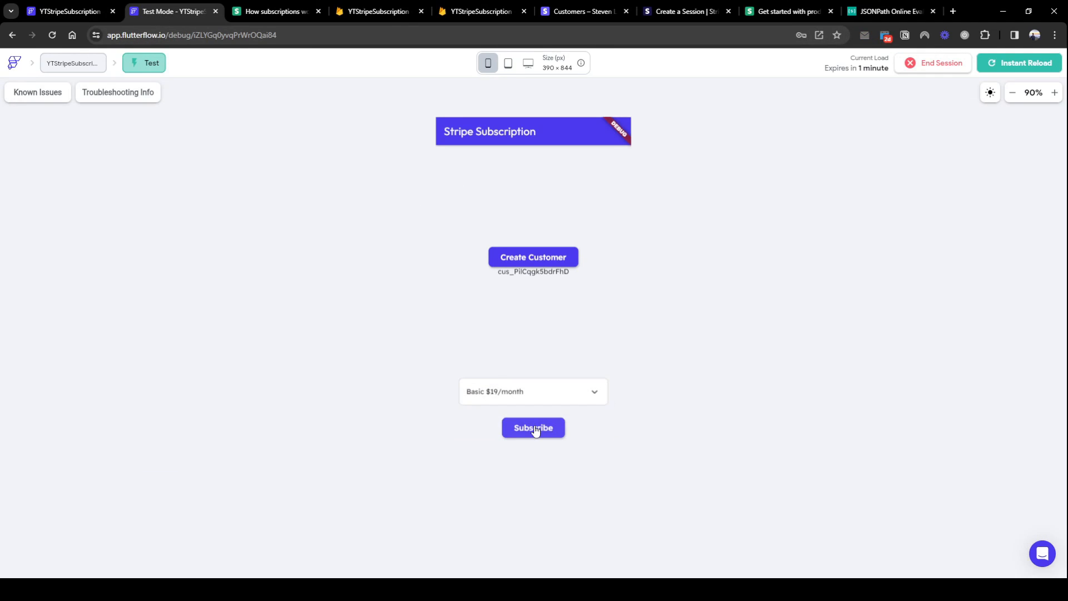
{"action": "mouse_move", "coordinate": [561, 489]}
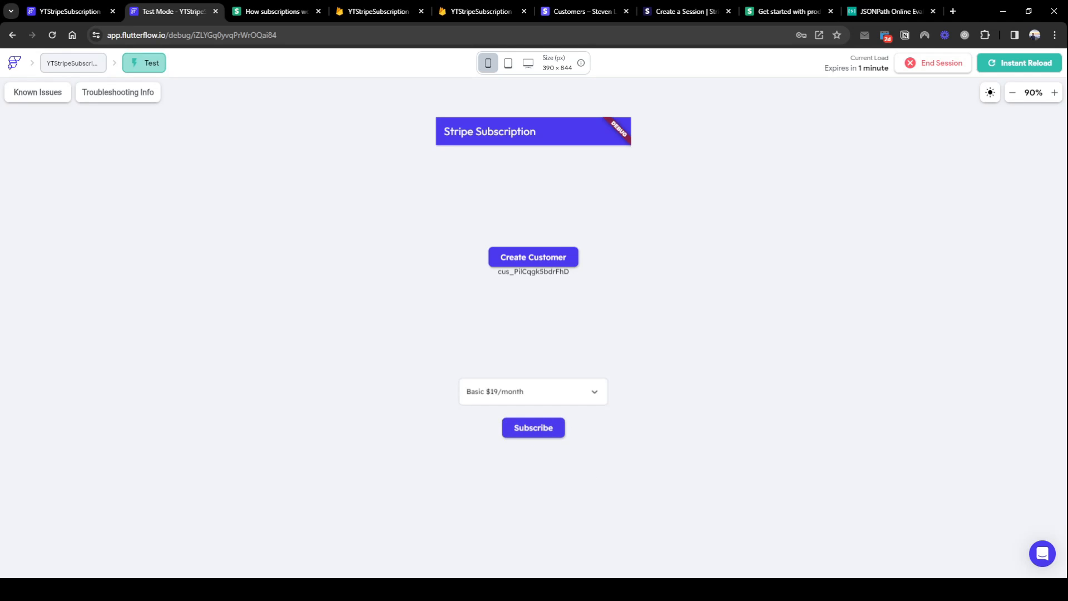
{"action": "left_click", "coordinate": [65, 11]}
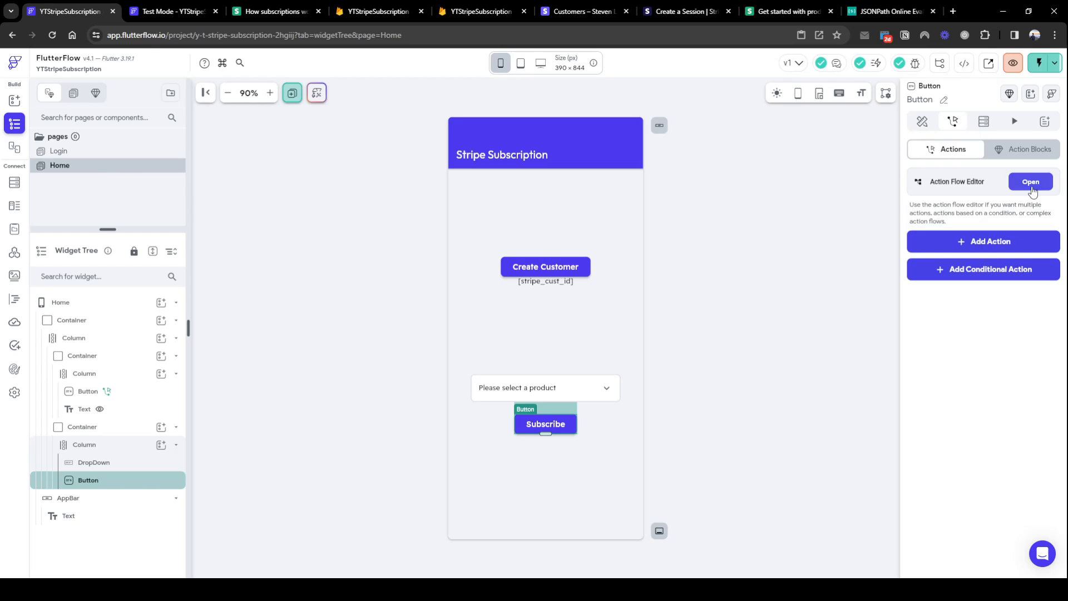
Point the Subscribe button's Backend Call at the stripeSubscription group's createCheckoutSession endpoint.
{"action": "left_click", "coordinate": [982, 241]}
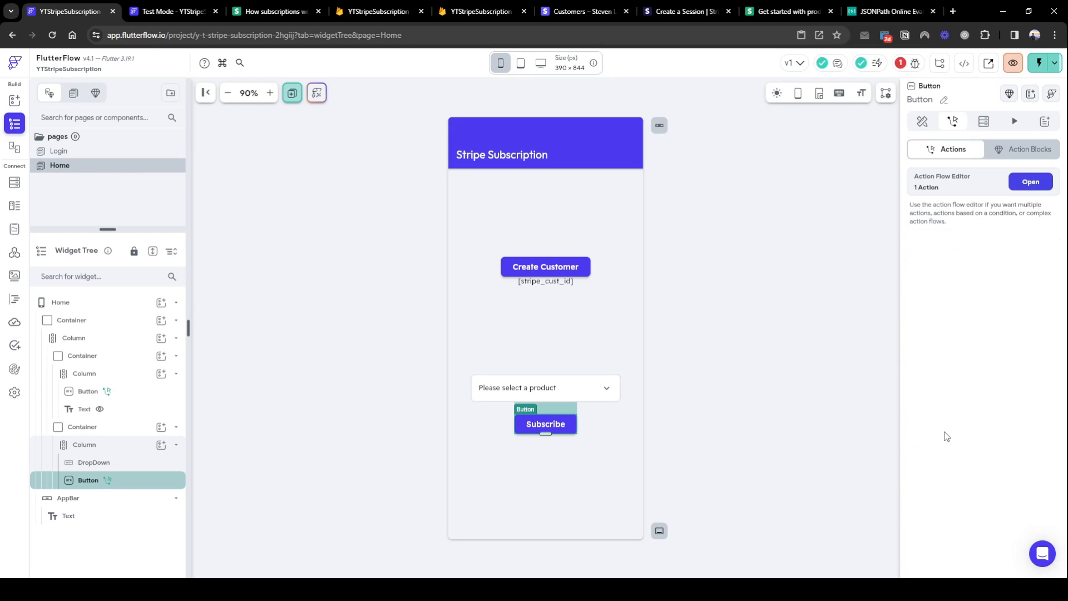
{"action": "left_click", "coordinate": [1029, 182]}
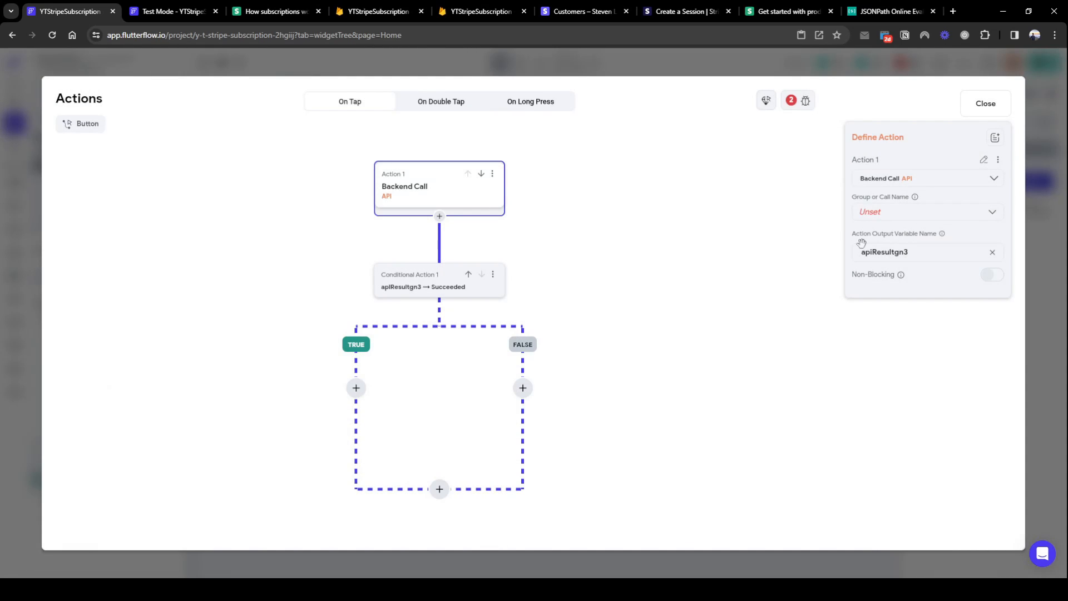
{"action": "left_click", "coordinate": [925, 212]}
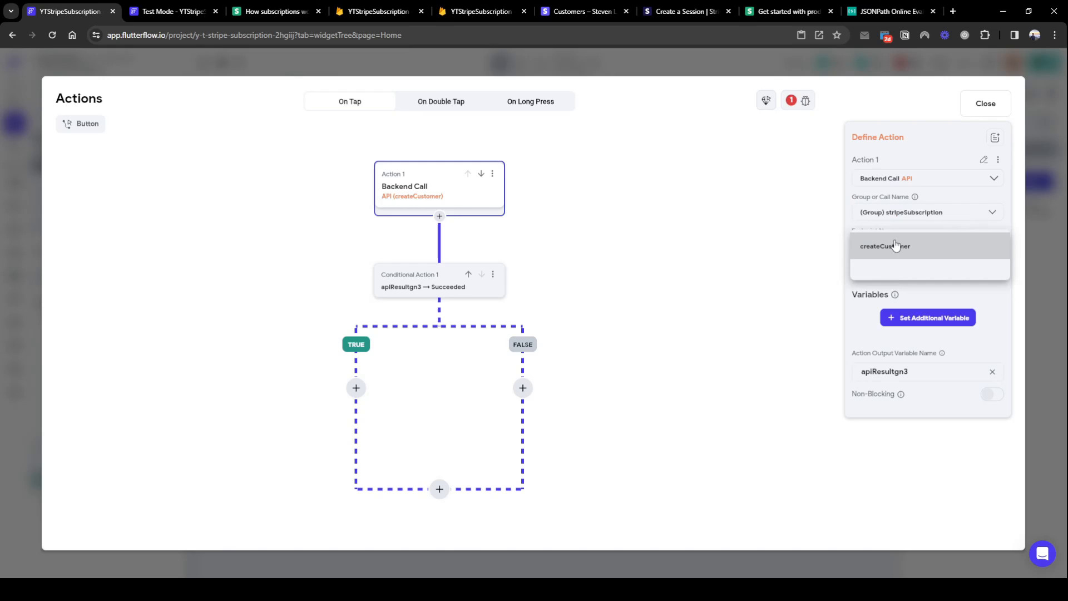
{"action": "left_click", "coordinate": [885, 245]}
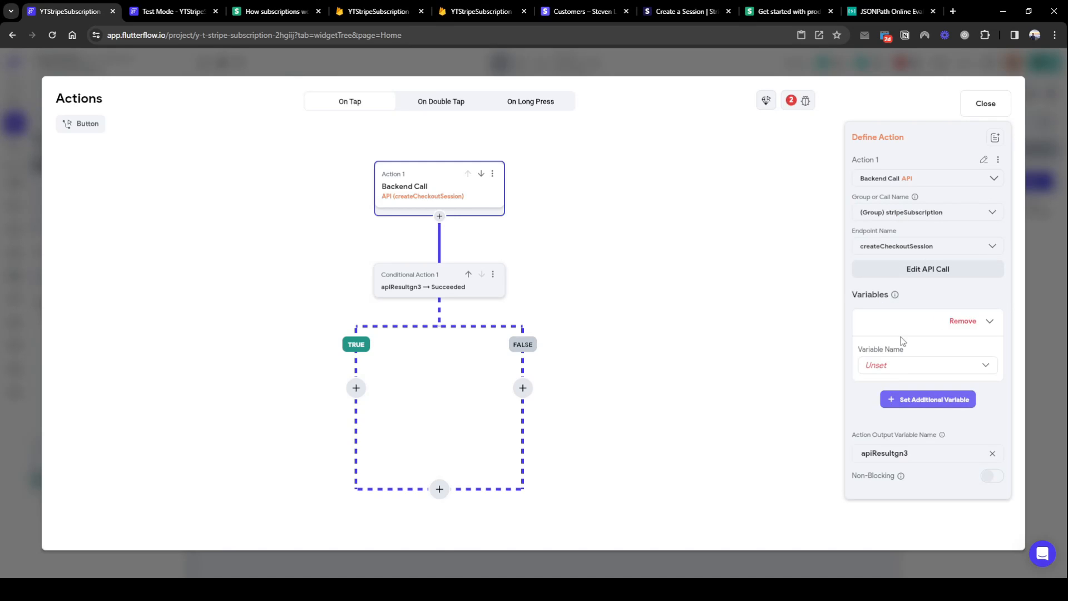
Pass customer as the user's stripe_cust_id and success_url as the Stripe docs page address.
{"action": "left_click", "coordinate": [926, 364]}
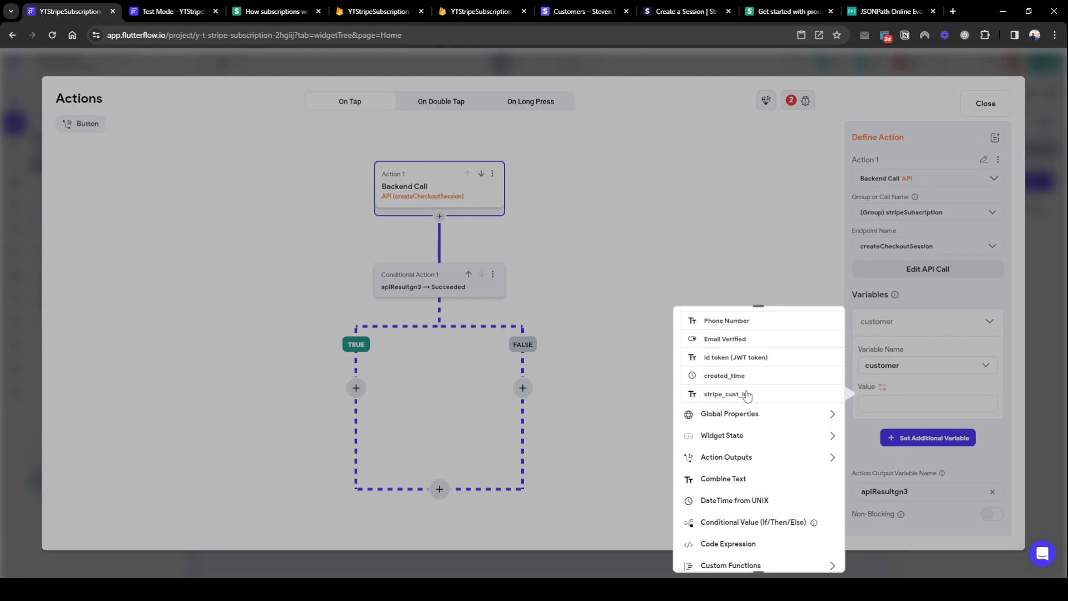
{"action": "left_click", "coordinate": [732, 393]}
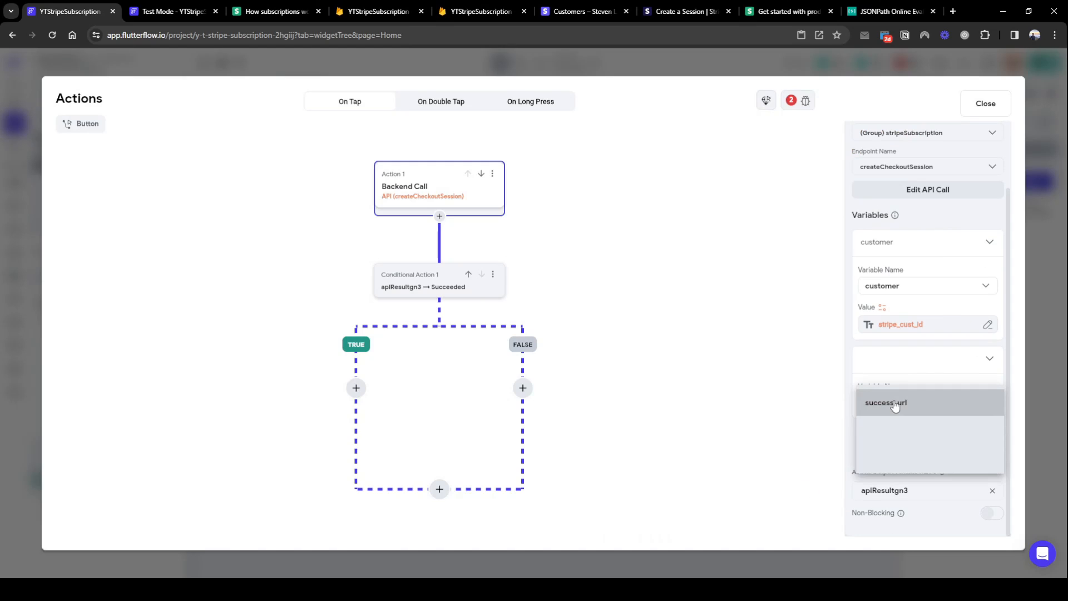
{"action": "left_click", "coordinate": [885, 402]}
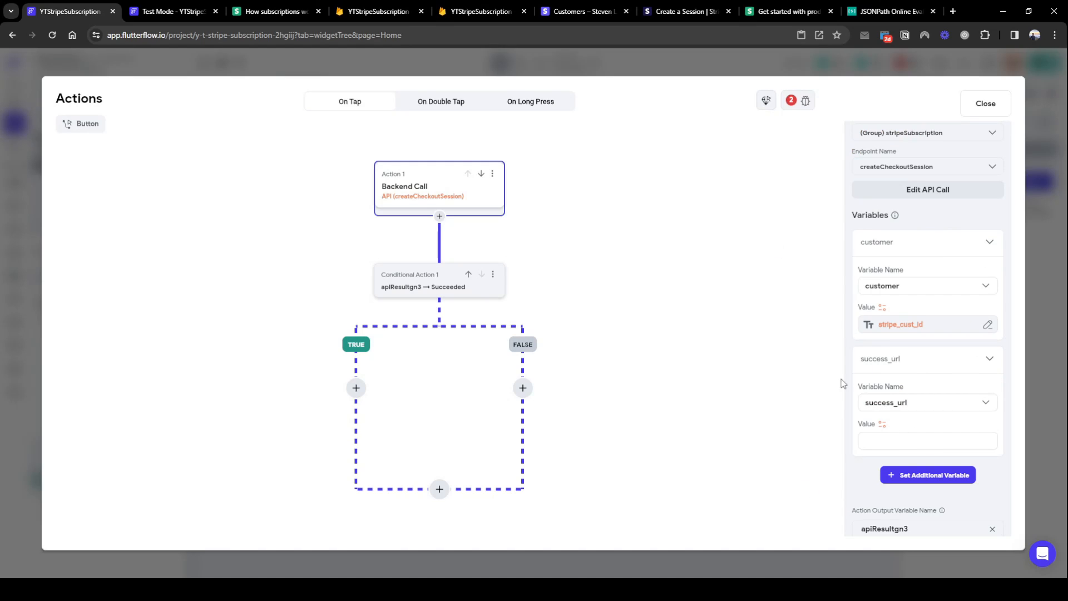
{"action": "left_click", "coordinate": [686, 11]}
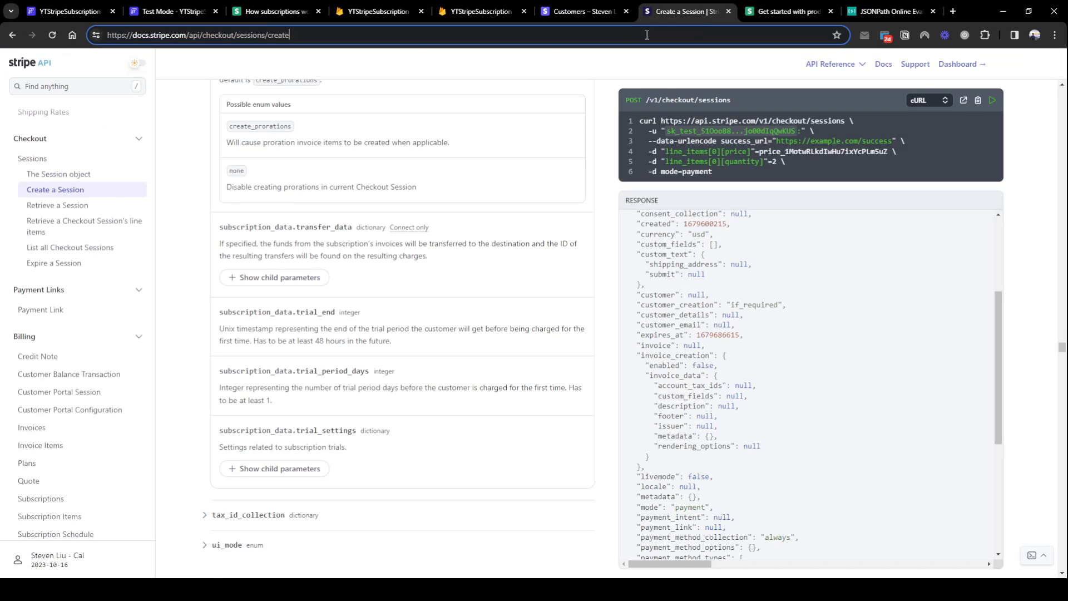
{"action": "left_click", "coordinate": [65, 11]}
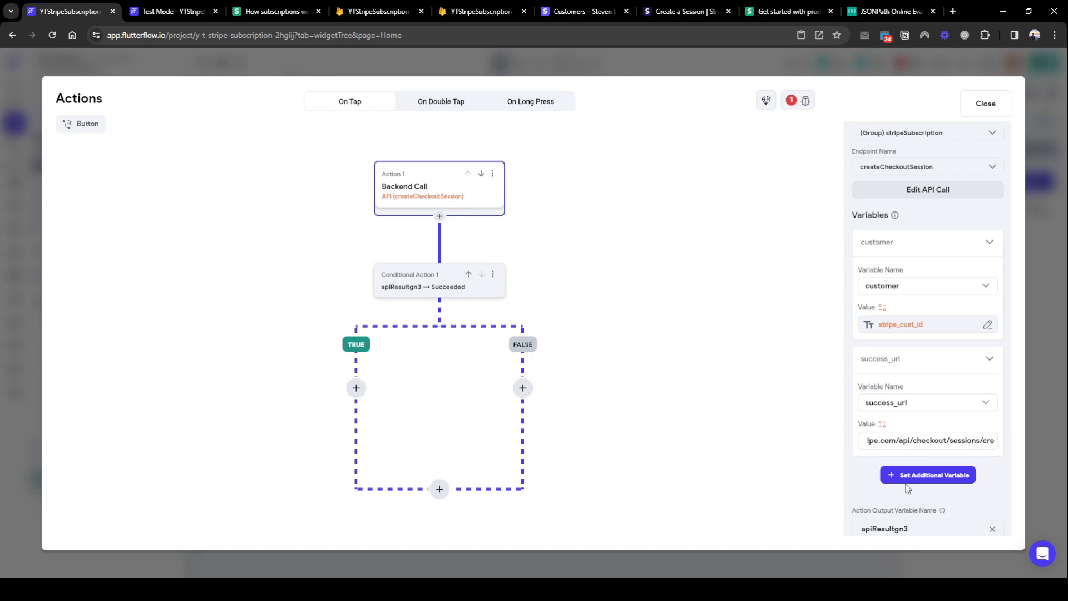
Add the cancel_url variable and the price variable taken from the product dropdown.
{"action": "left_click", "coordinate": [927, 475]}
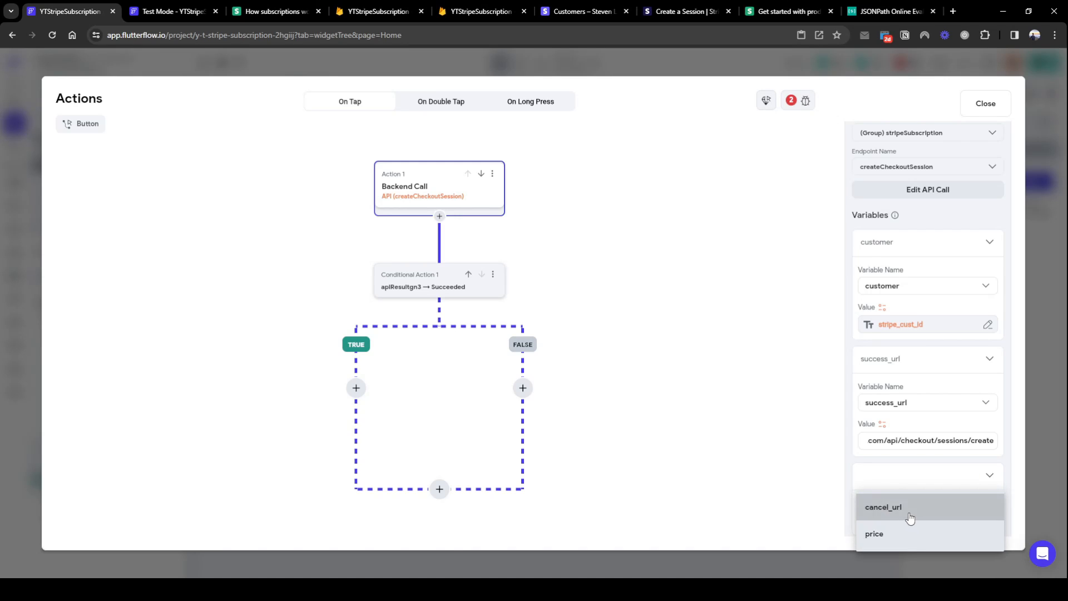
{"action": "left_click", "coordinate": [883, 506]}
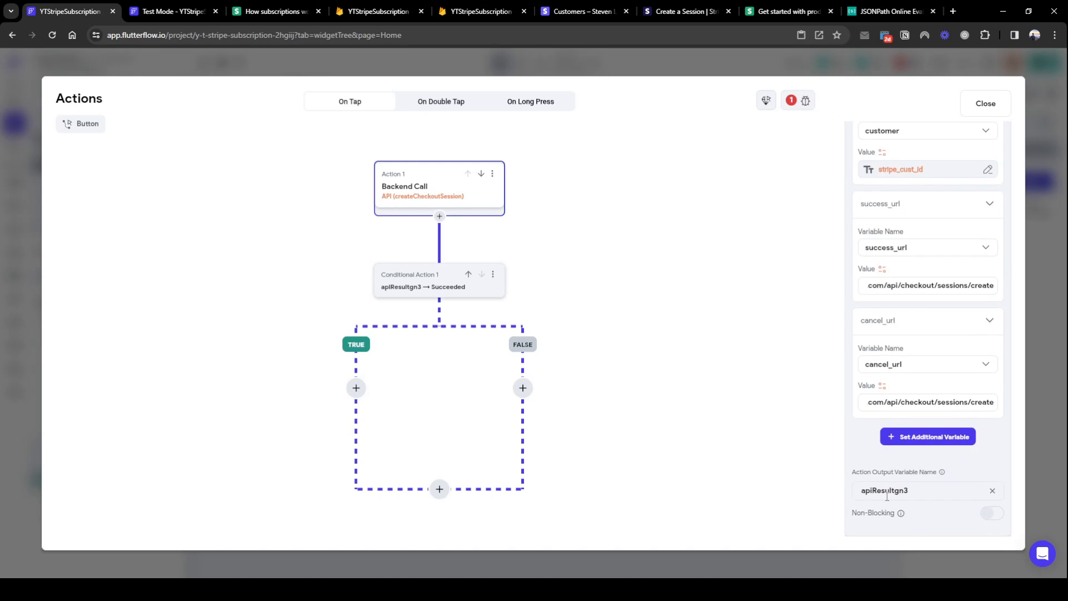
{"action": "left_click", "coordinate": [927, 436]}
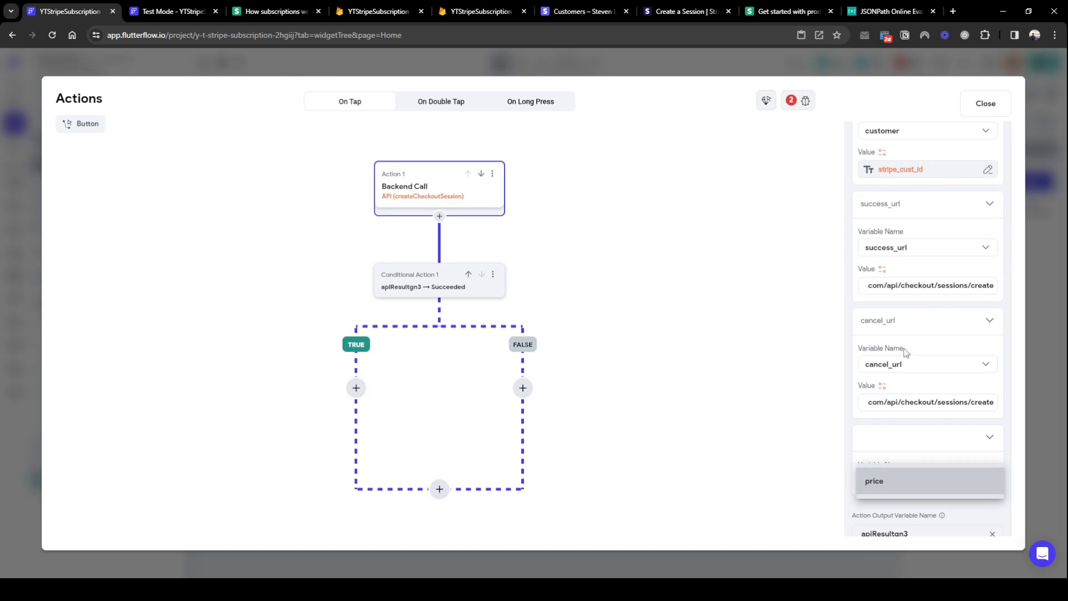
{"action": "left_click", "coordinate": [882, 502]}
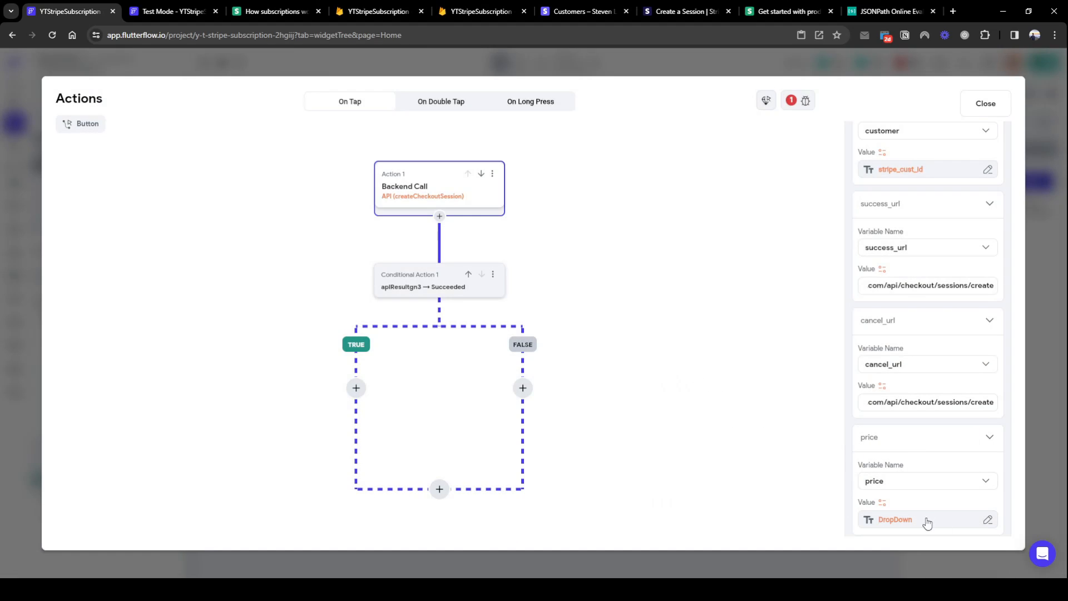
{"action": "left_click", "coordinate": [983, 103]}
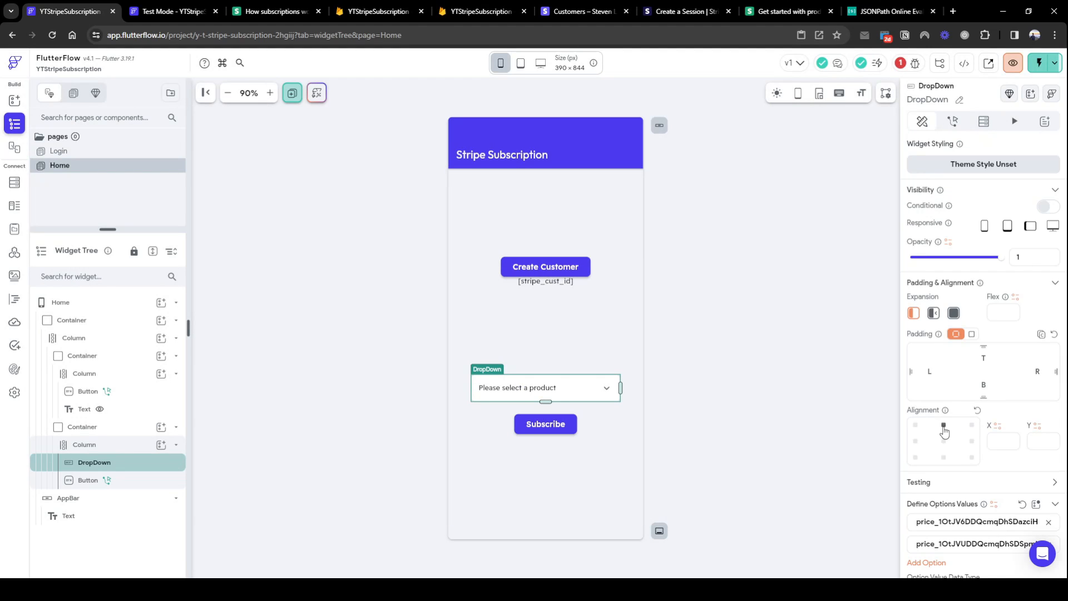
{"action": "scroll", "scroll_direction": "down", "scroll_amount": 3}
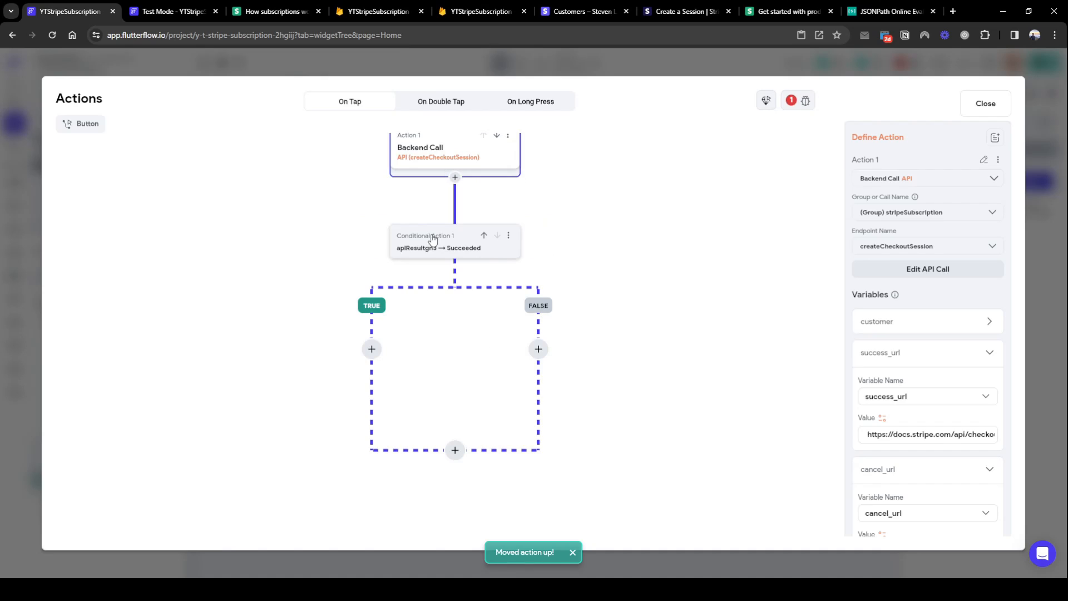
{"action": "scroll", "scroll_direction": "down", "scroll_amount": 3}
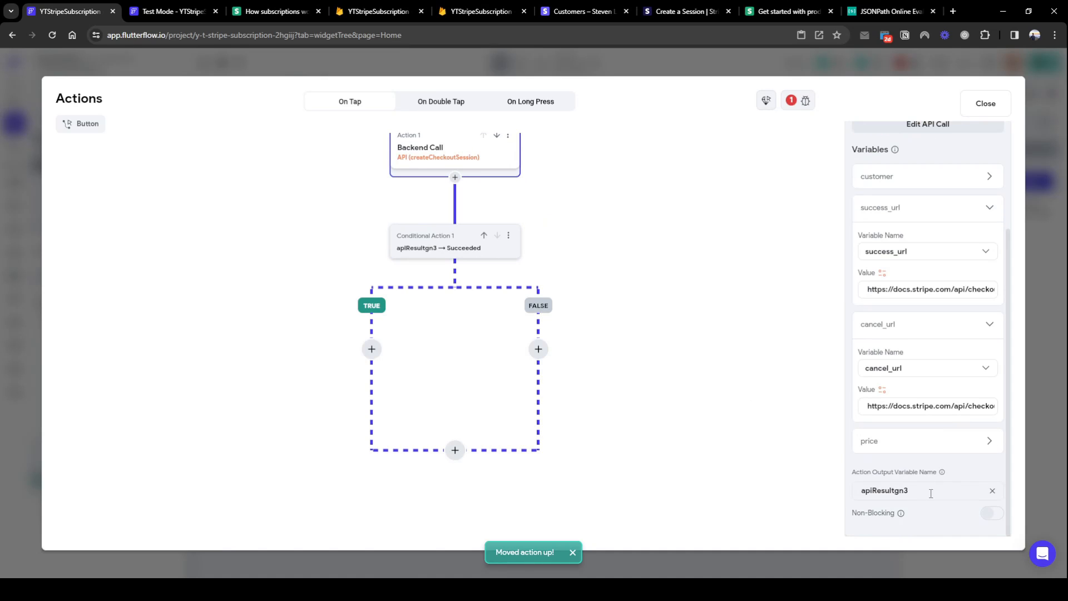
Rename the call's action output to subscriptionSession.
{"action": "triple_click", "coordinate": [883, 490]}
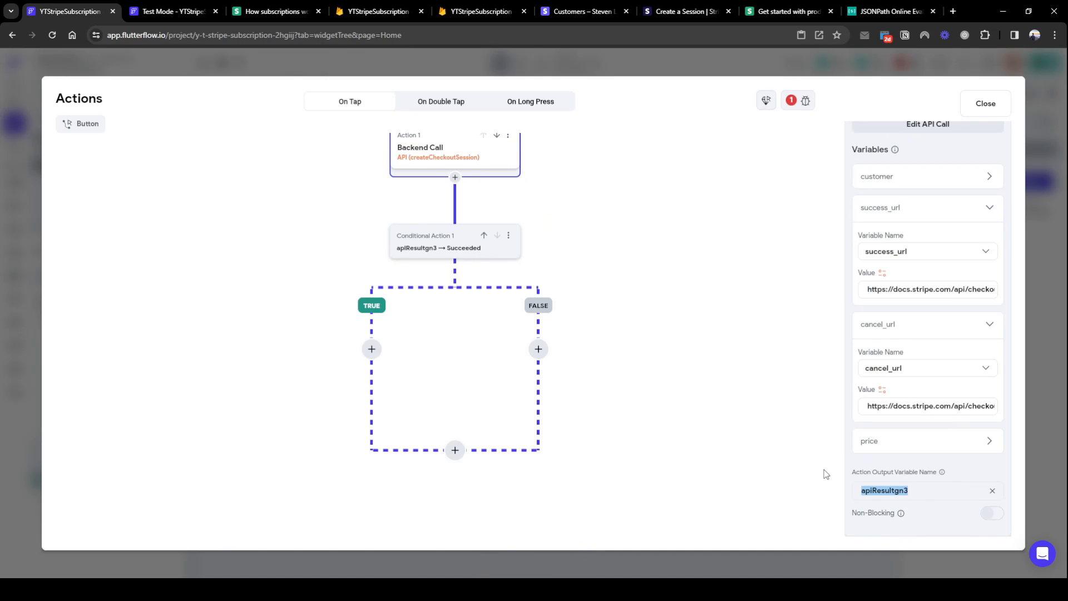
{"action": "type", "text": "subscriptionSession"}
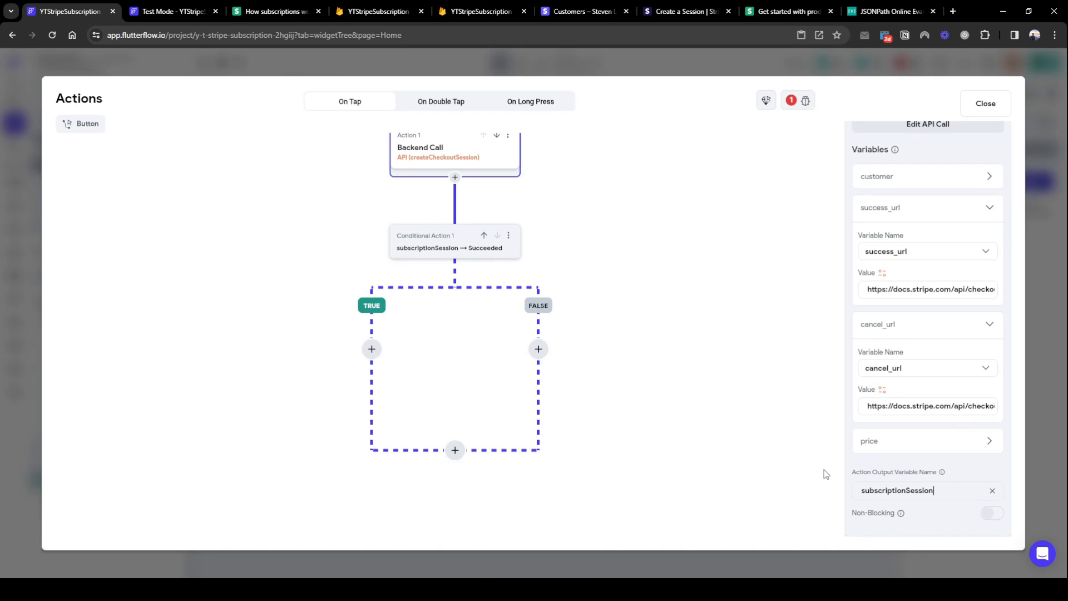
{"action": "mouse_move", "coordinate": [554, 366]}
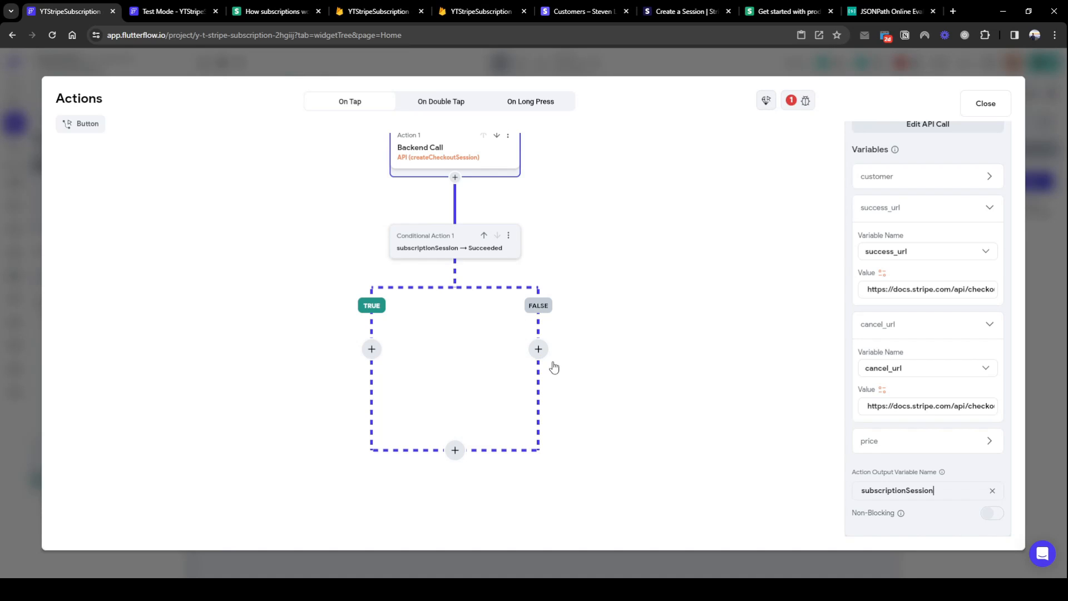
{"action": "mouse_move", "coordinate": [371, 349]}
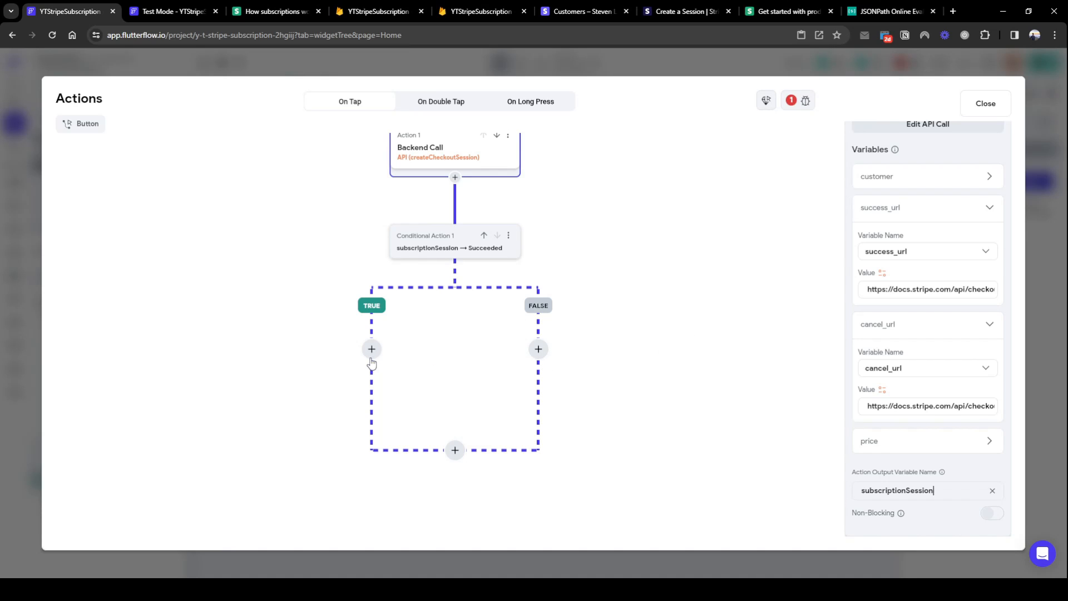
Add a Launch URL action to the success branch of the subscriptionSession check.
{"action": "left_click", "coordinate": [371, 349]}
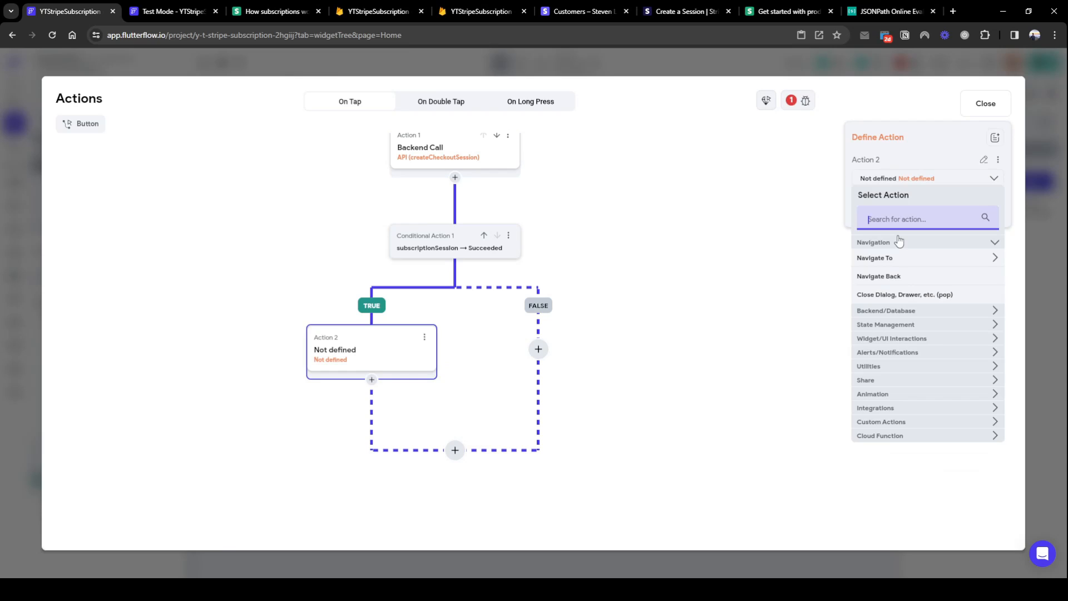
{"action": "type", "text": "launch"}
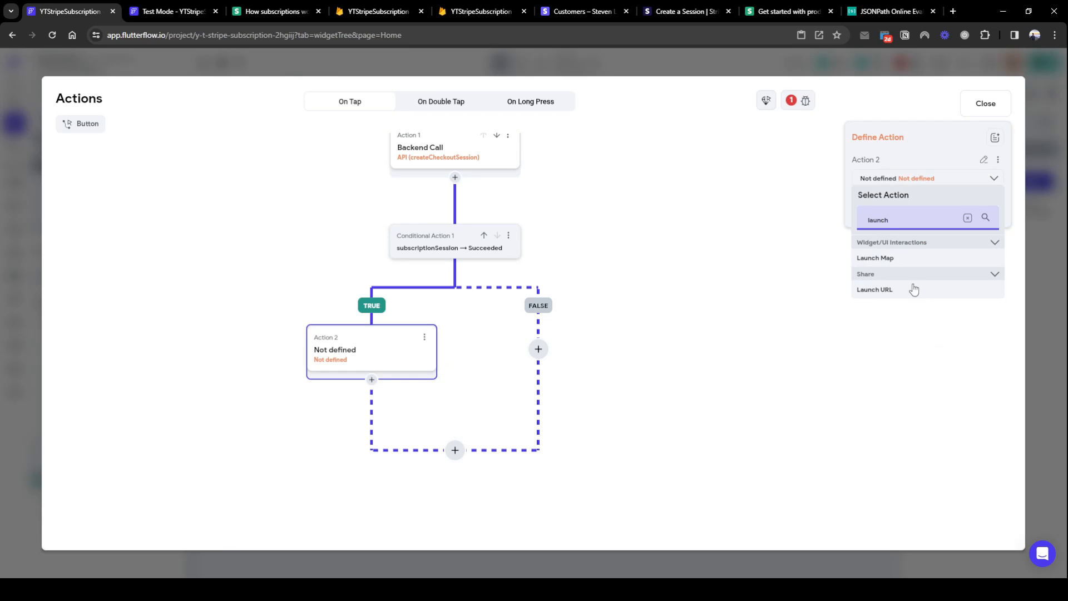
{"action": "left_click", "coordinate": [875, 288]}
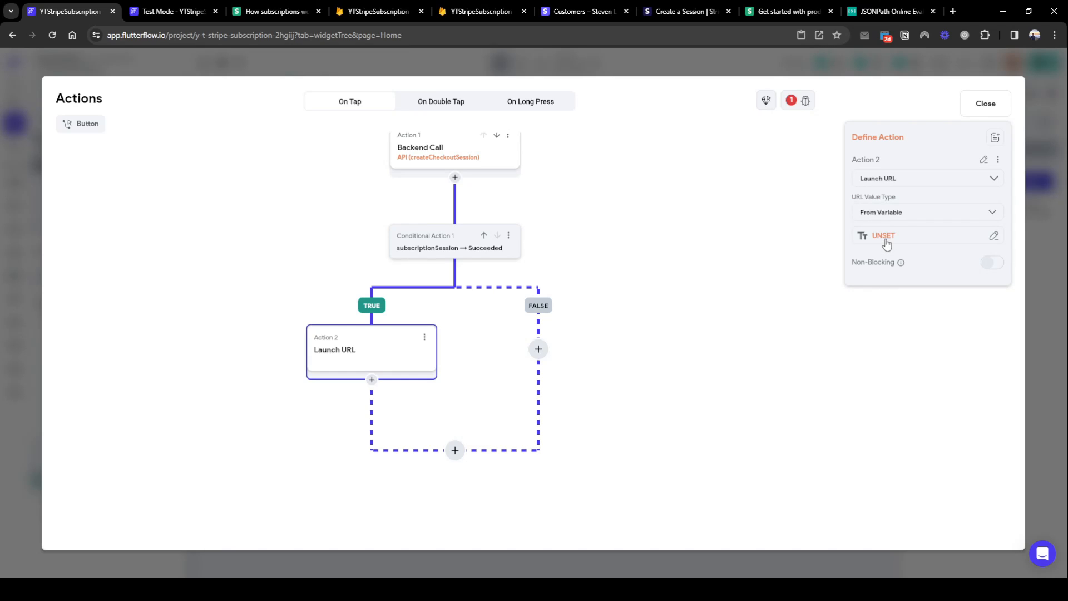
{"action": "mouse_move", "coordinate": [322, 354]}
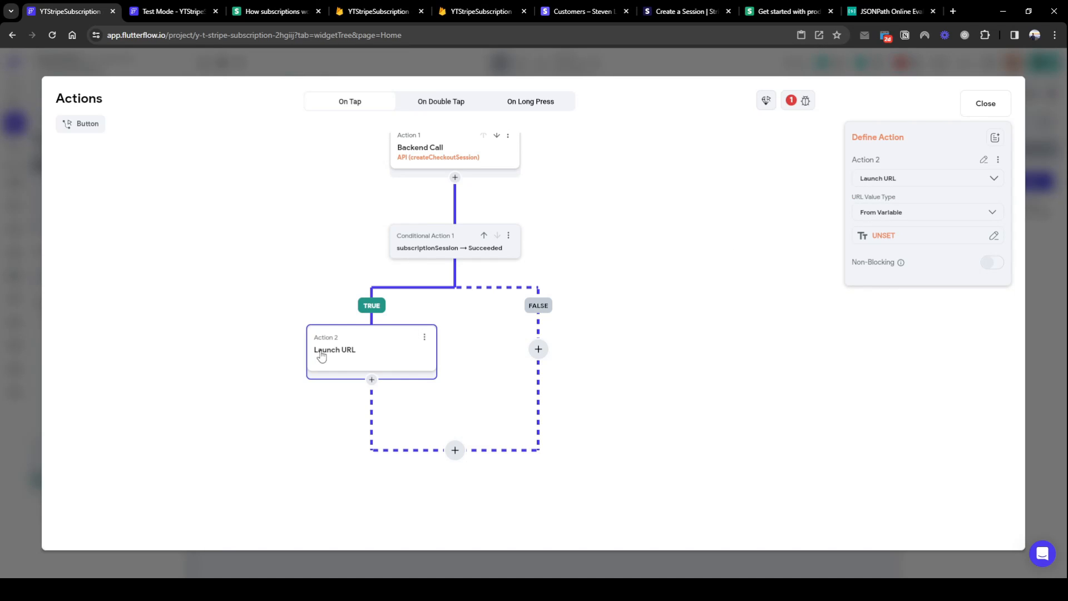
{"action": "mouse_move", "coordinate": [706, 321]}
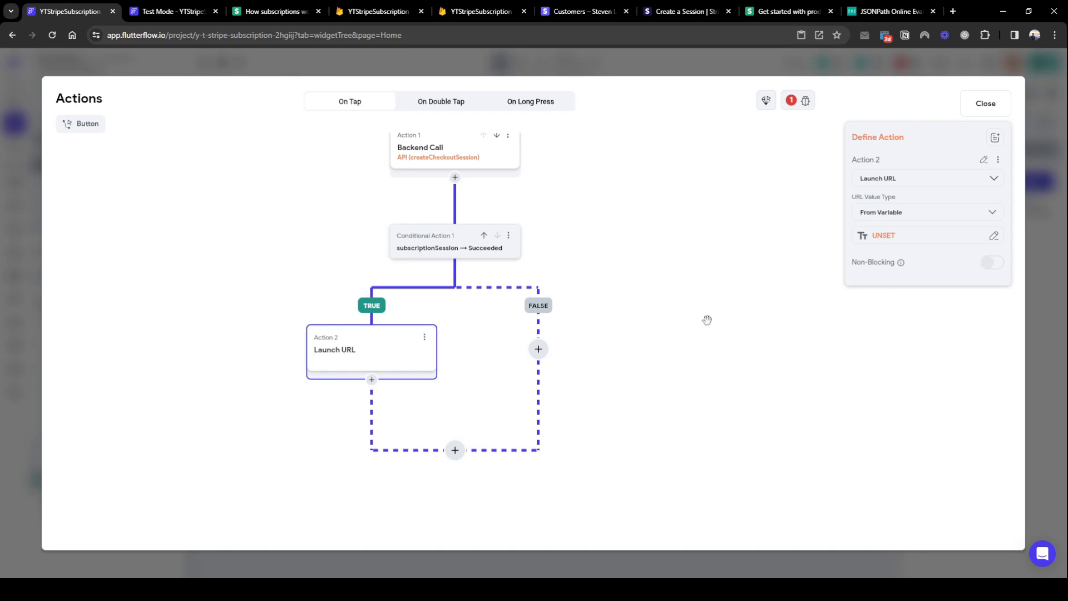
{"action": "mouse_move", "coordinate": [892, 243]}
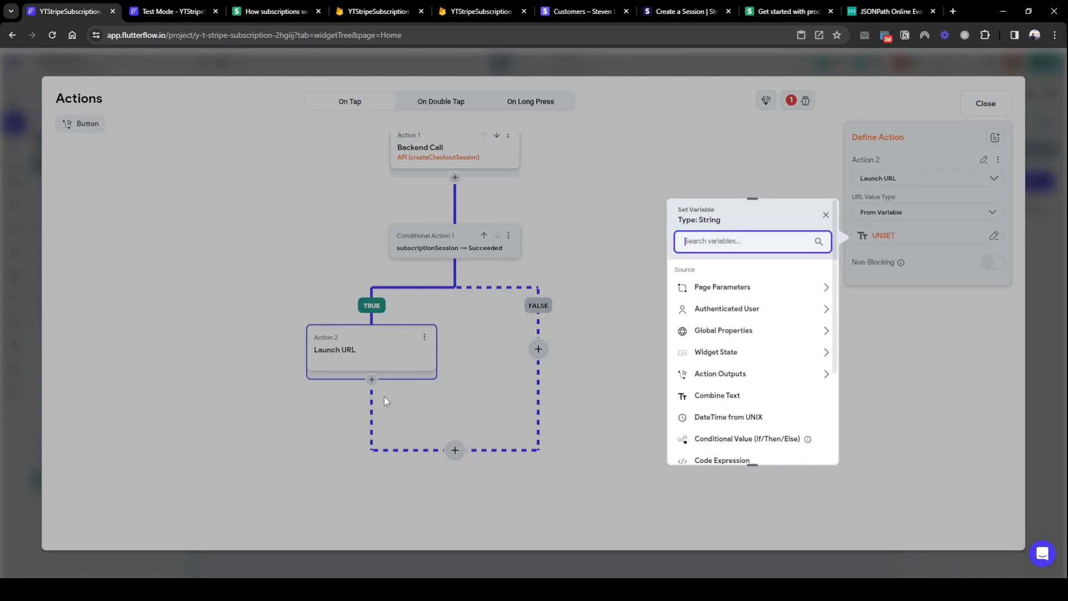
{"action": "mouse_move", "coordinate": [327, 351]}
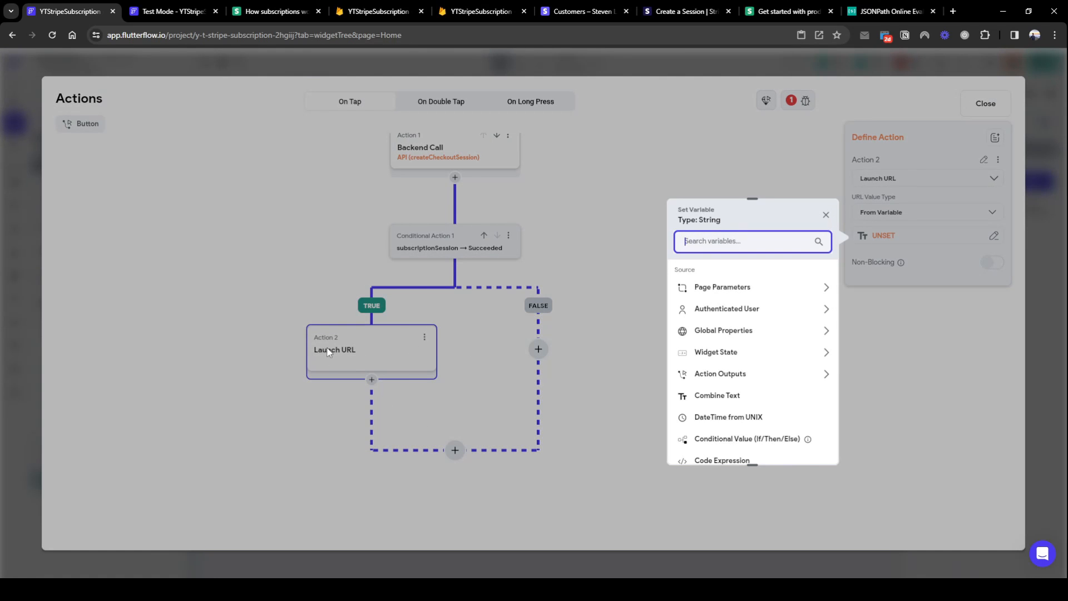
{"action": "mouse_move", "coordinate": [756, 392]}
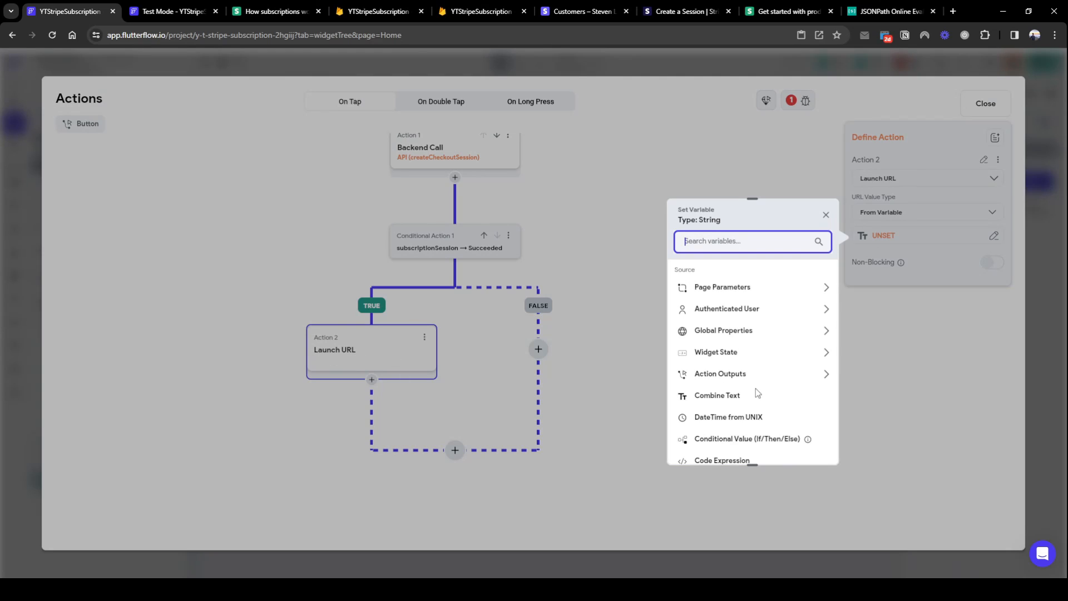
{"action": "mouse_move", "coordinate": [739, 318]}
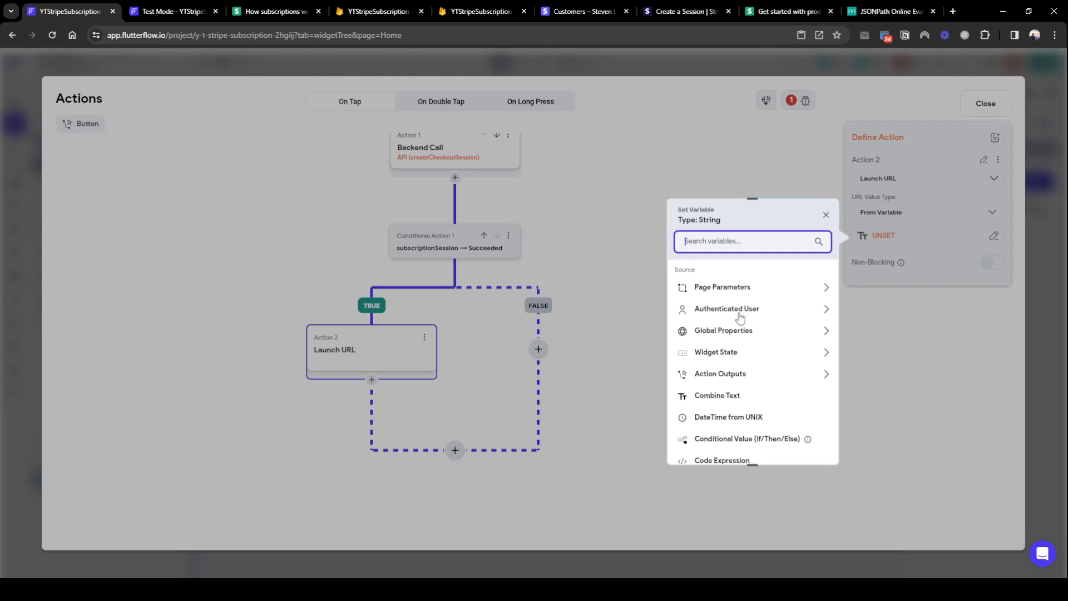
Set the Launch URL address to the subscriptionSession response read through a predefined JSON path.
{"action": "left_click", "coordinate": [719, 374]}
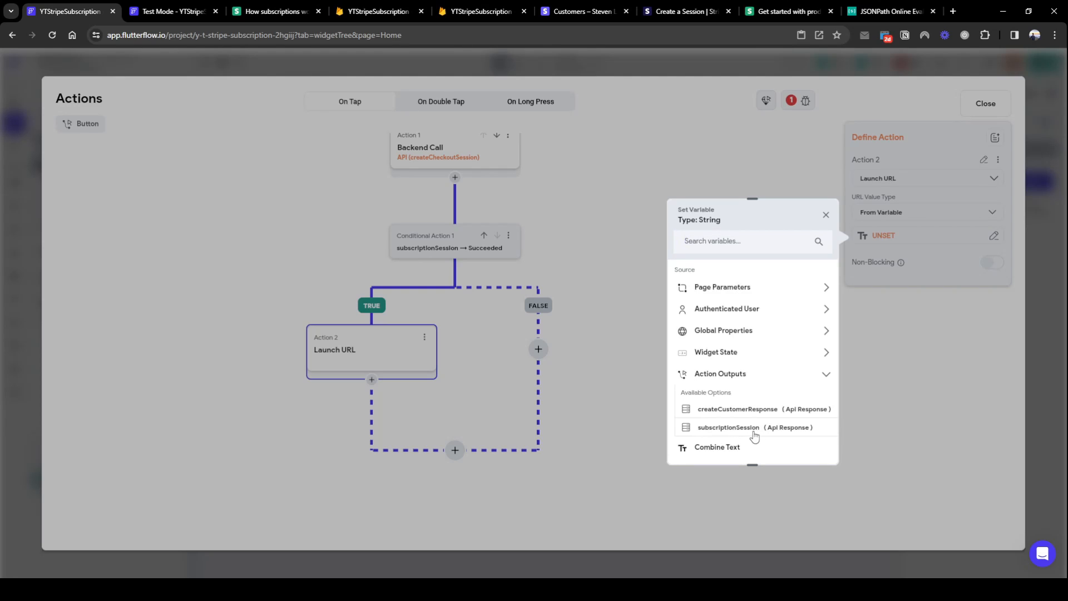
{"action": "left_click", "coordinate": [752, 427]}
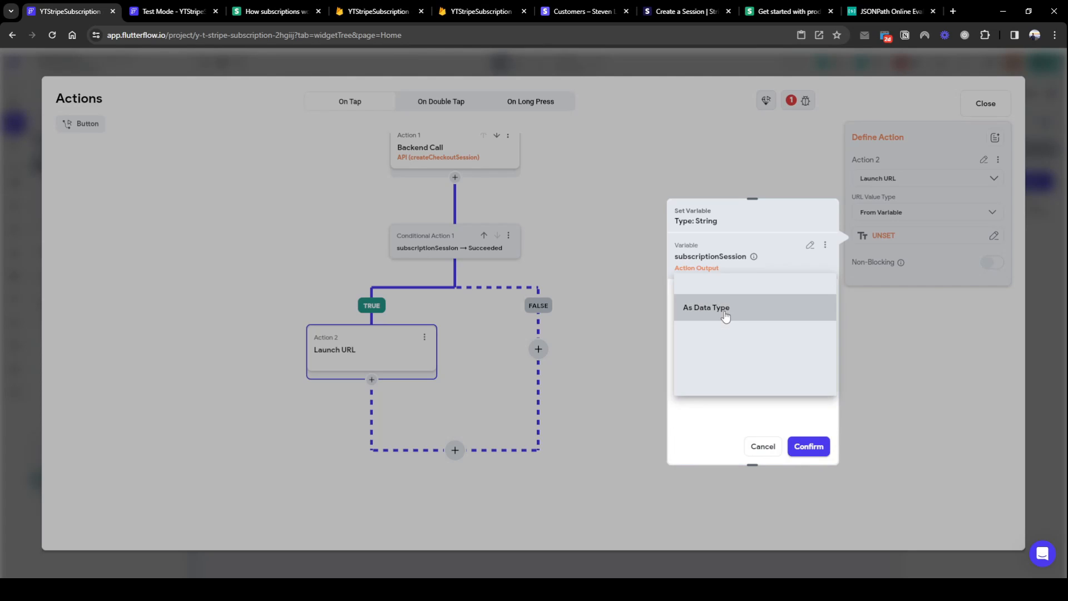
{"action": "left_click", "coordinate": [706, 306]}
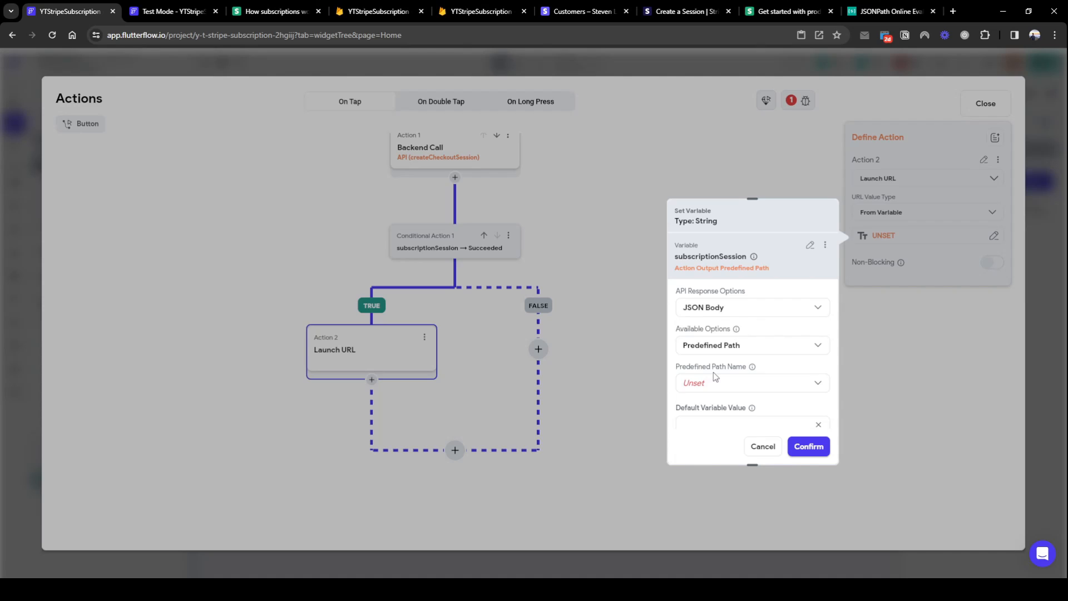
{"action": "left_click", "coordinate": [807, 446]}
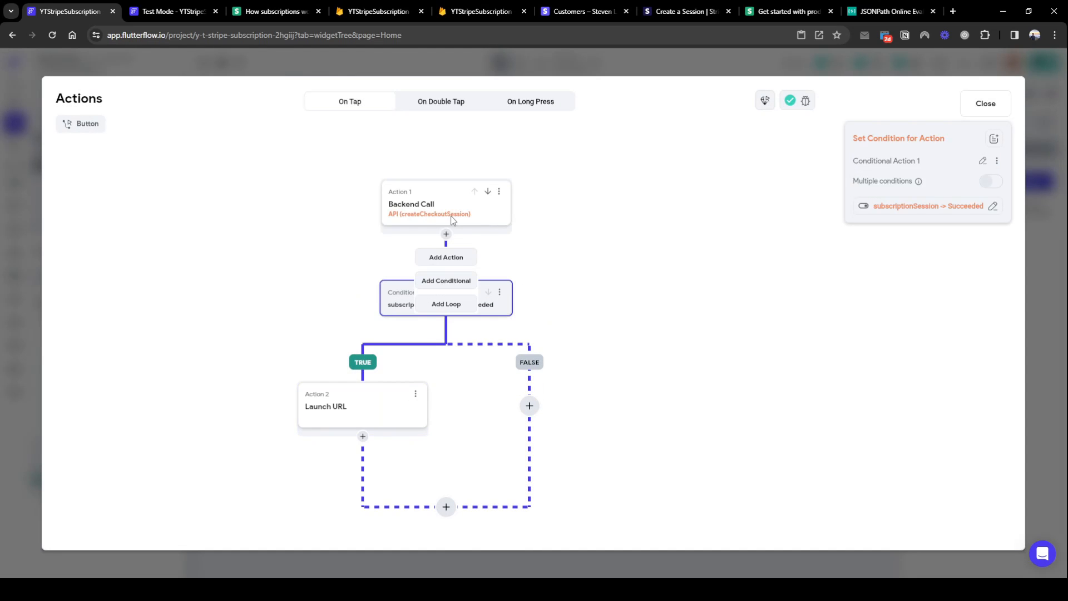
Review the createCheckoutSession backend call against the Stripe docs and return to the project.
{"action": "left_click", "coordinate": [445, 206]}
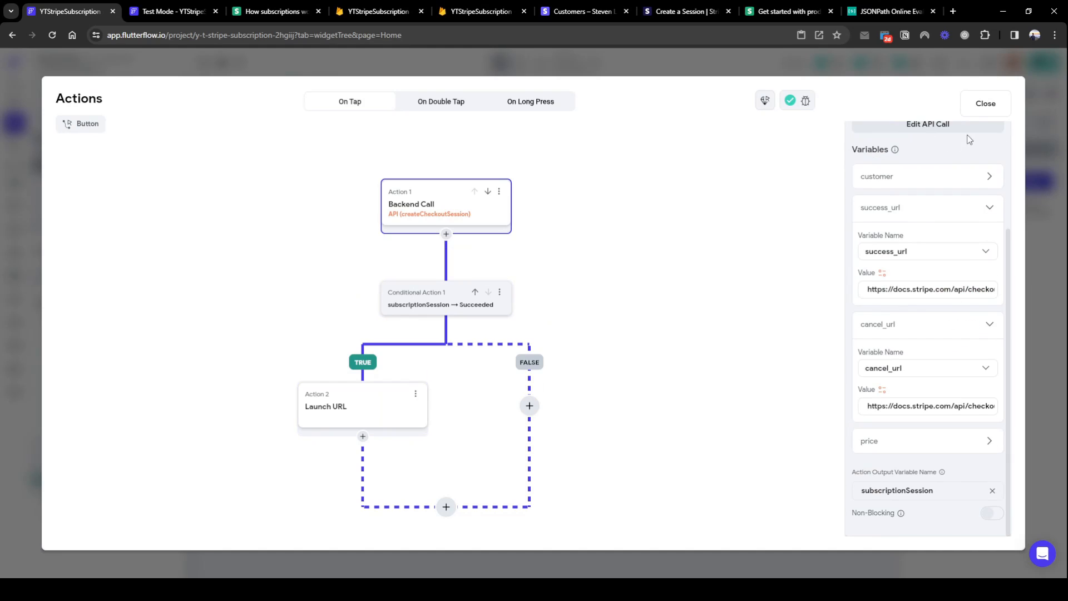
{"action": "left_click", "coordinate": [983, 104]}
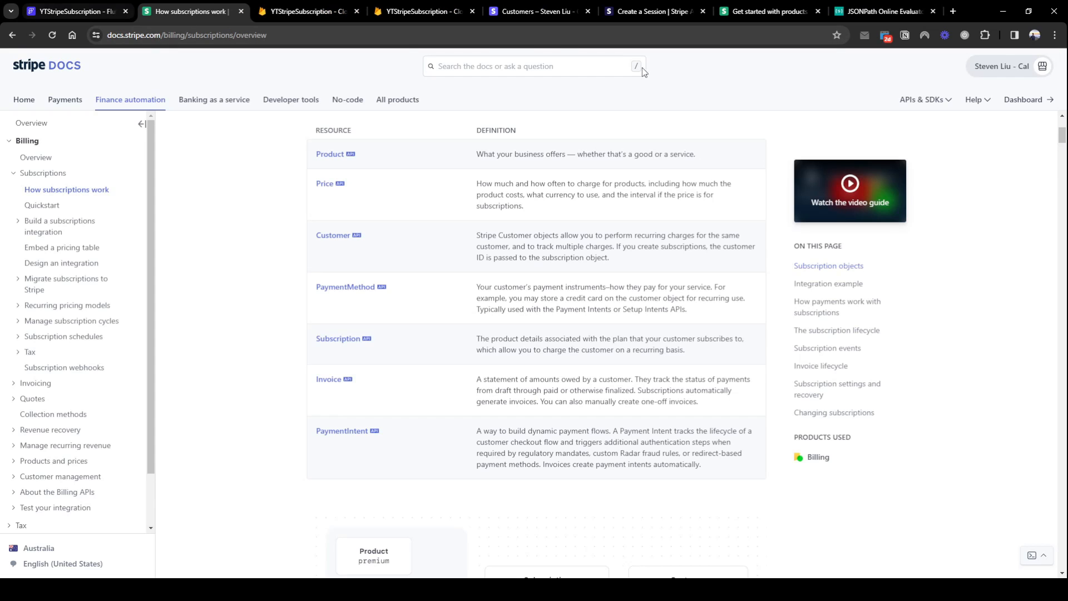
{"action": "left_click", "coordinate": [75, 11]}
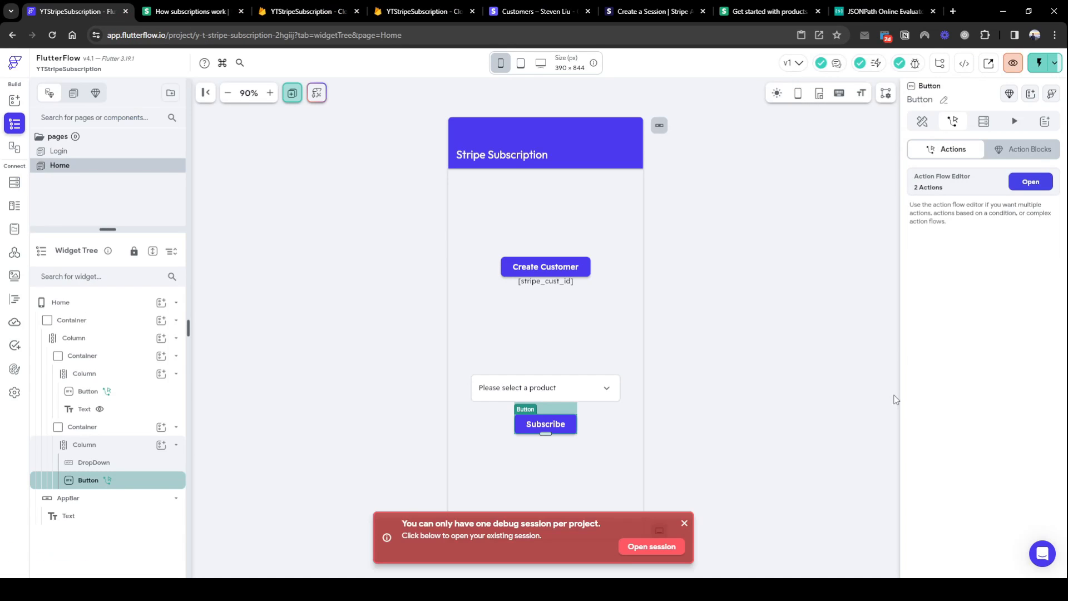
In the test session, select the Premium $30/month plan from the product dropdown.
{"action": "left_click", "coordinate": [649, 545]}
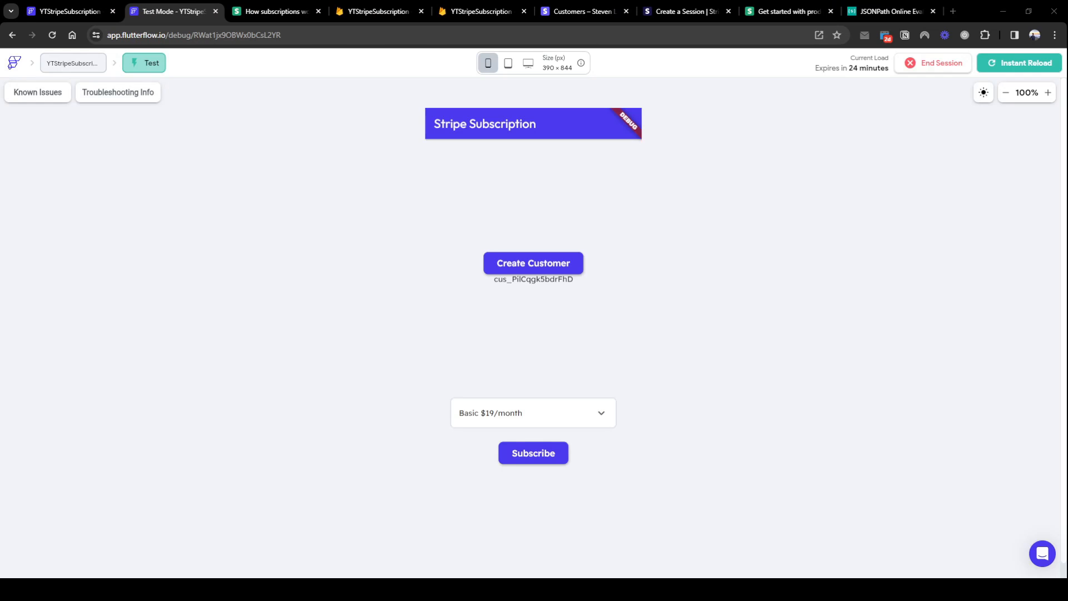
{"action": "mouse_move", "coordinate": [569, 389]}
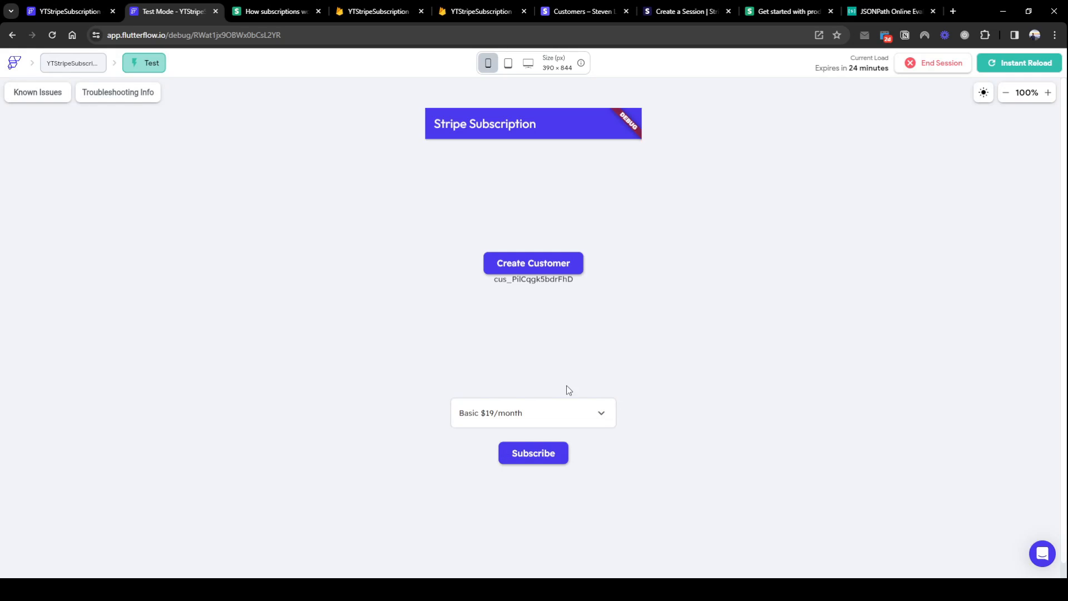
{"action": "left_click", "coordinate": [533, 453]}
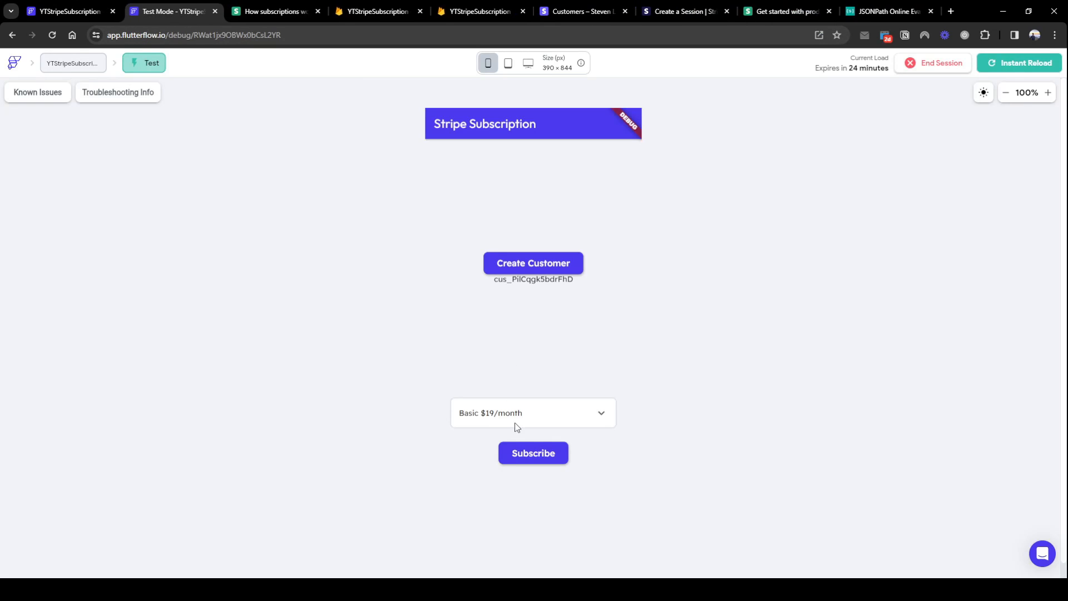
{"action": "left_click", "coordinate": [532, 453]}
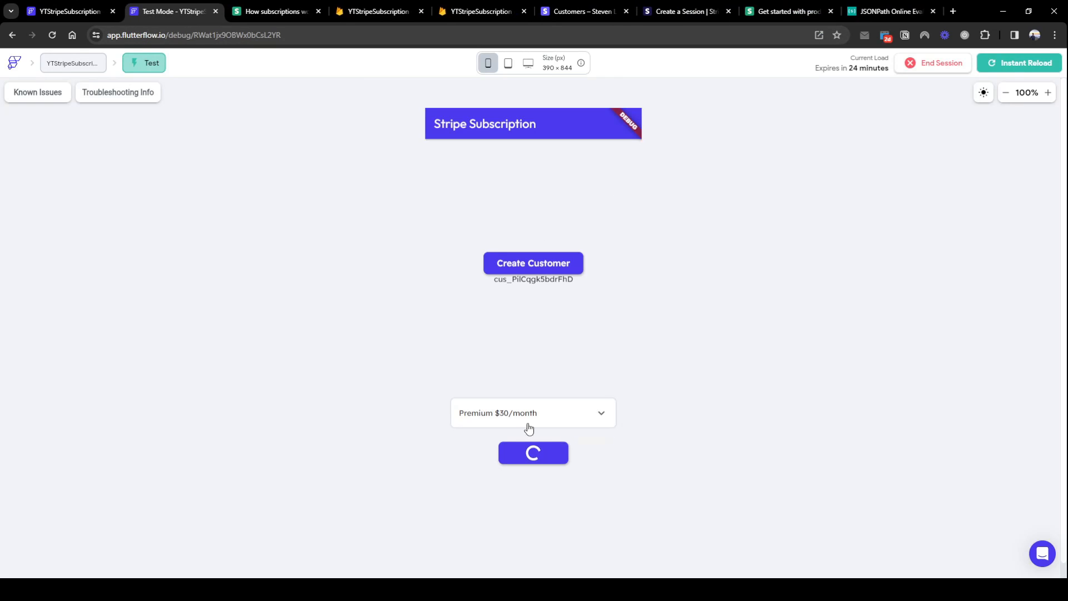
{"action": "left_click", "coordinate": [532, 452]}
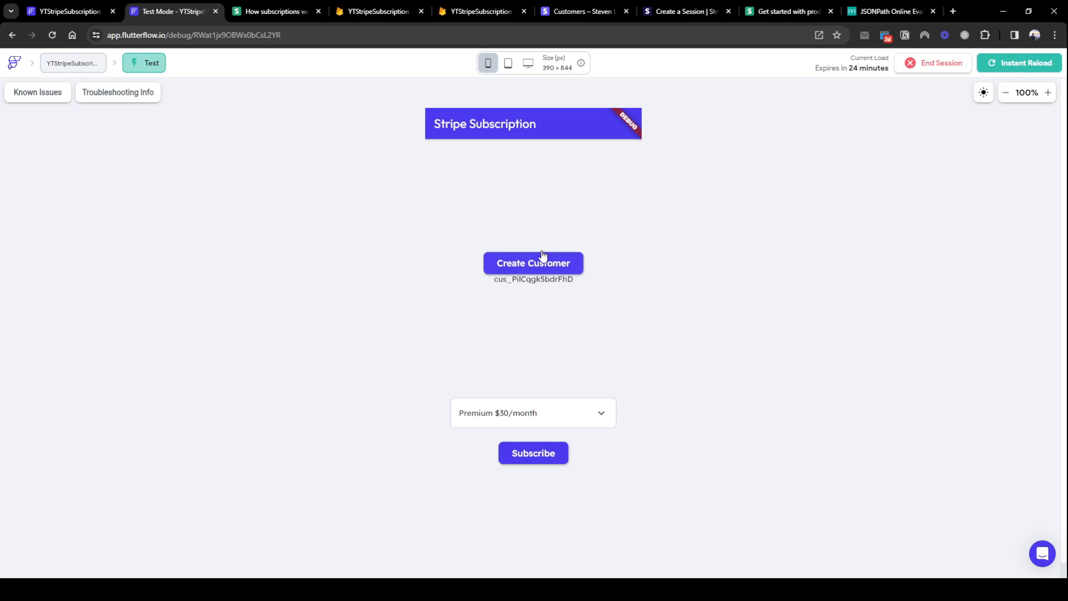
{"action": "mouse_move", "coordinate": [574, 462]}
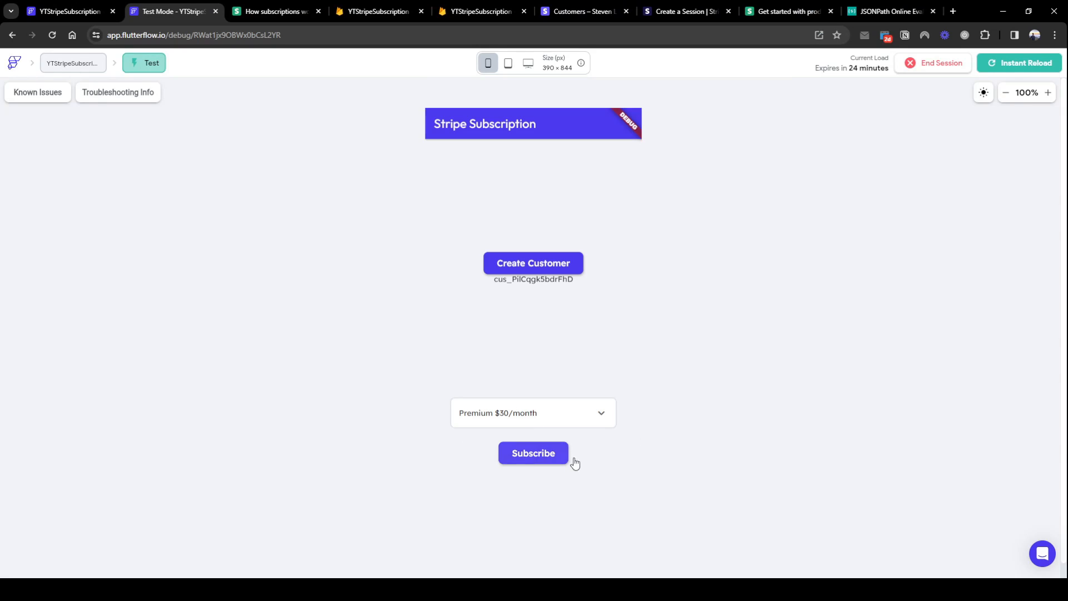
Tap Subscribe repeatedly to request a checkout session for the Premium plan.
{"action": "left_click", "coordinate": [534, 452]}
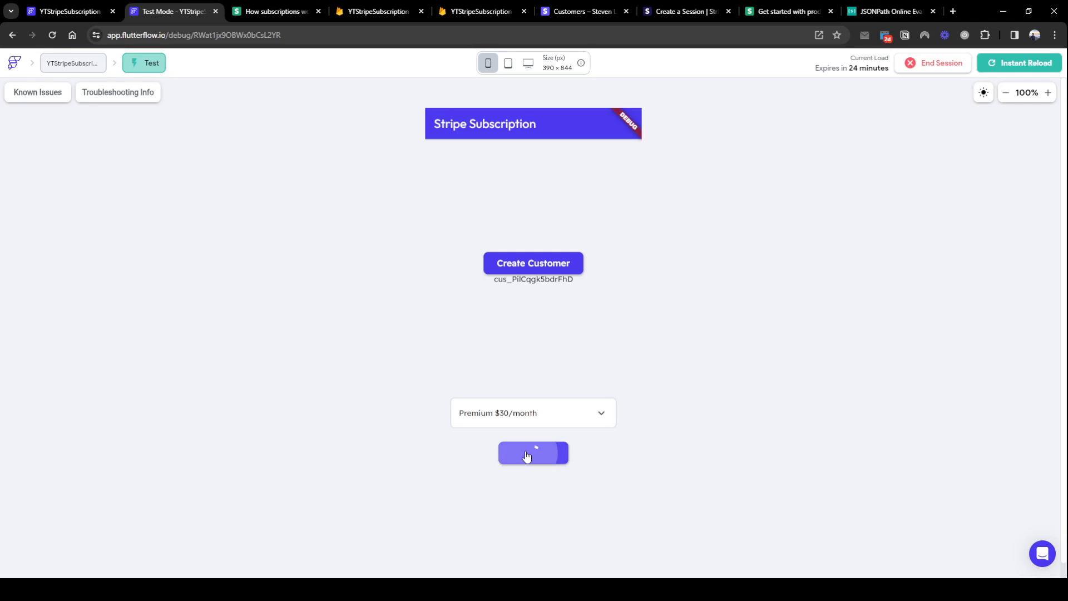
{"action": "left_click", "coordinate": [533, 454]}
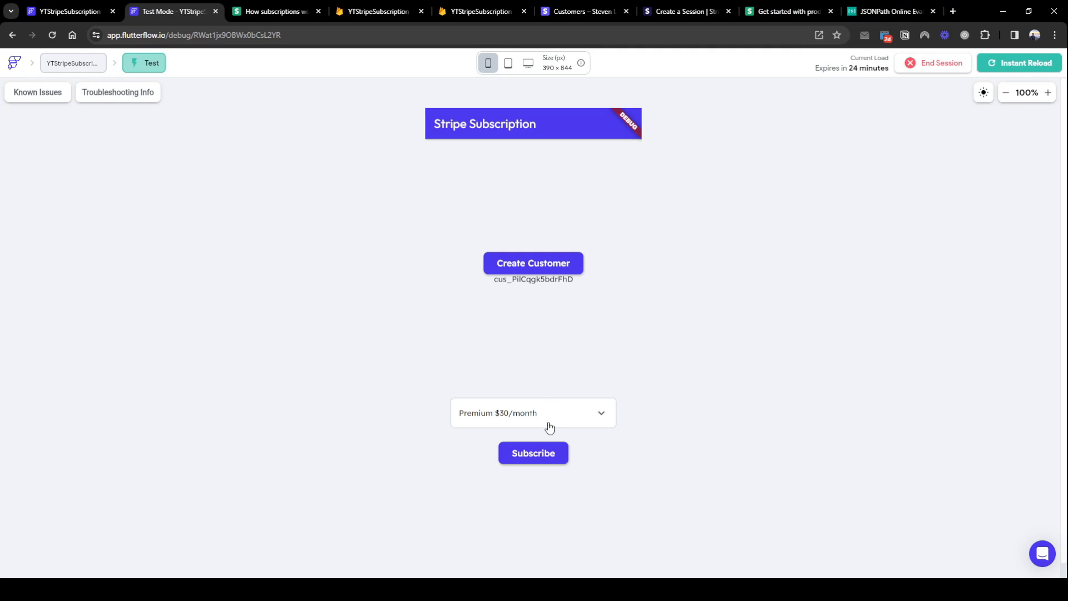
{"action": "mouse_move", "coordinate": [549, 427]}
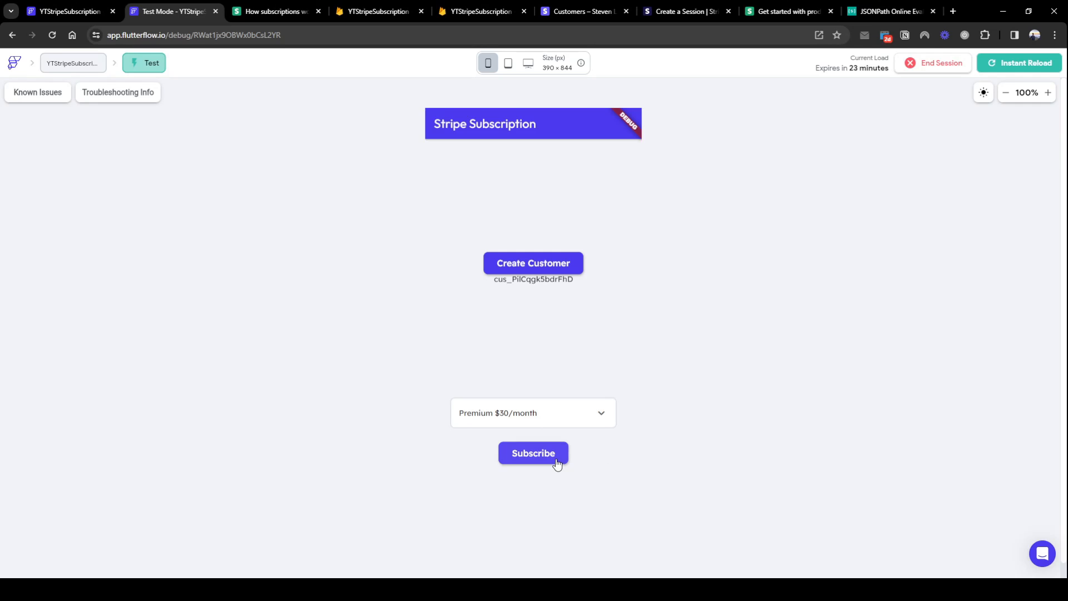
{"action": "left_click", "coordinate": [533, 453]}
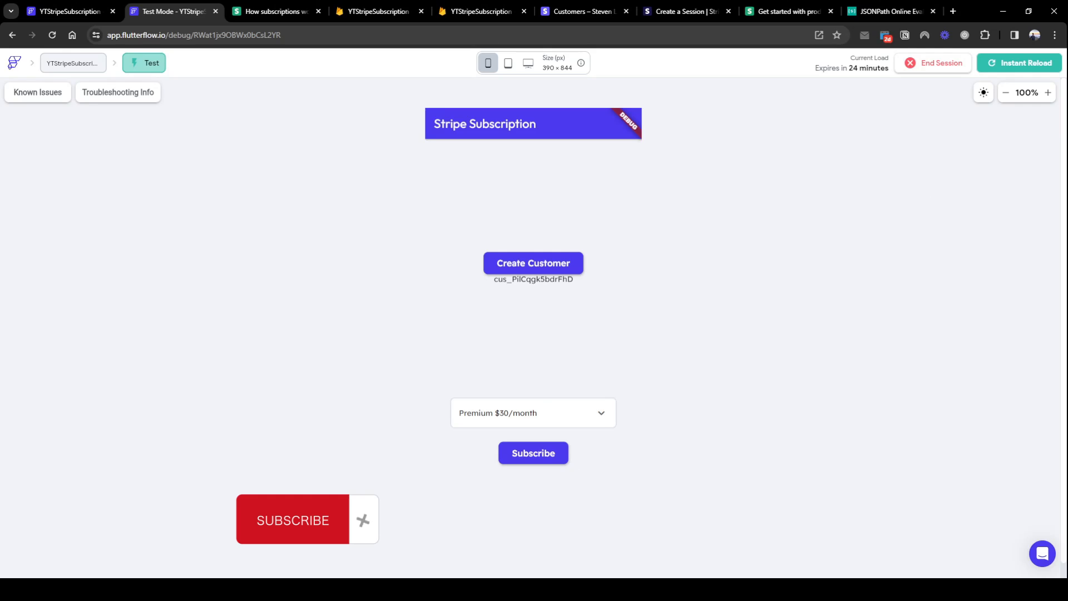
{"action": "mouse_move", "coordinate": [558, 464]}
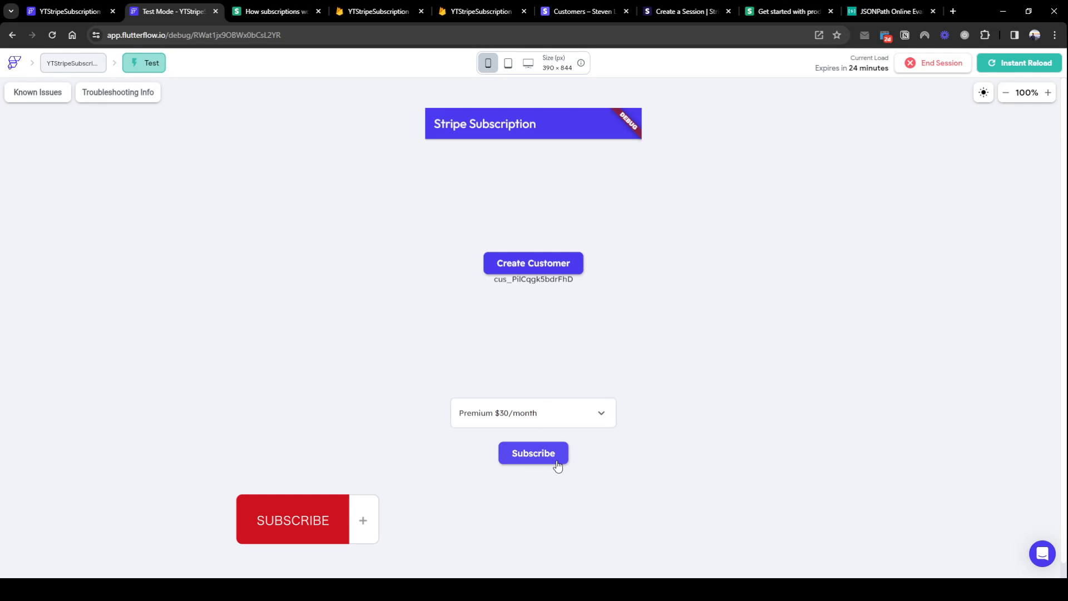